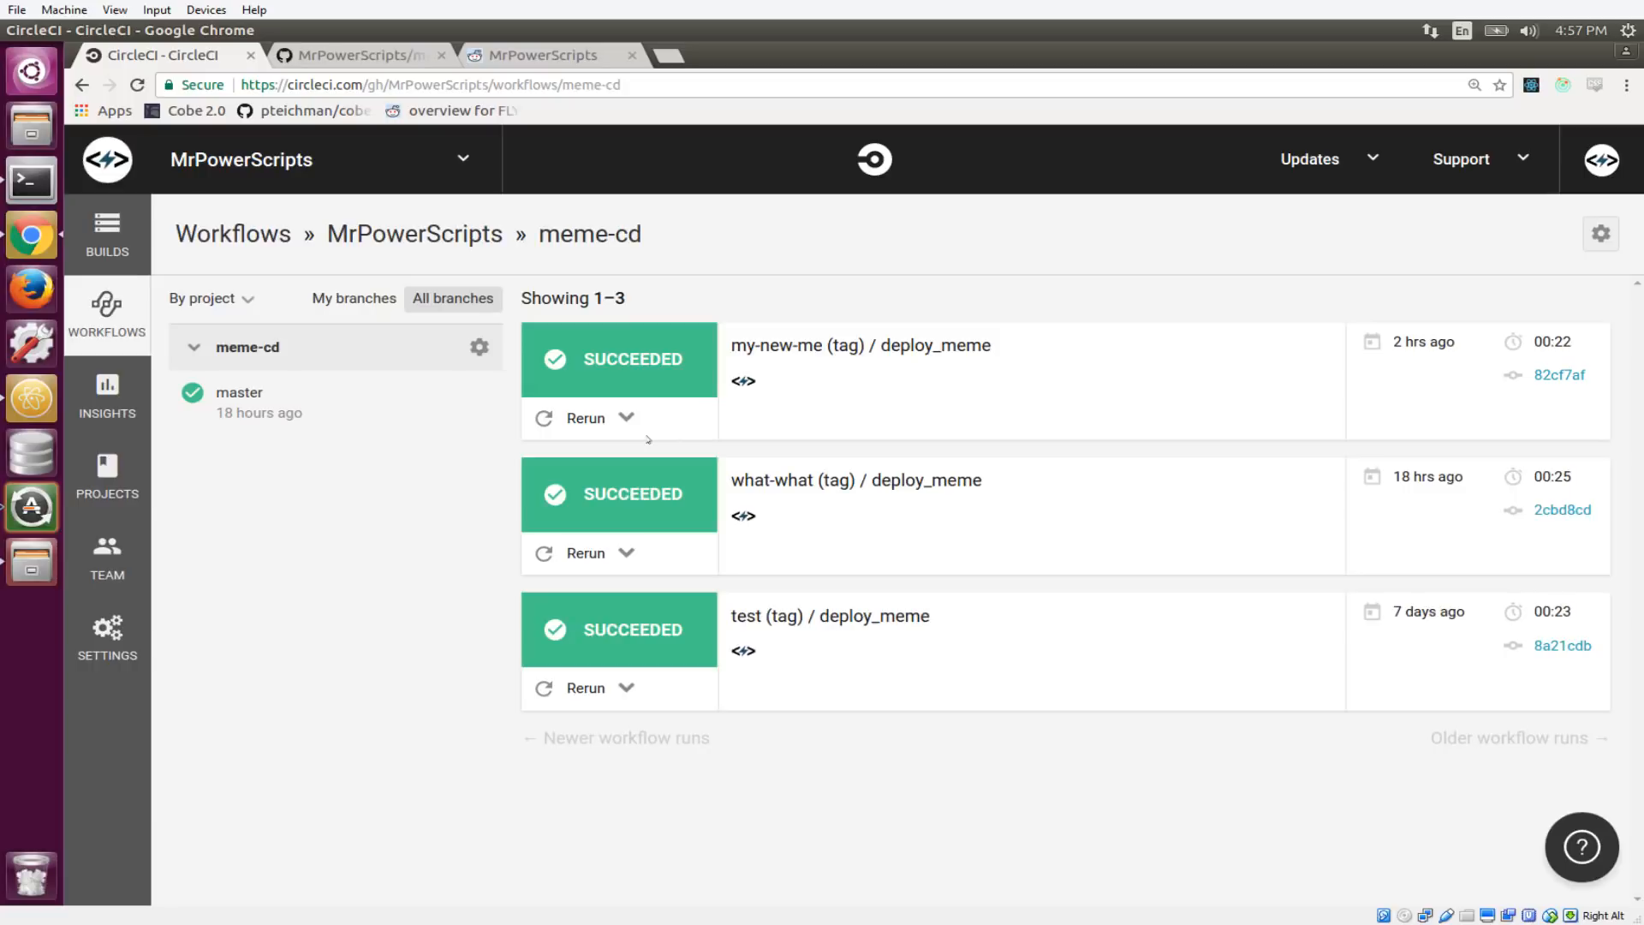
mouse_move(637, 434)
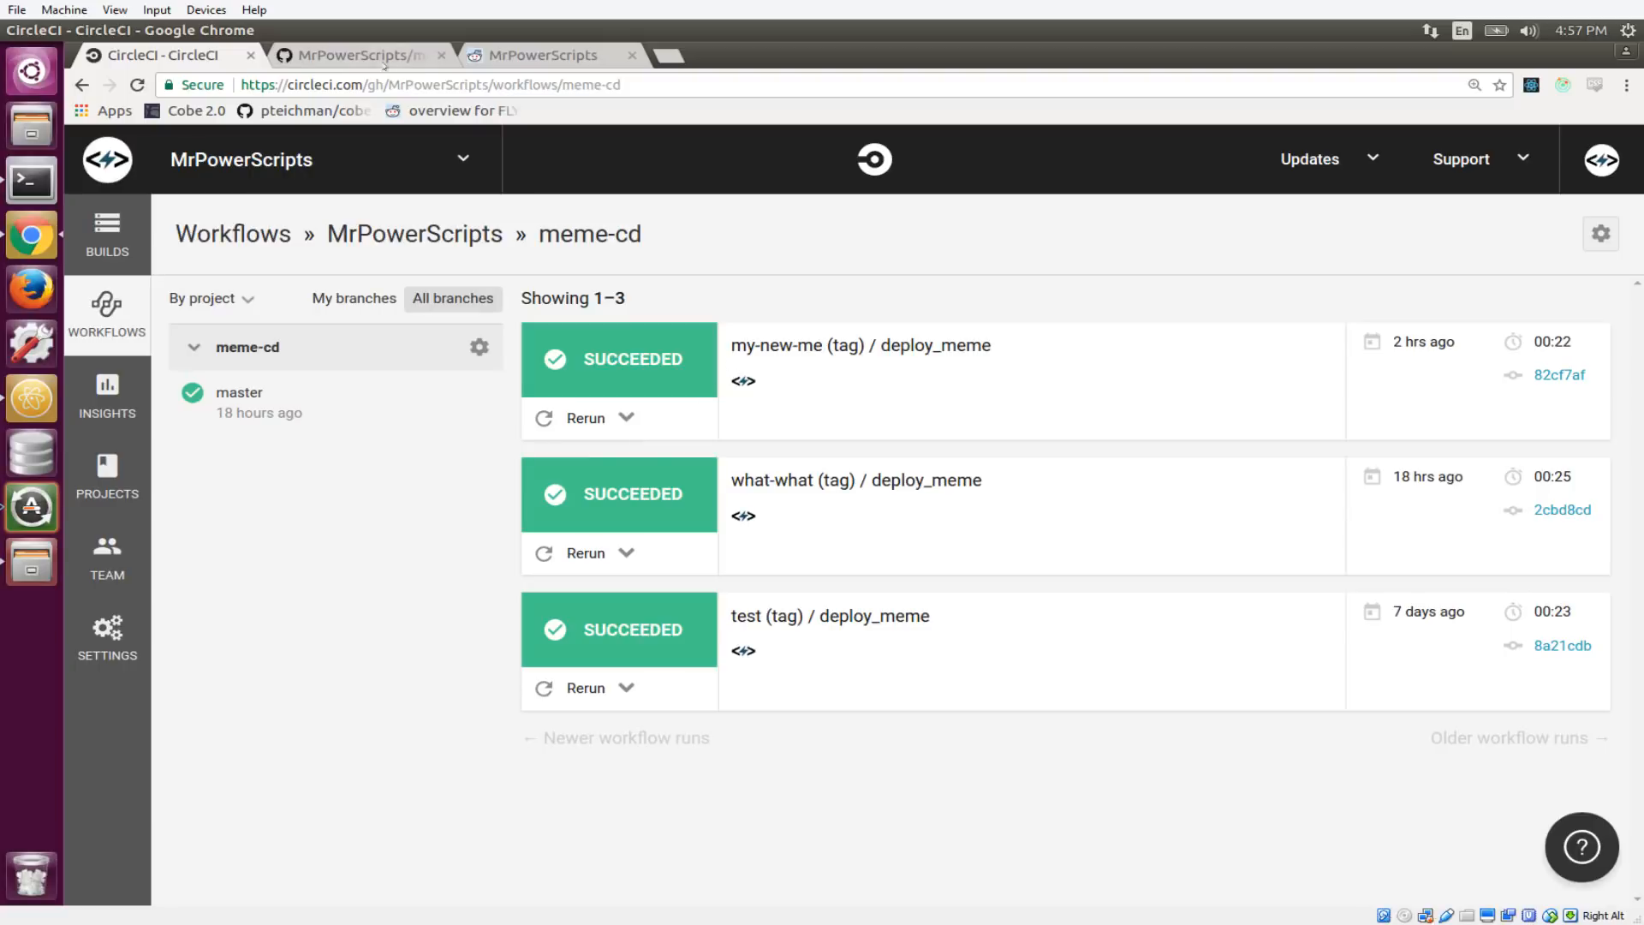
- Switch from the CircleCI workflows page to Atom, where meme.png is open
click(356, 55)
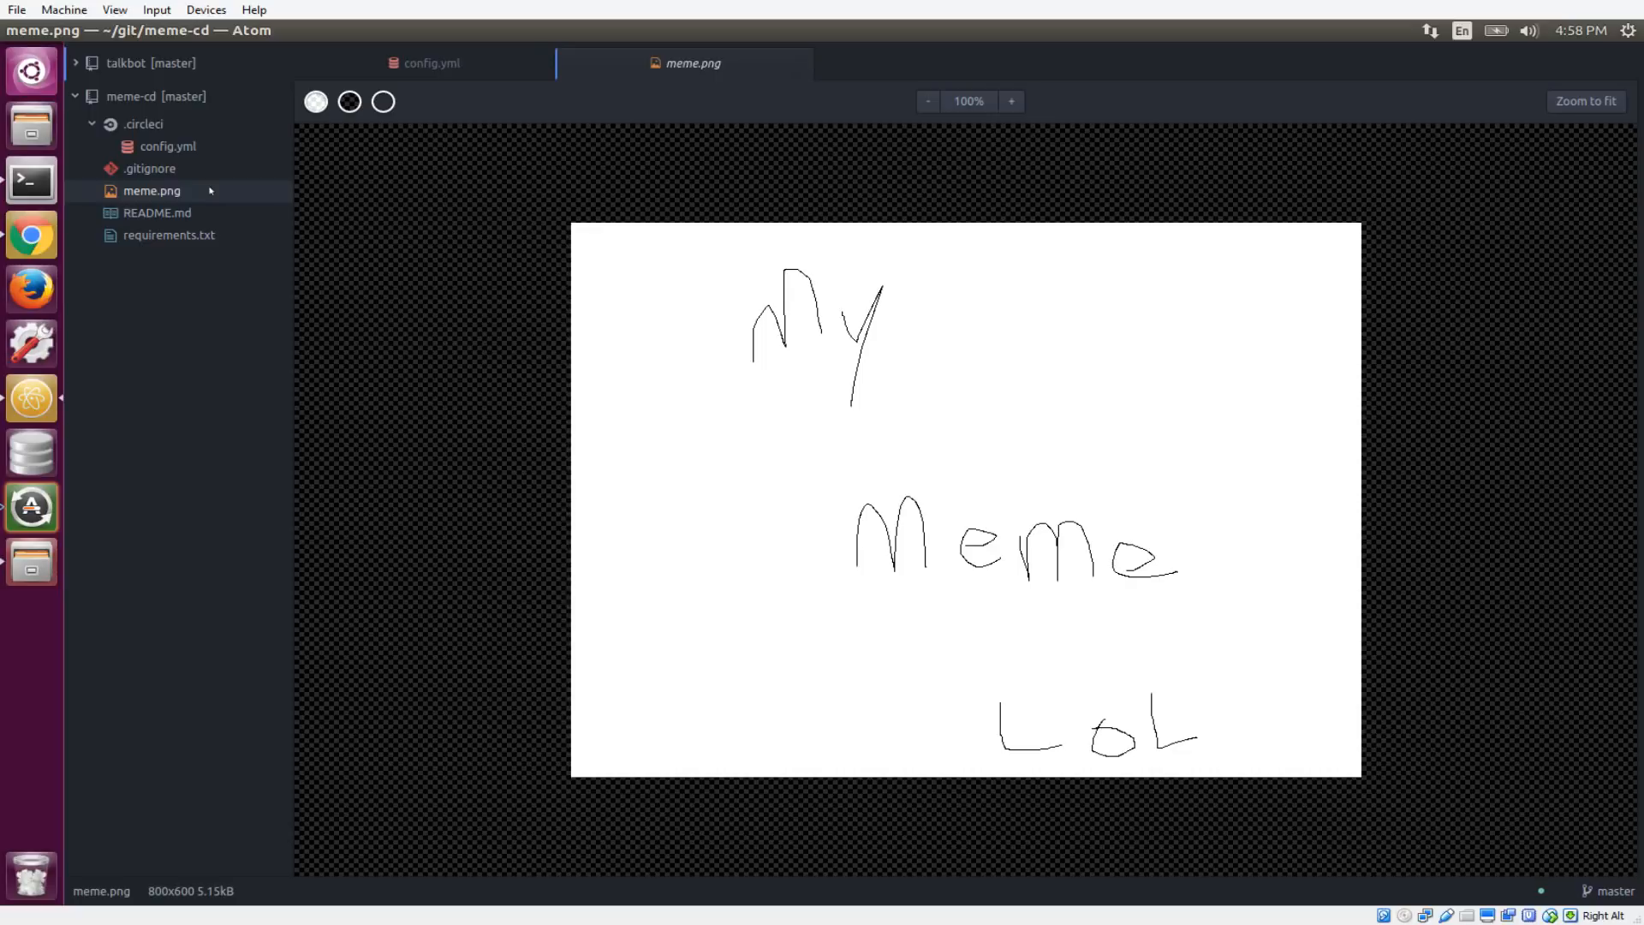
- Open .circleci/config.yml and highlight the deploy_meme workflow and build job names
click(167, 146)
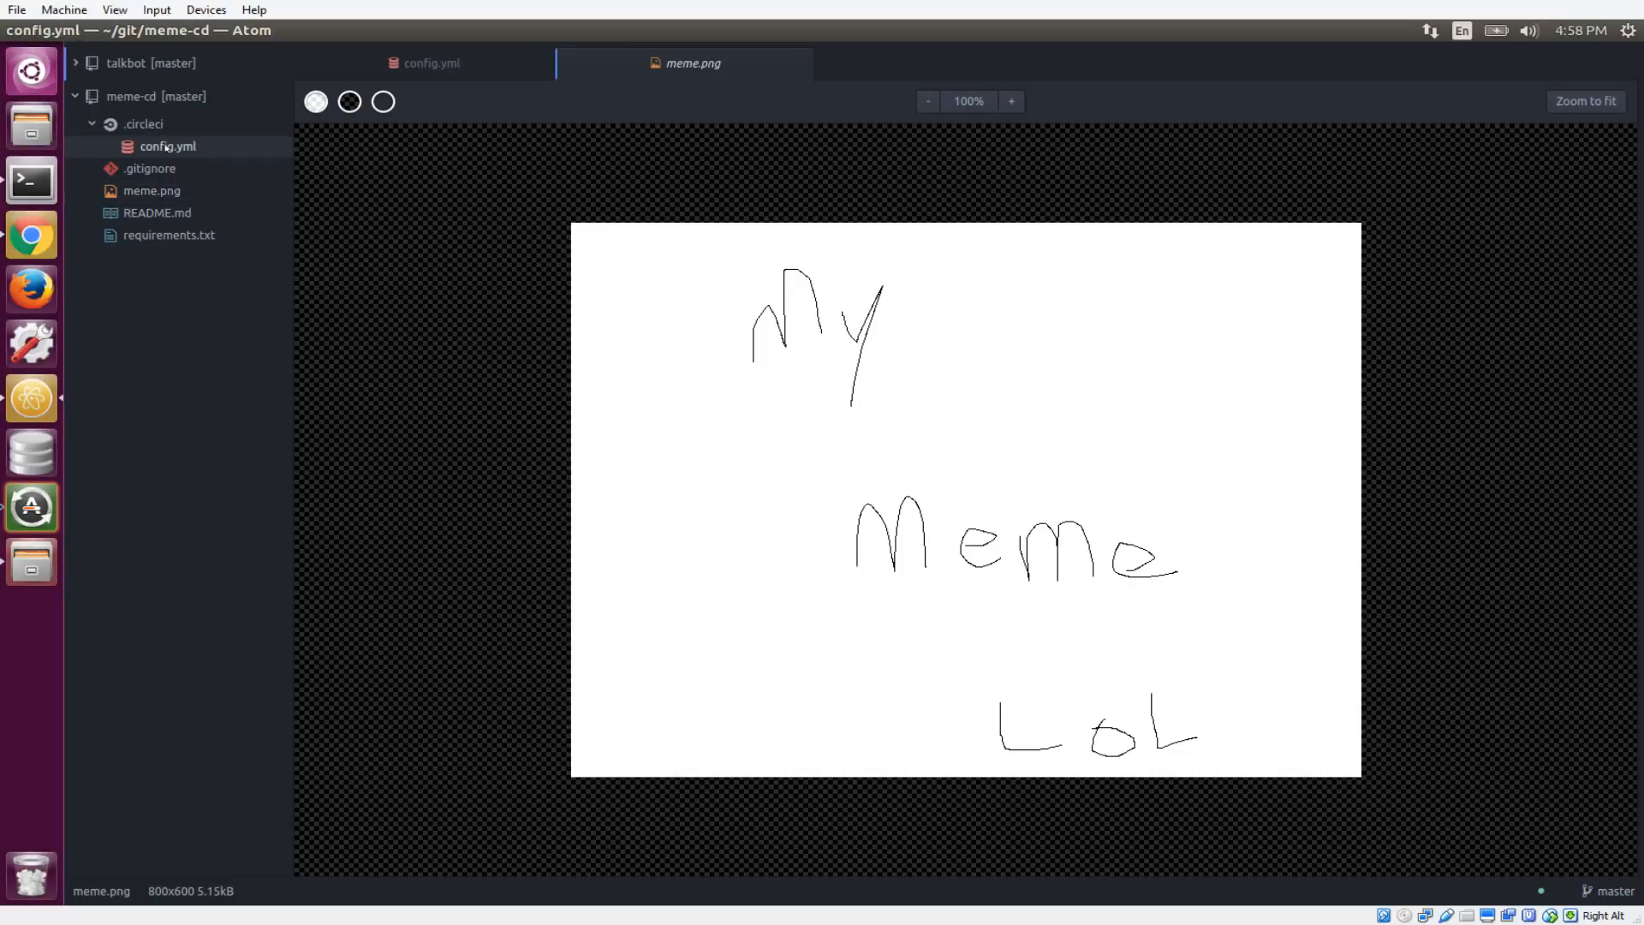
click(430, 63)
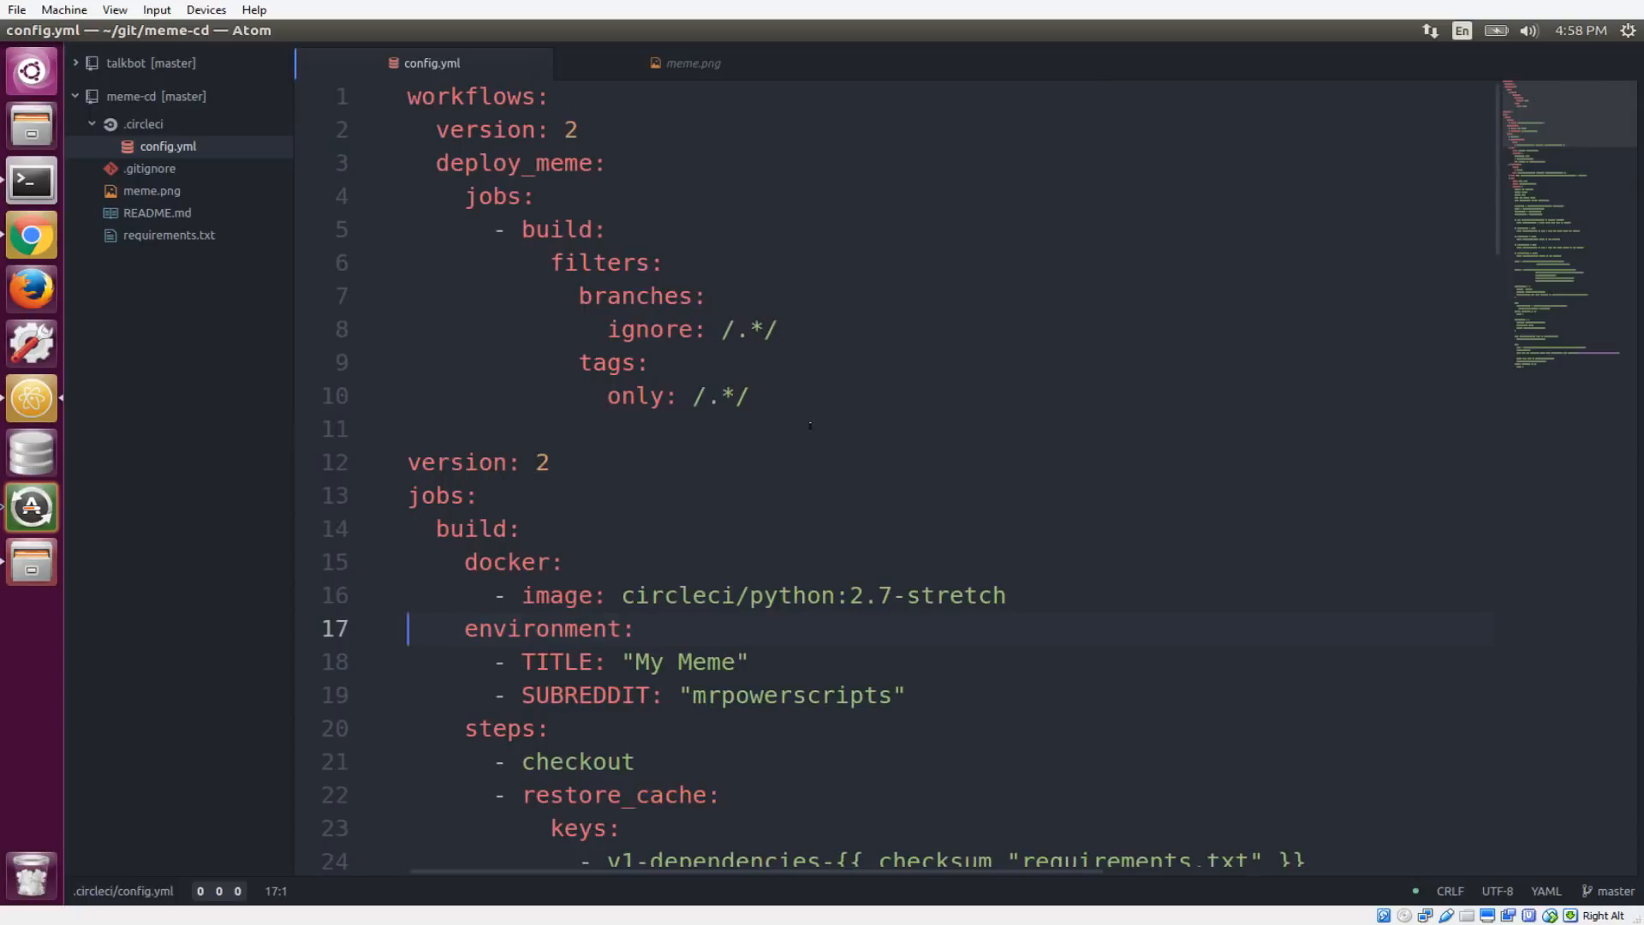
click(808, 428)
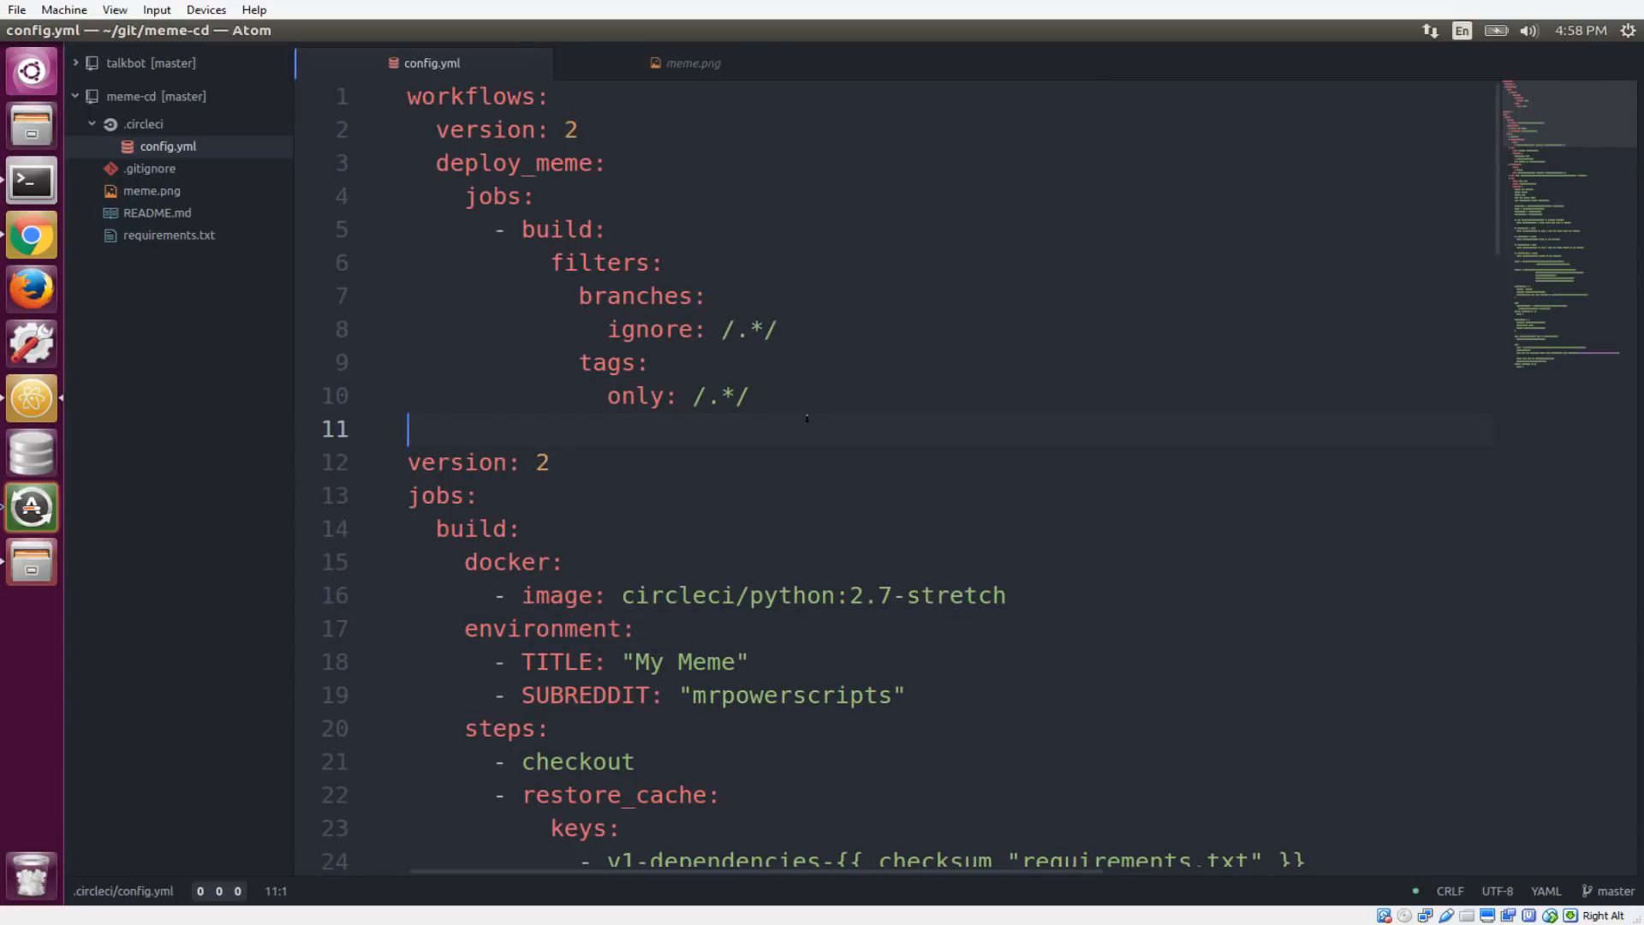
double_click(519, 163)
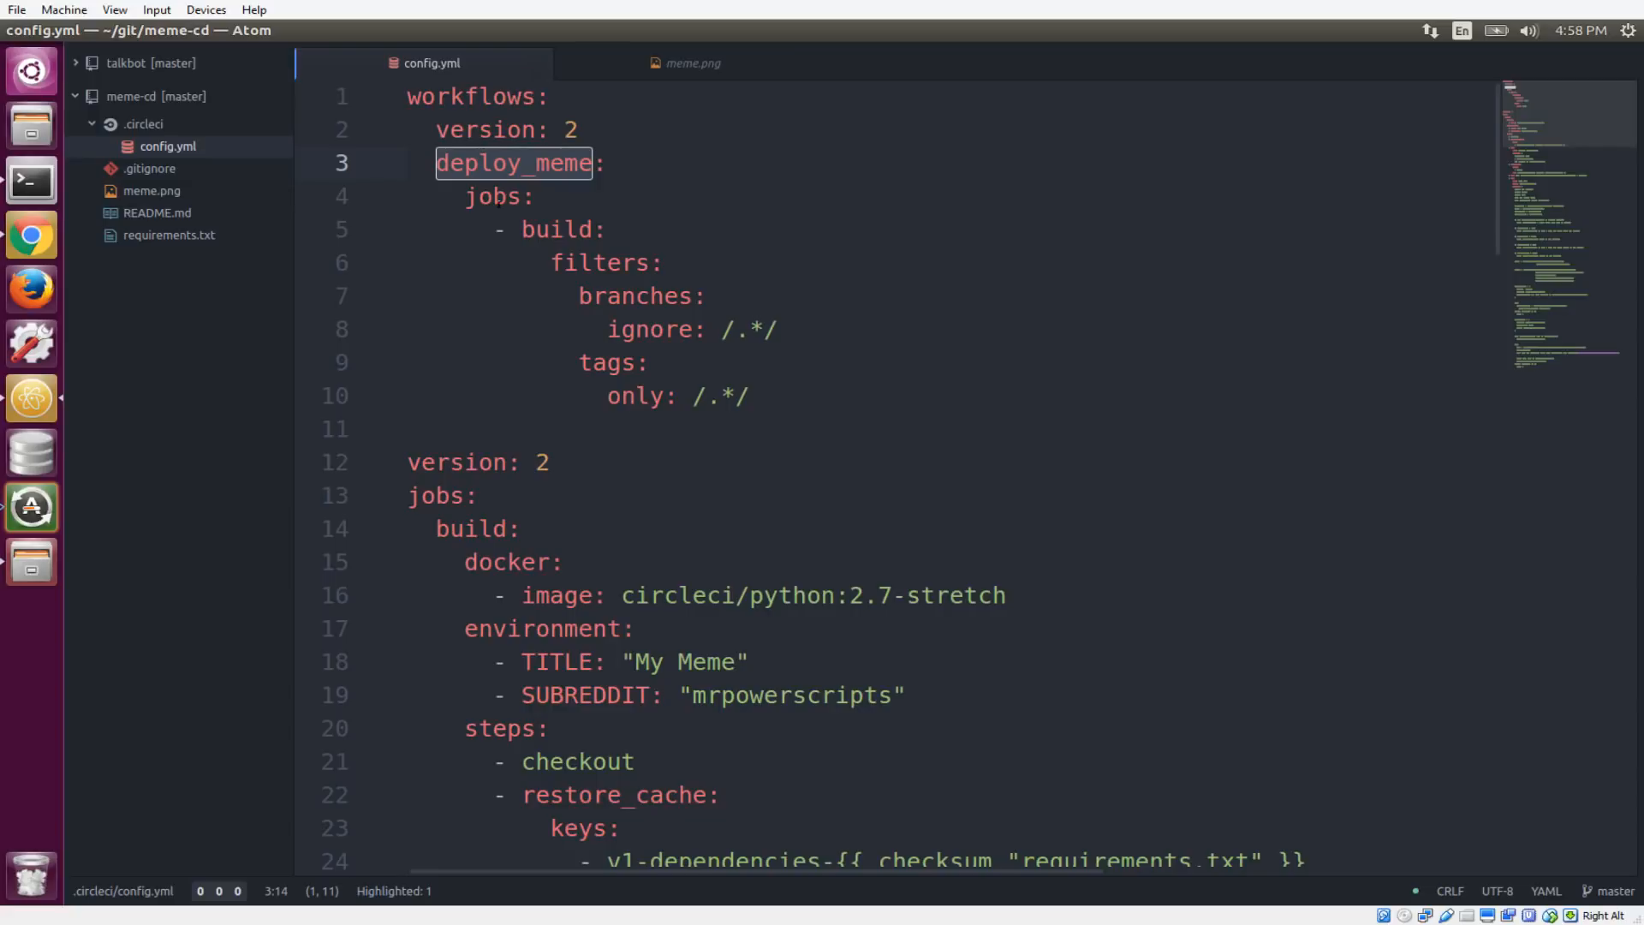
double_click(556, 228)
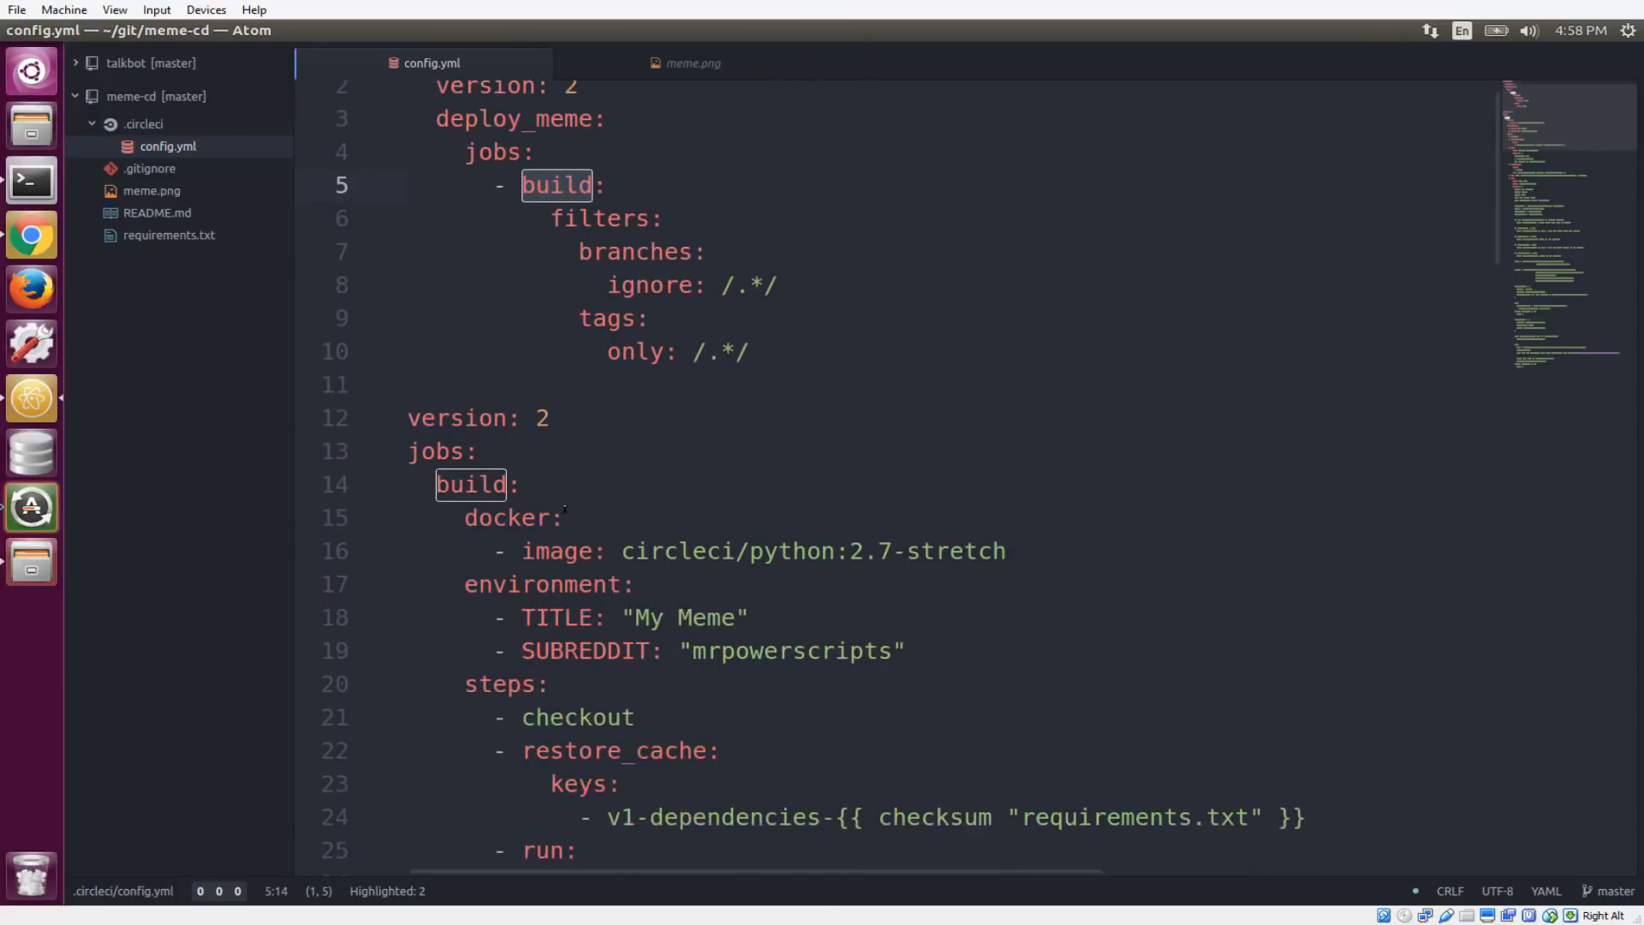
scroll(down, 3)
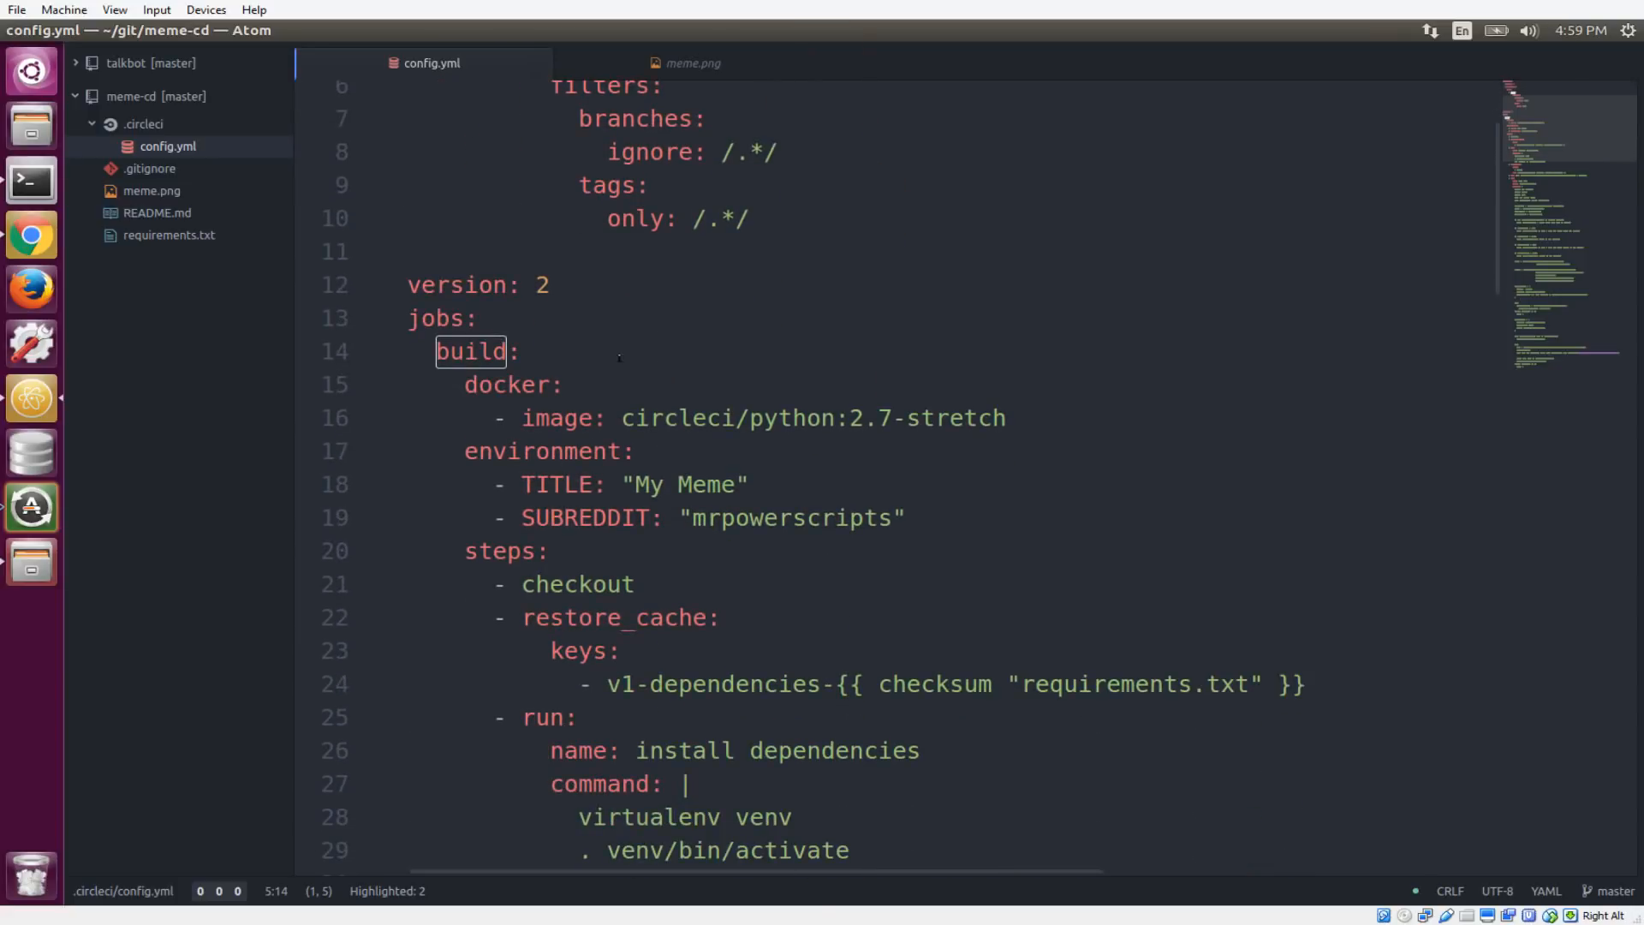
scroll(down, 3)
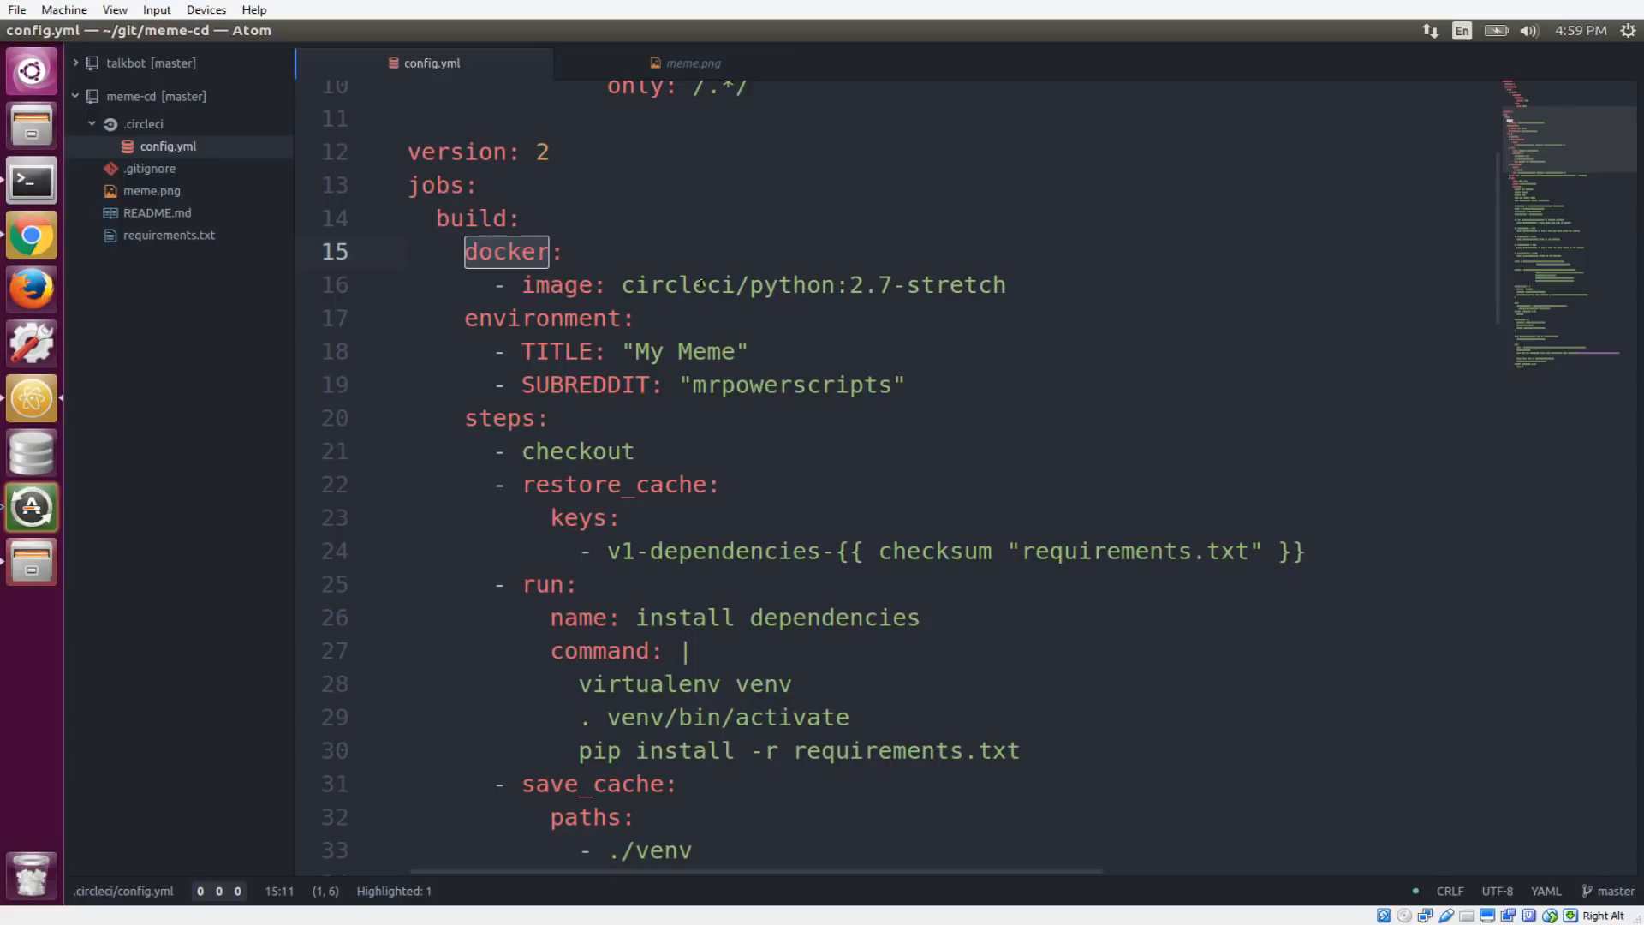
scroll(down, 3)
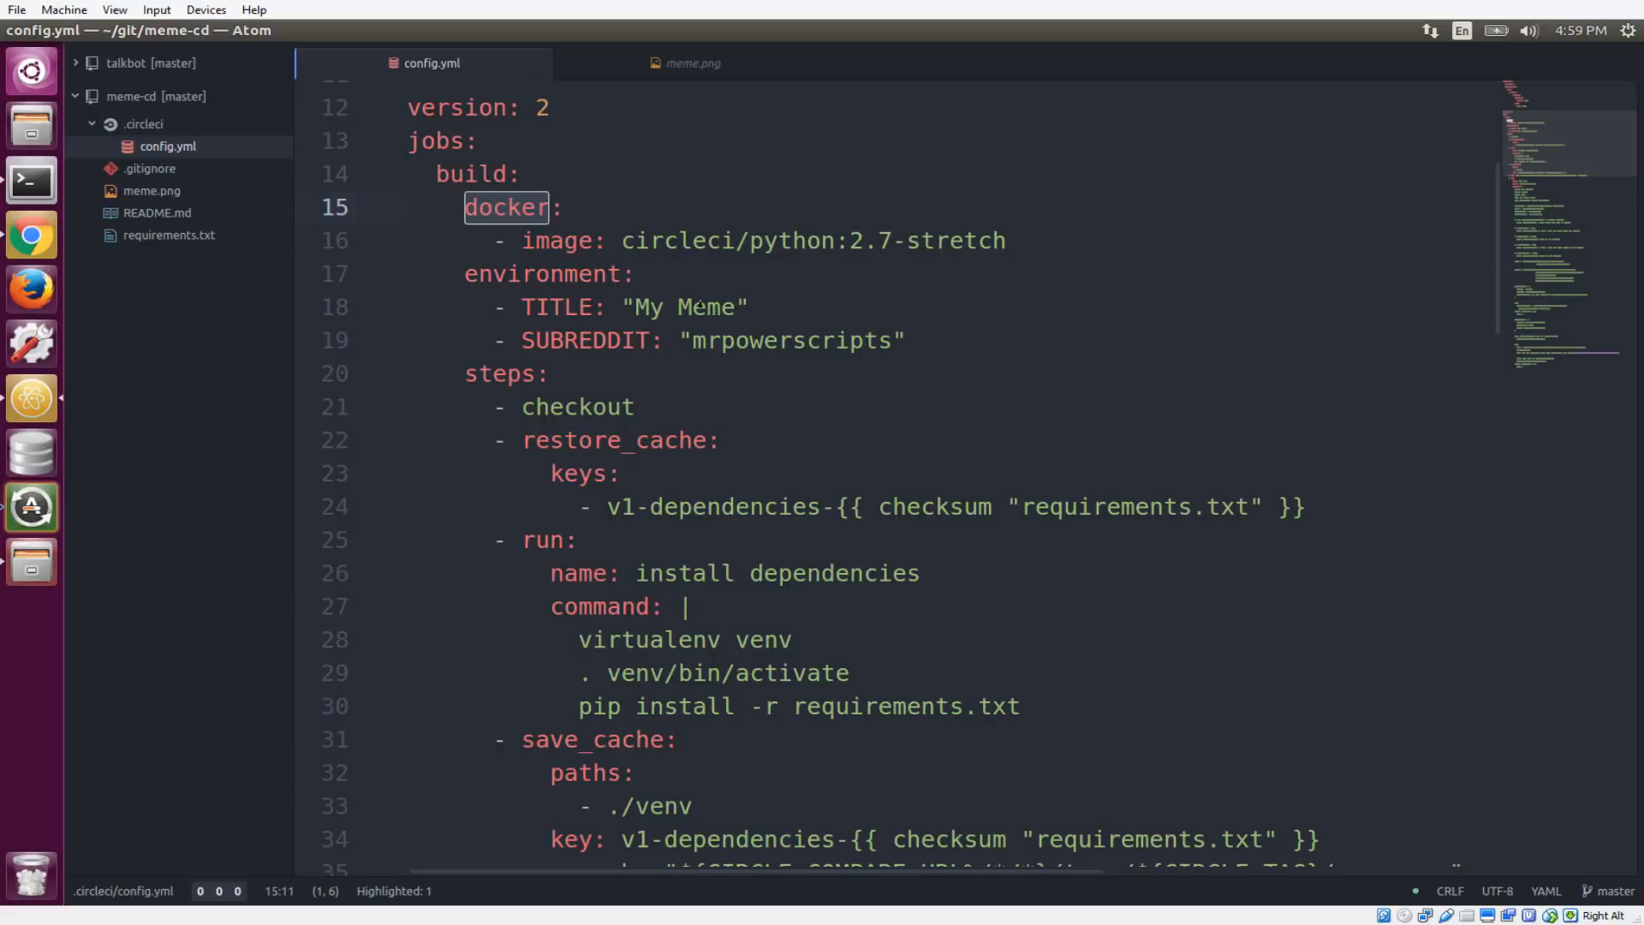
scroll(down, 3)
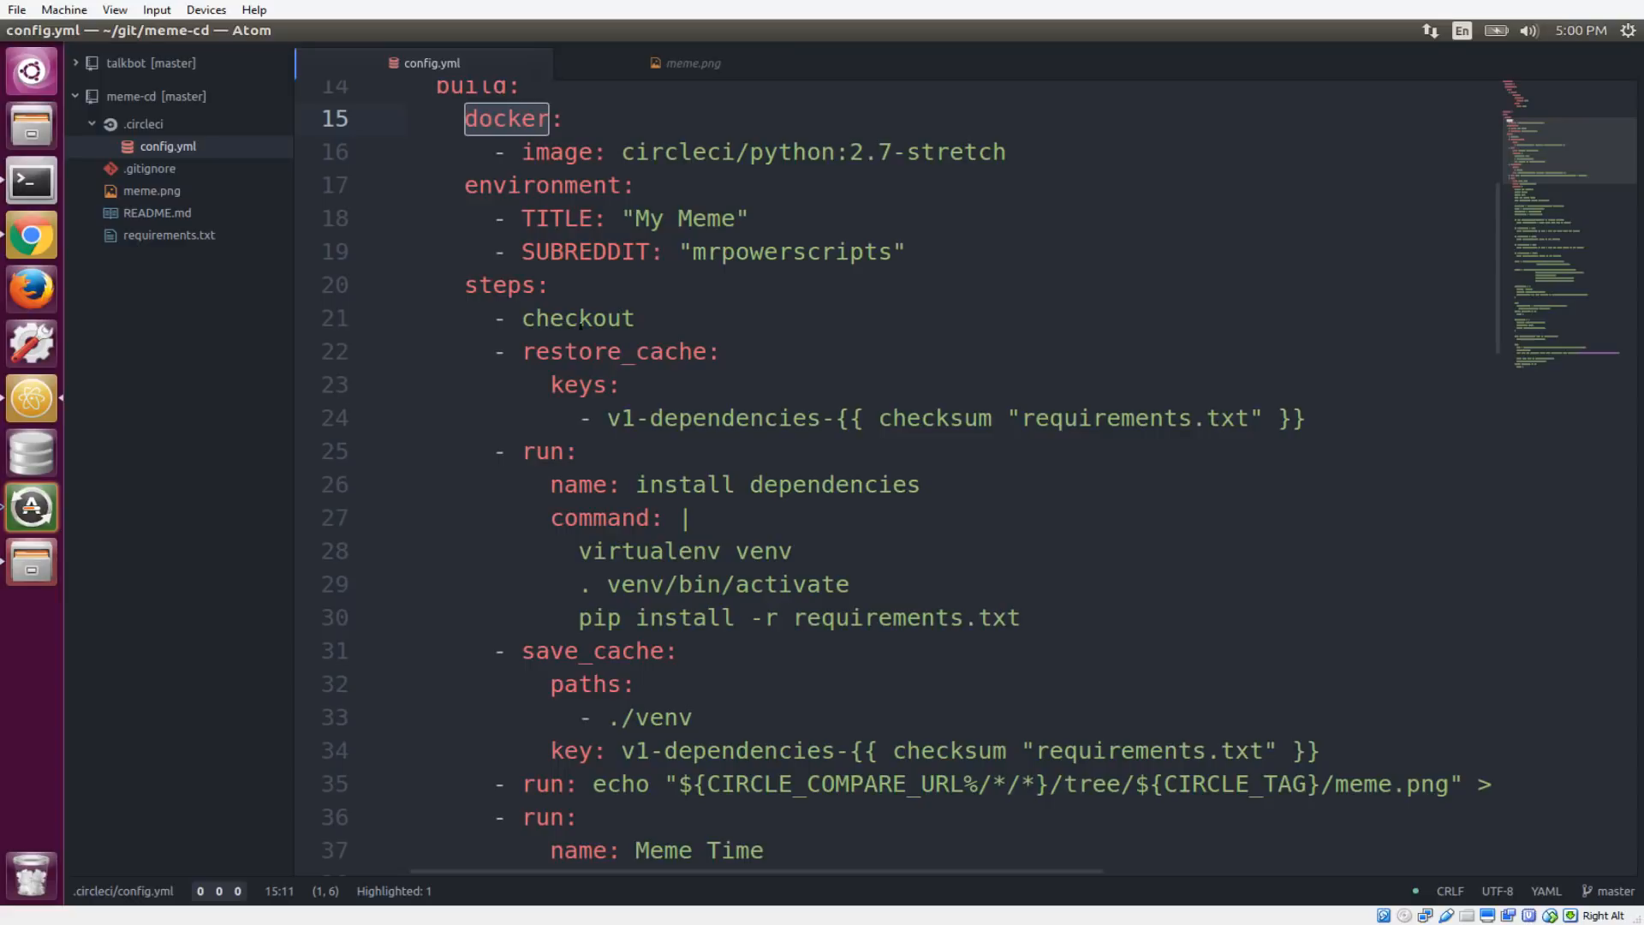
scroll(down, 3)
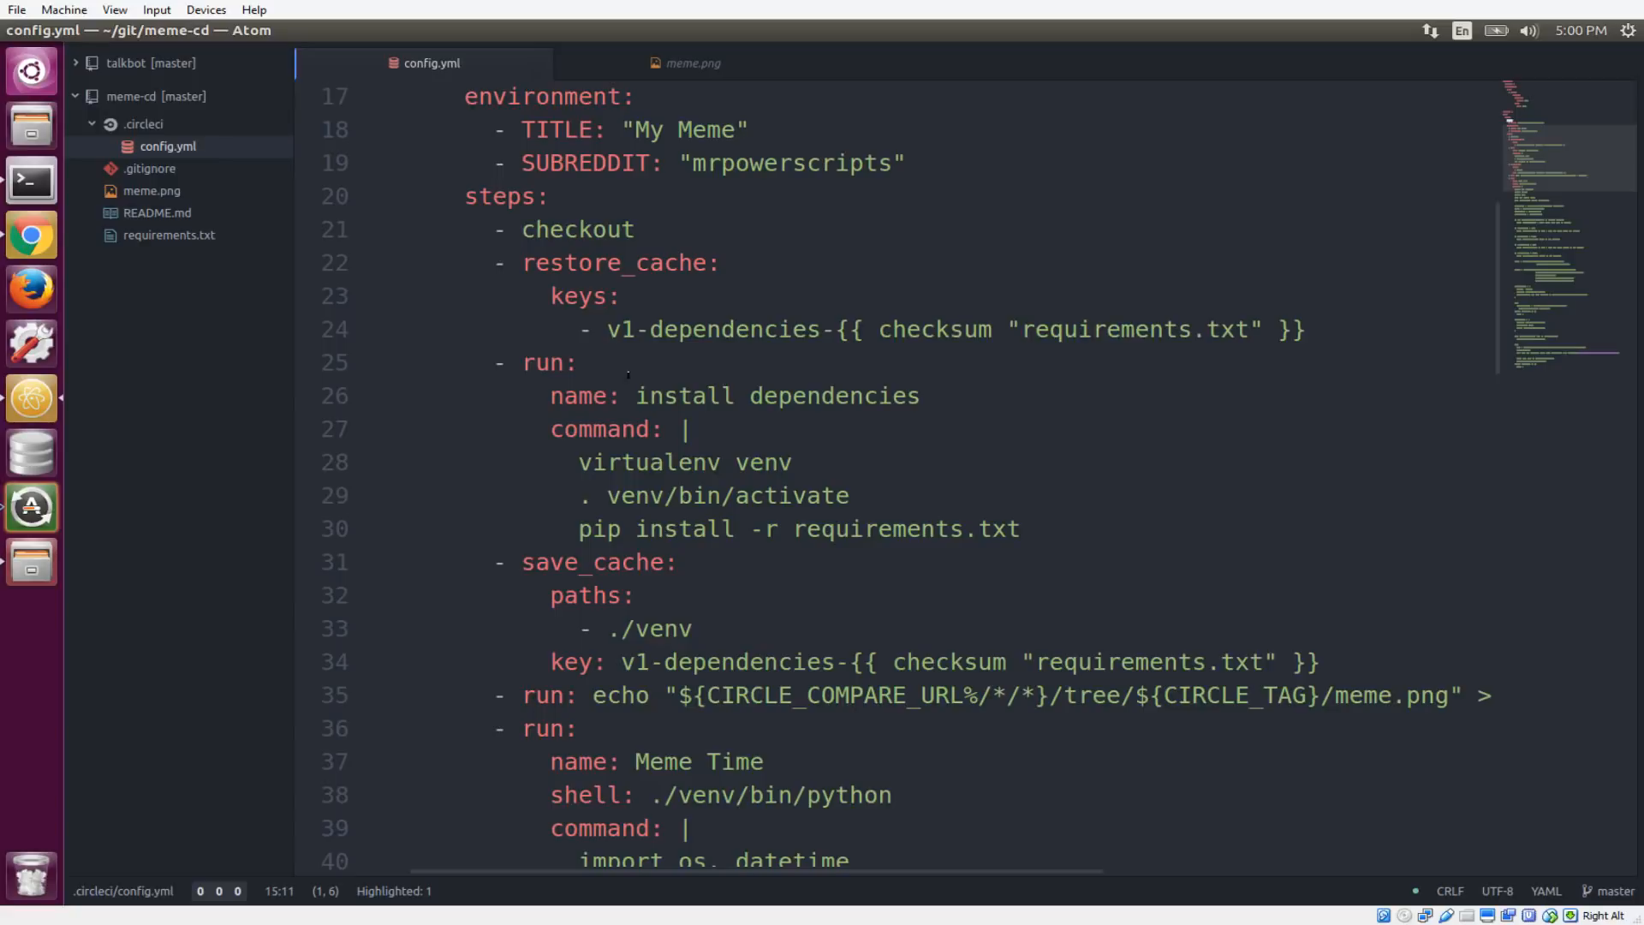
scroll(down, 3)
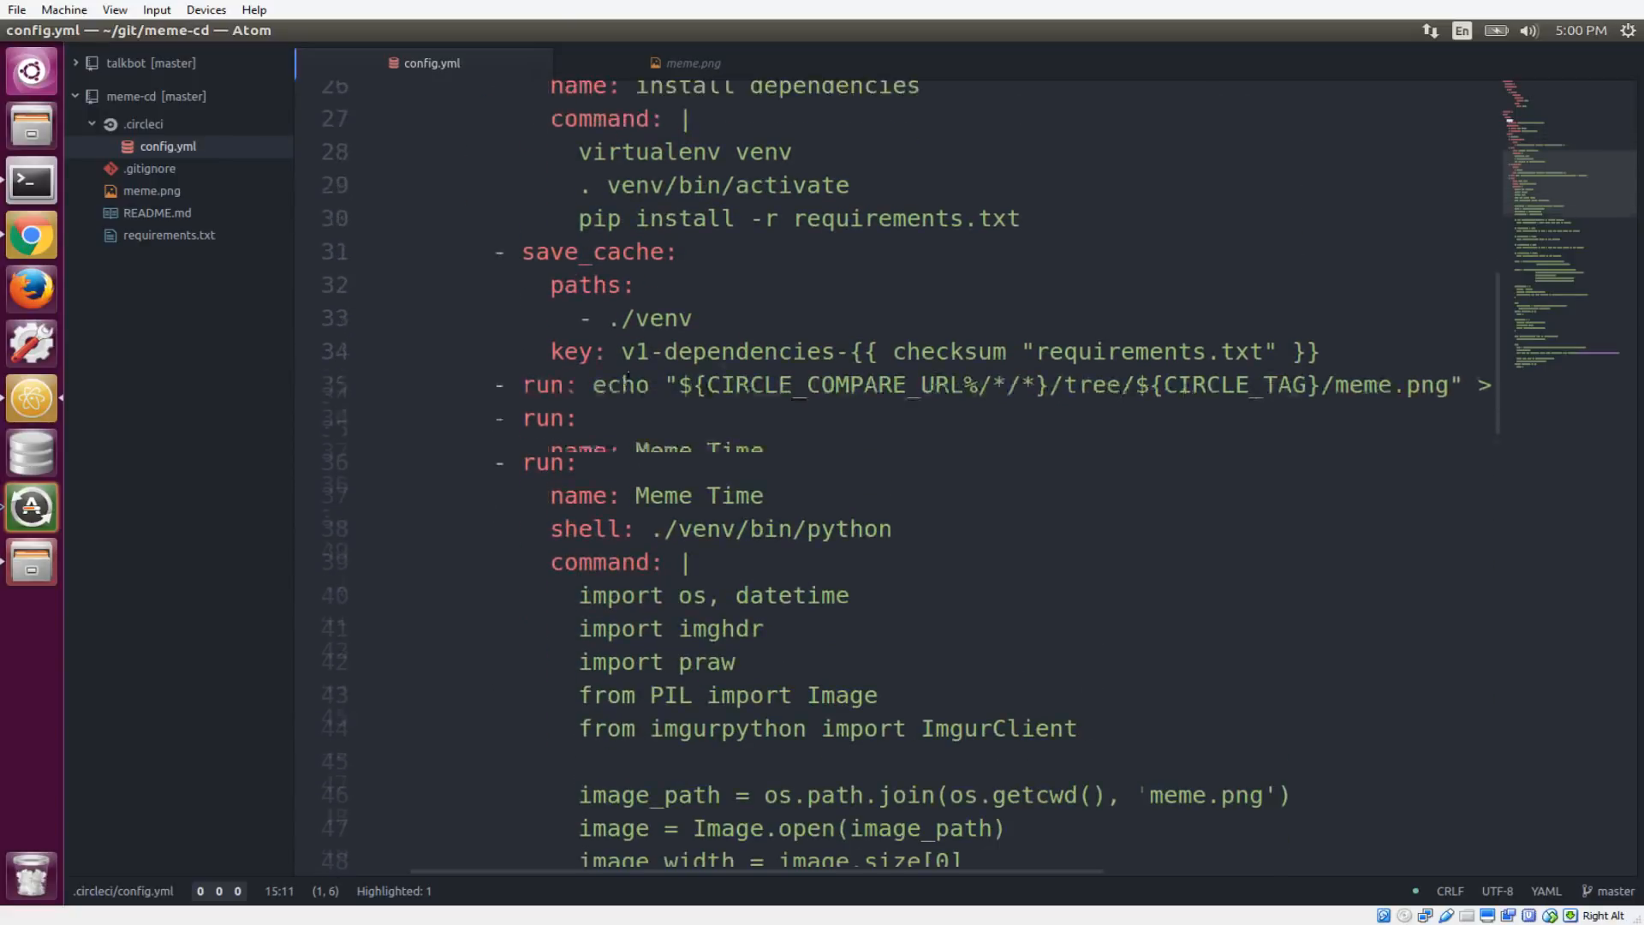
scroll(down, 3)
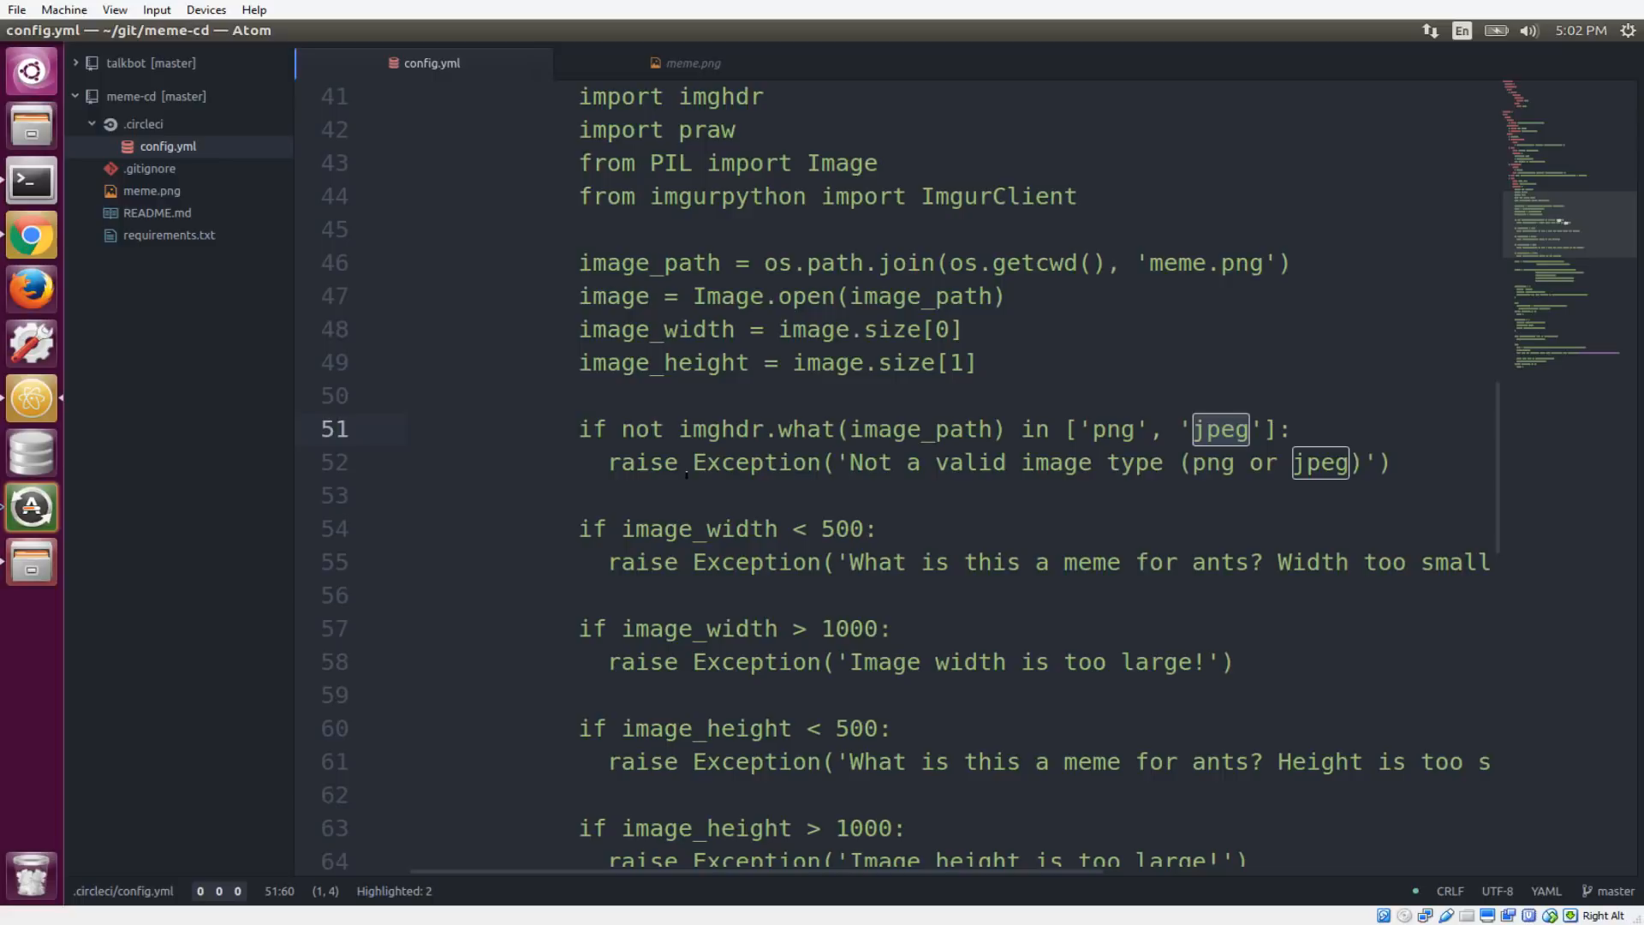
scroll(down, 3)
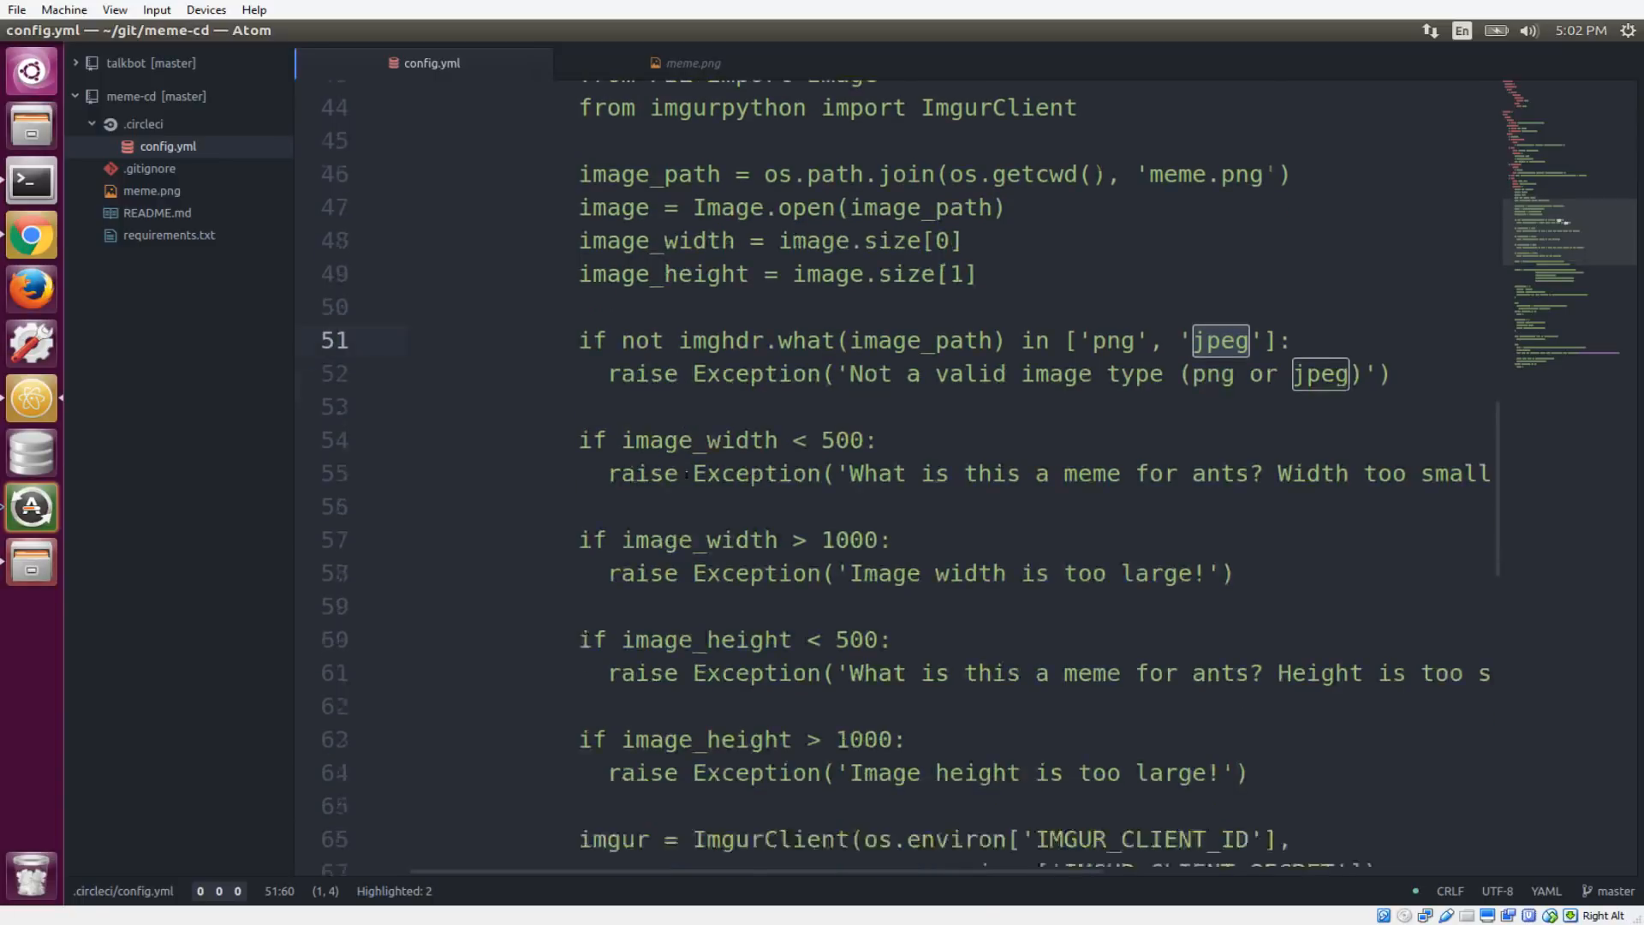
scroll(down, 3)
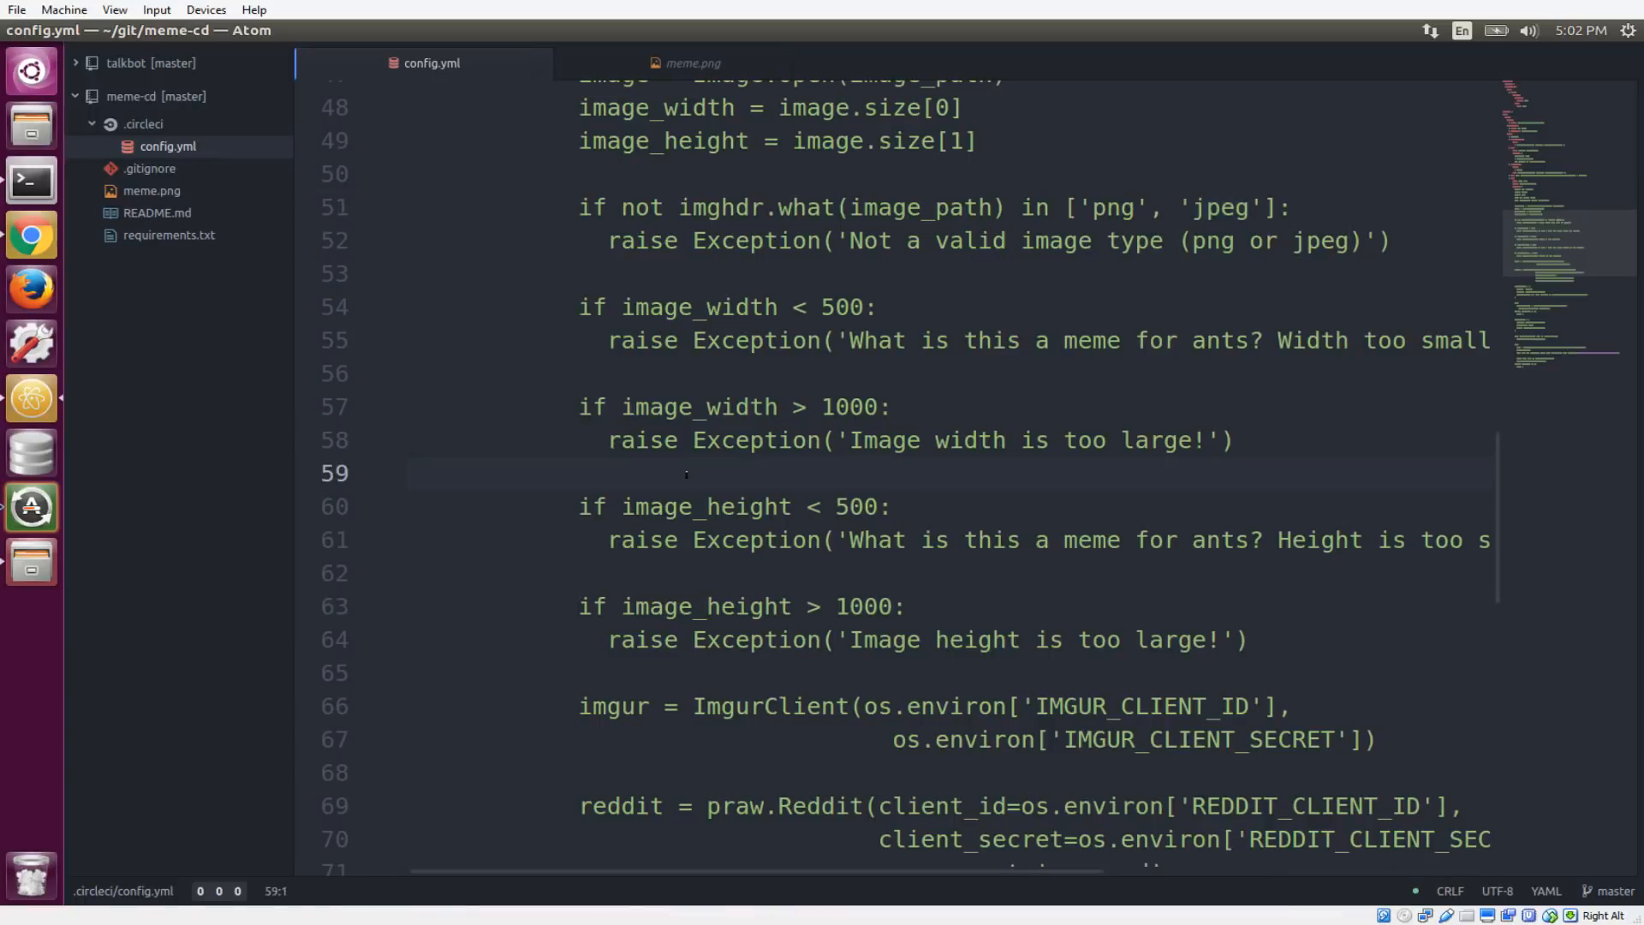
scroll(down, 3)
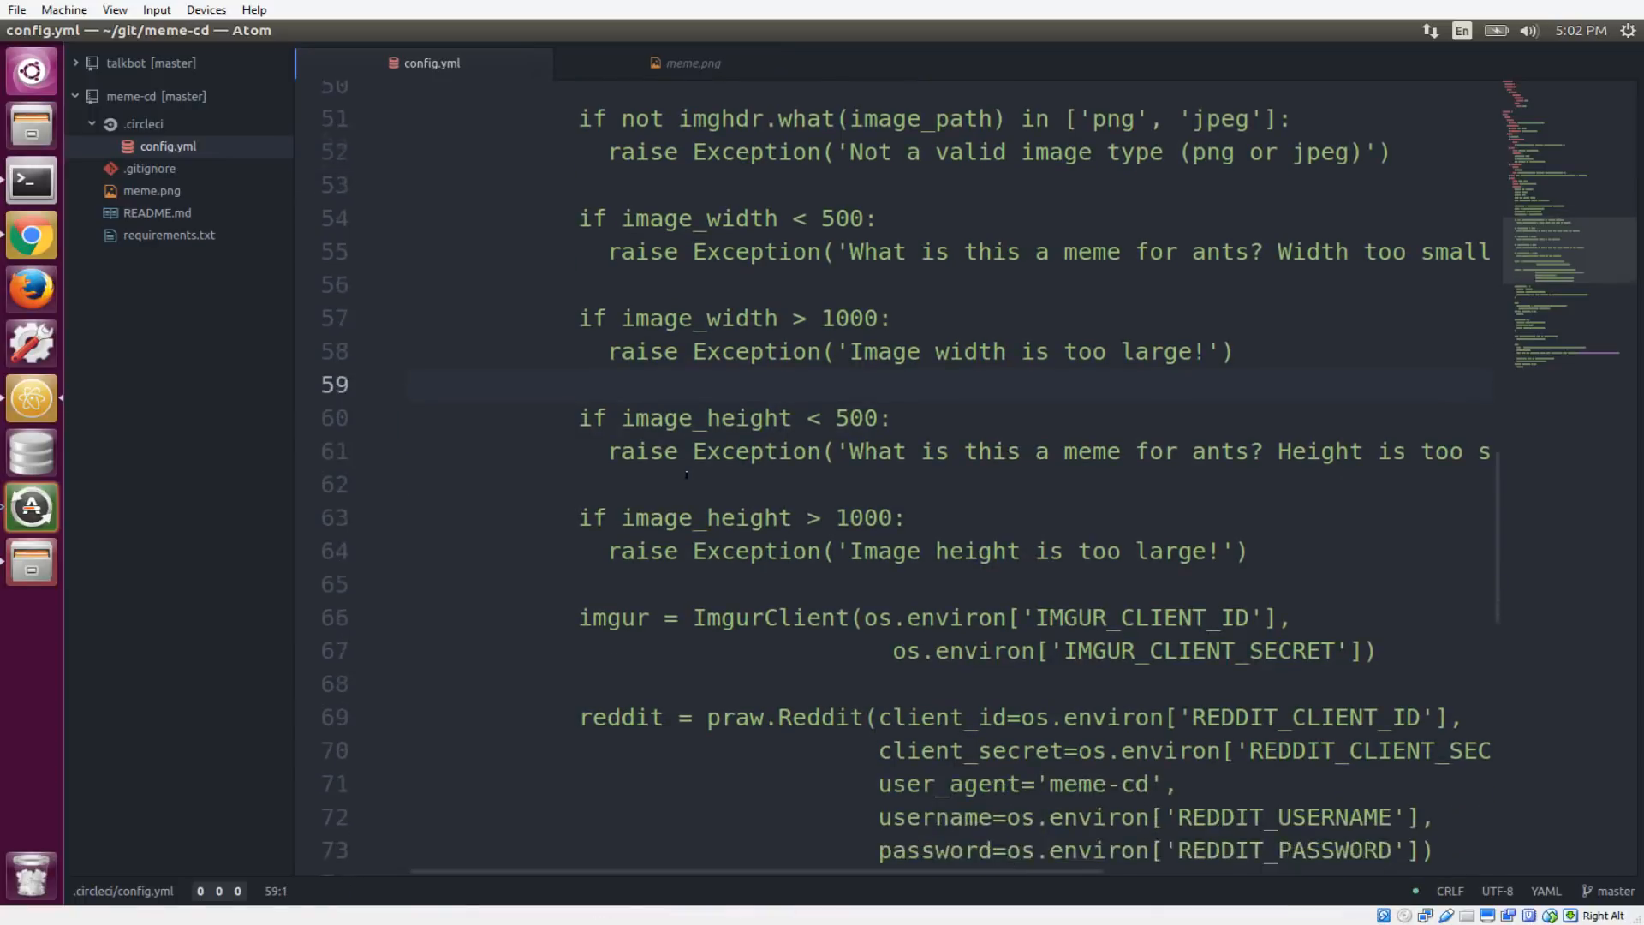
scroll(down, 3)
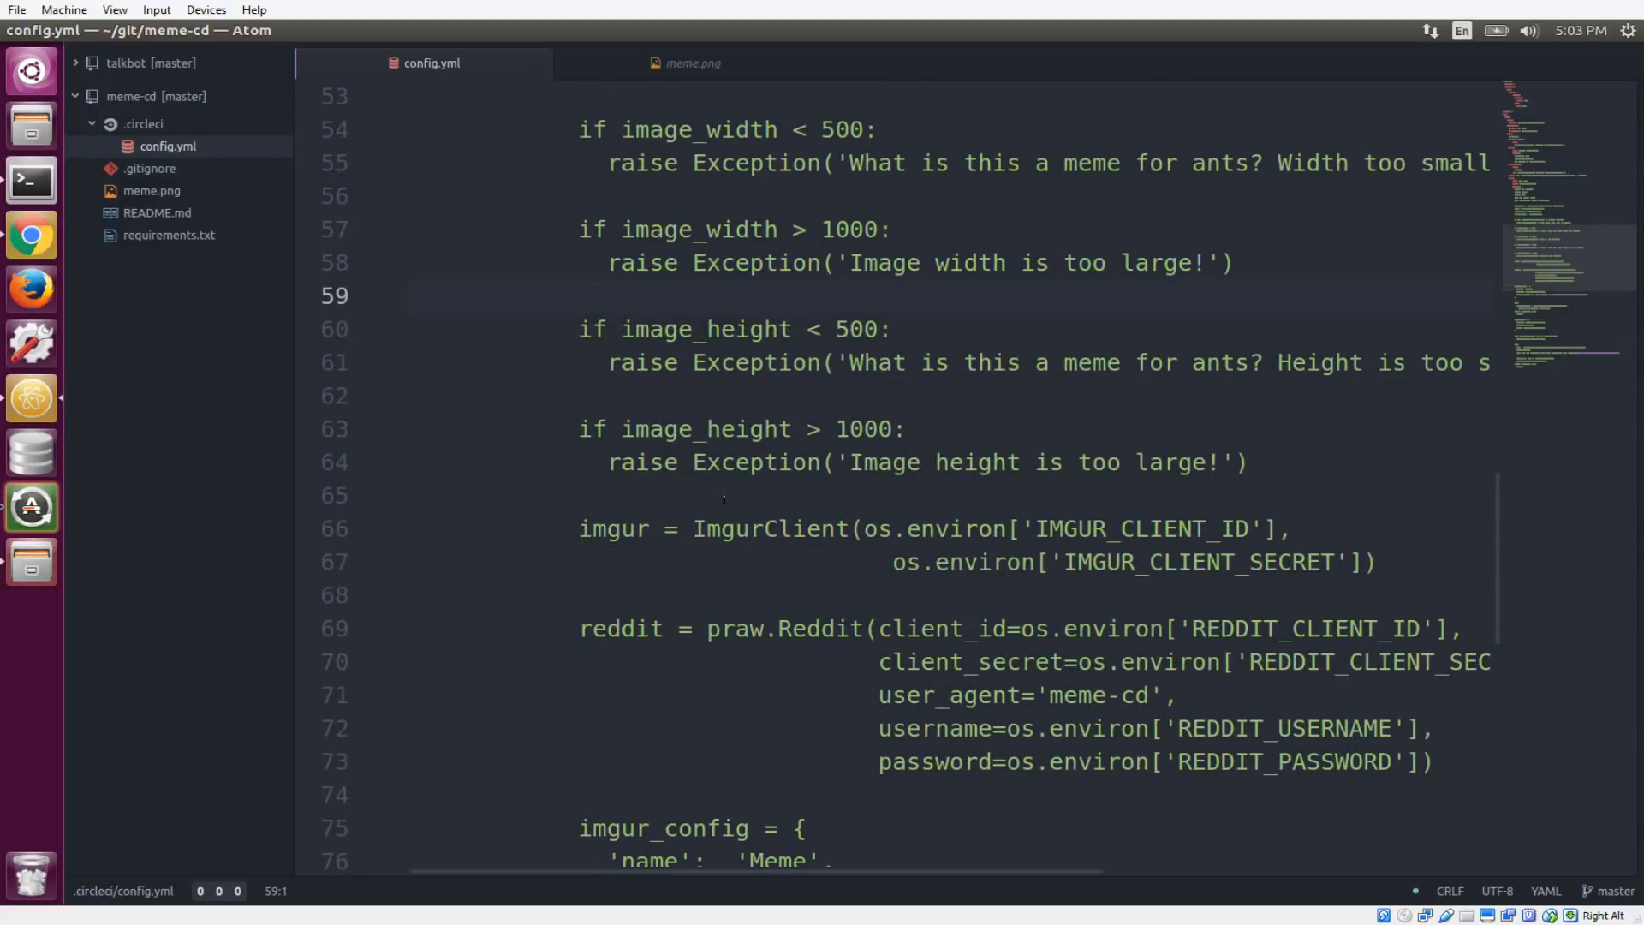
scroll(down, 3)
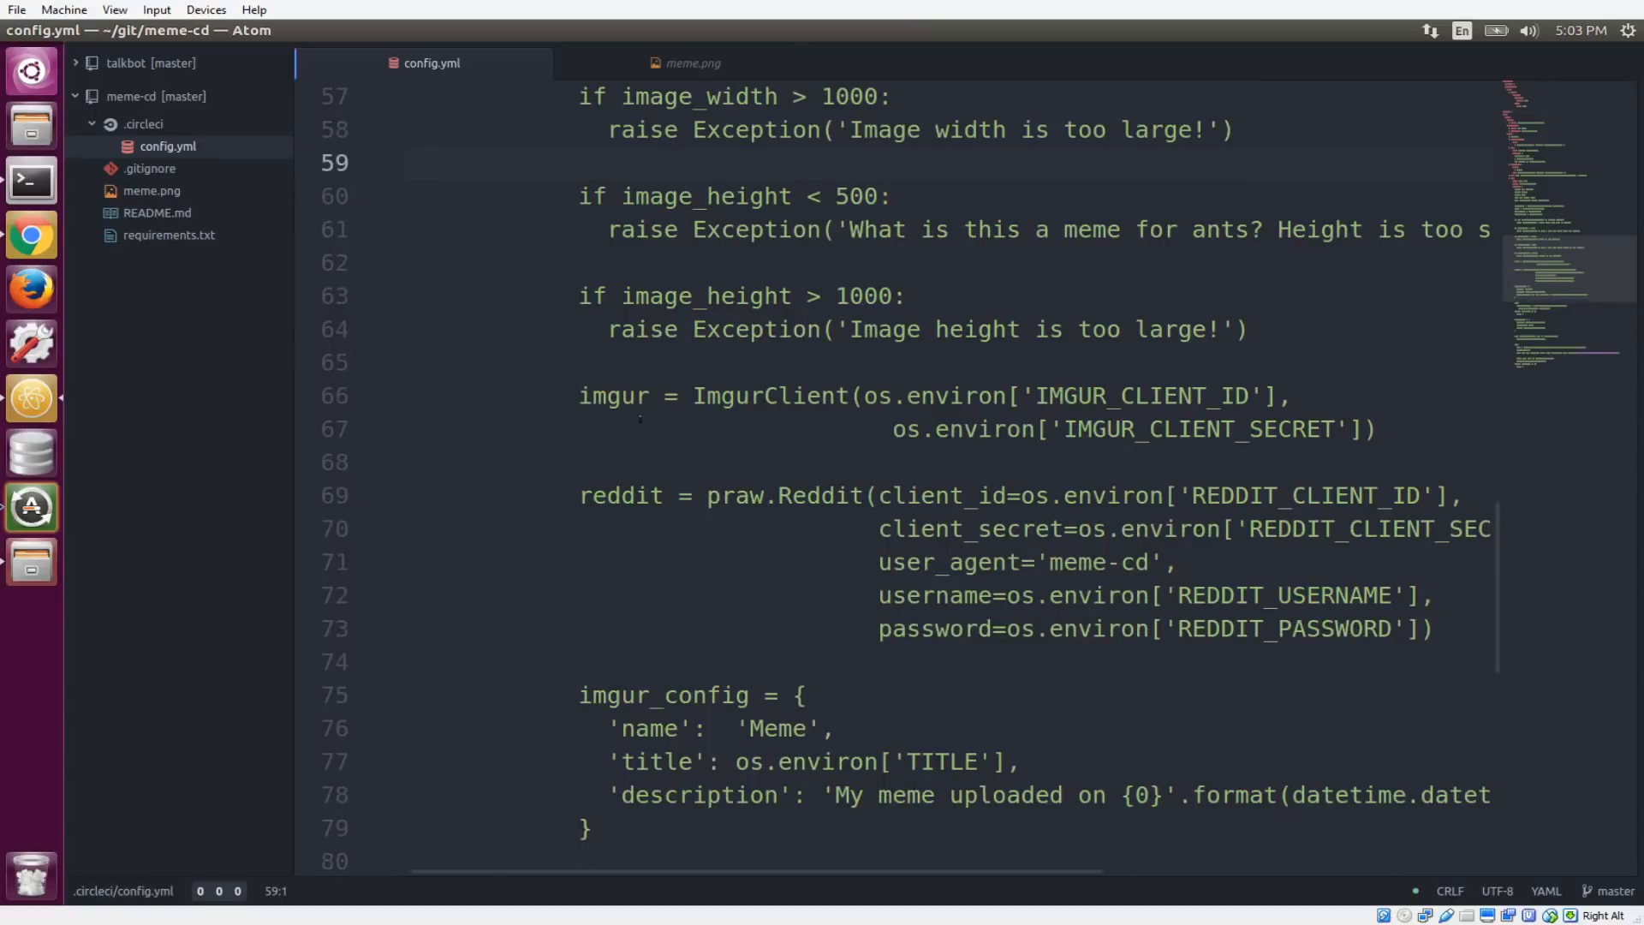
click(608, 395)
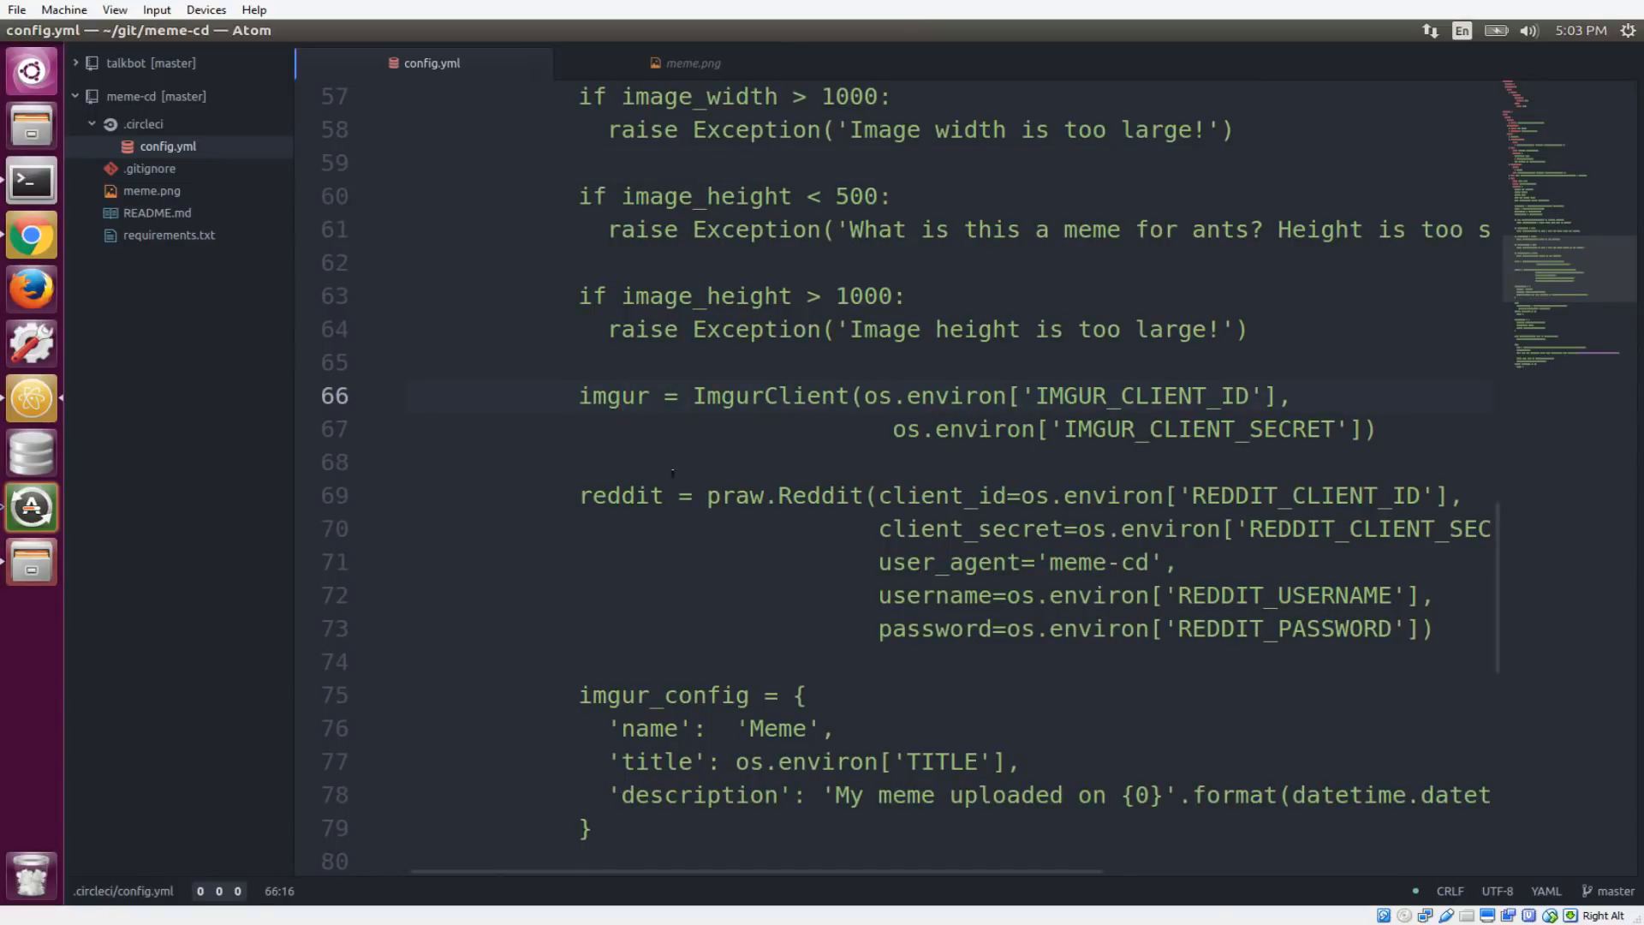
double_click(618, 495)
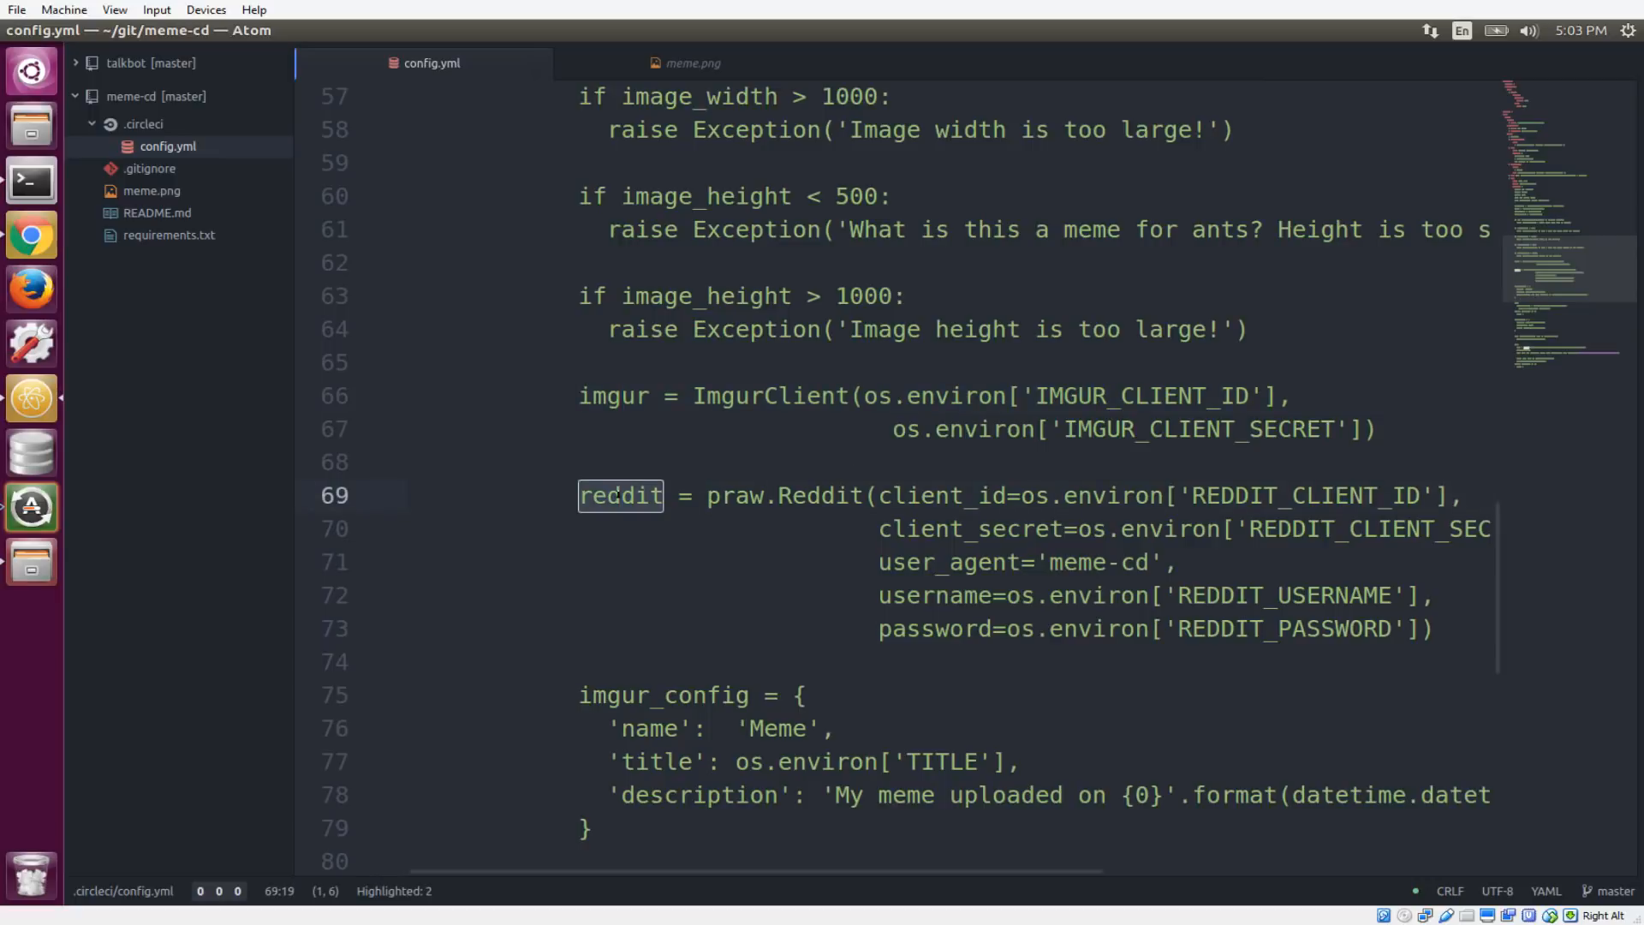
scroll(down, 3)
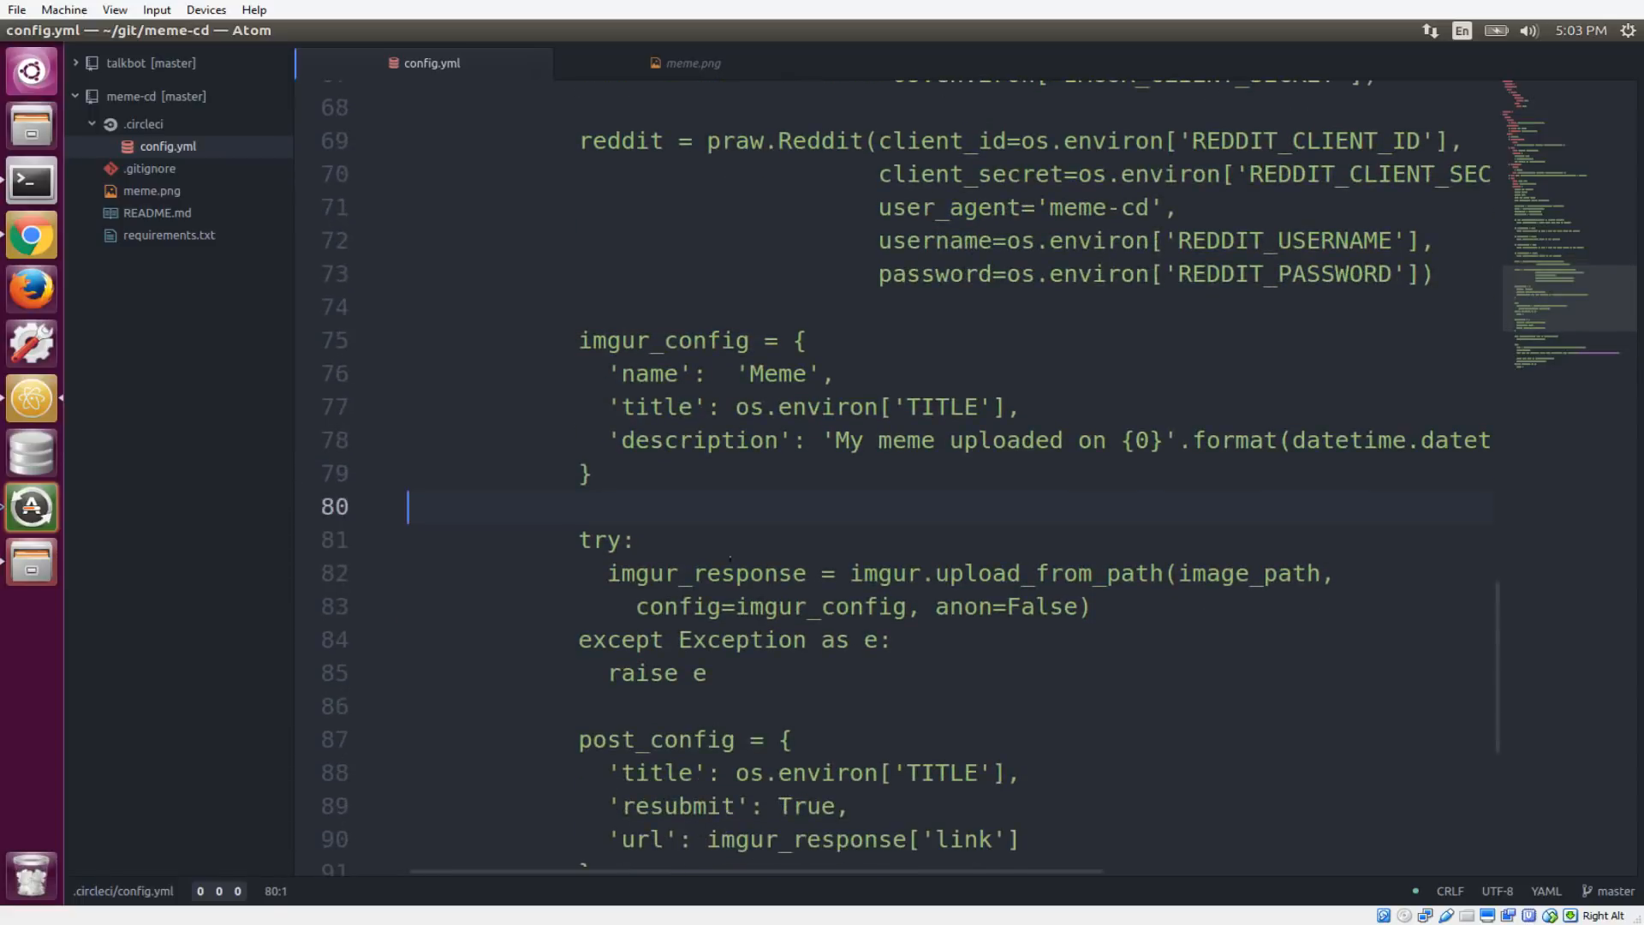
double_click(1045, 573)
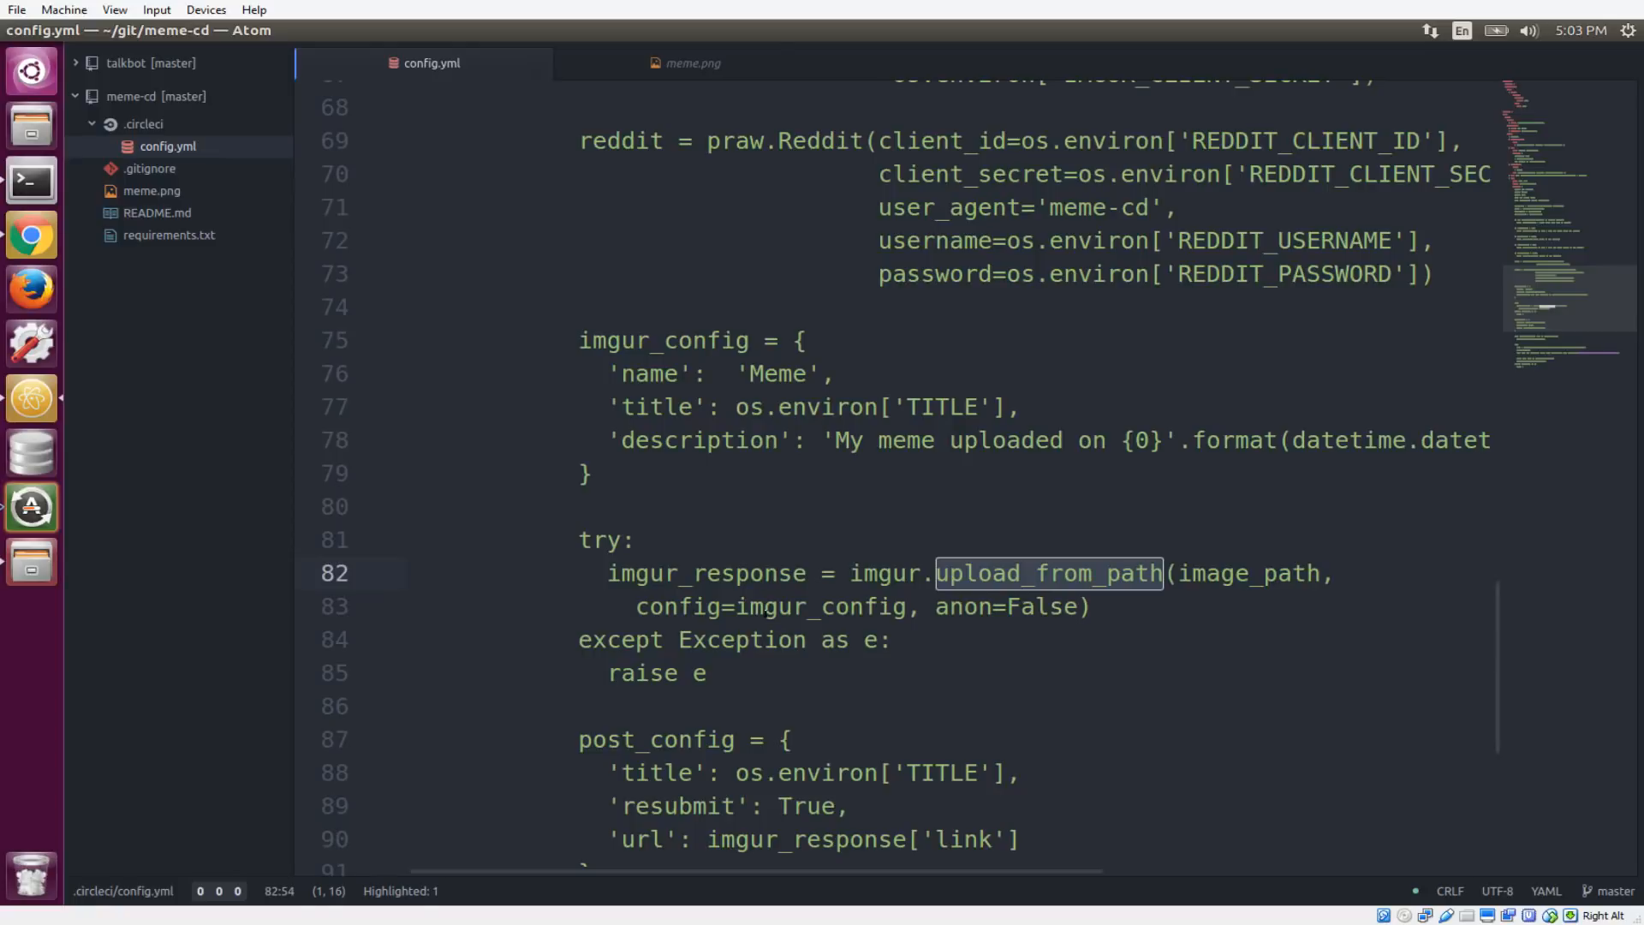
double_click(705, 573)
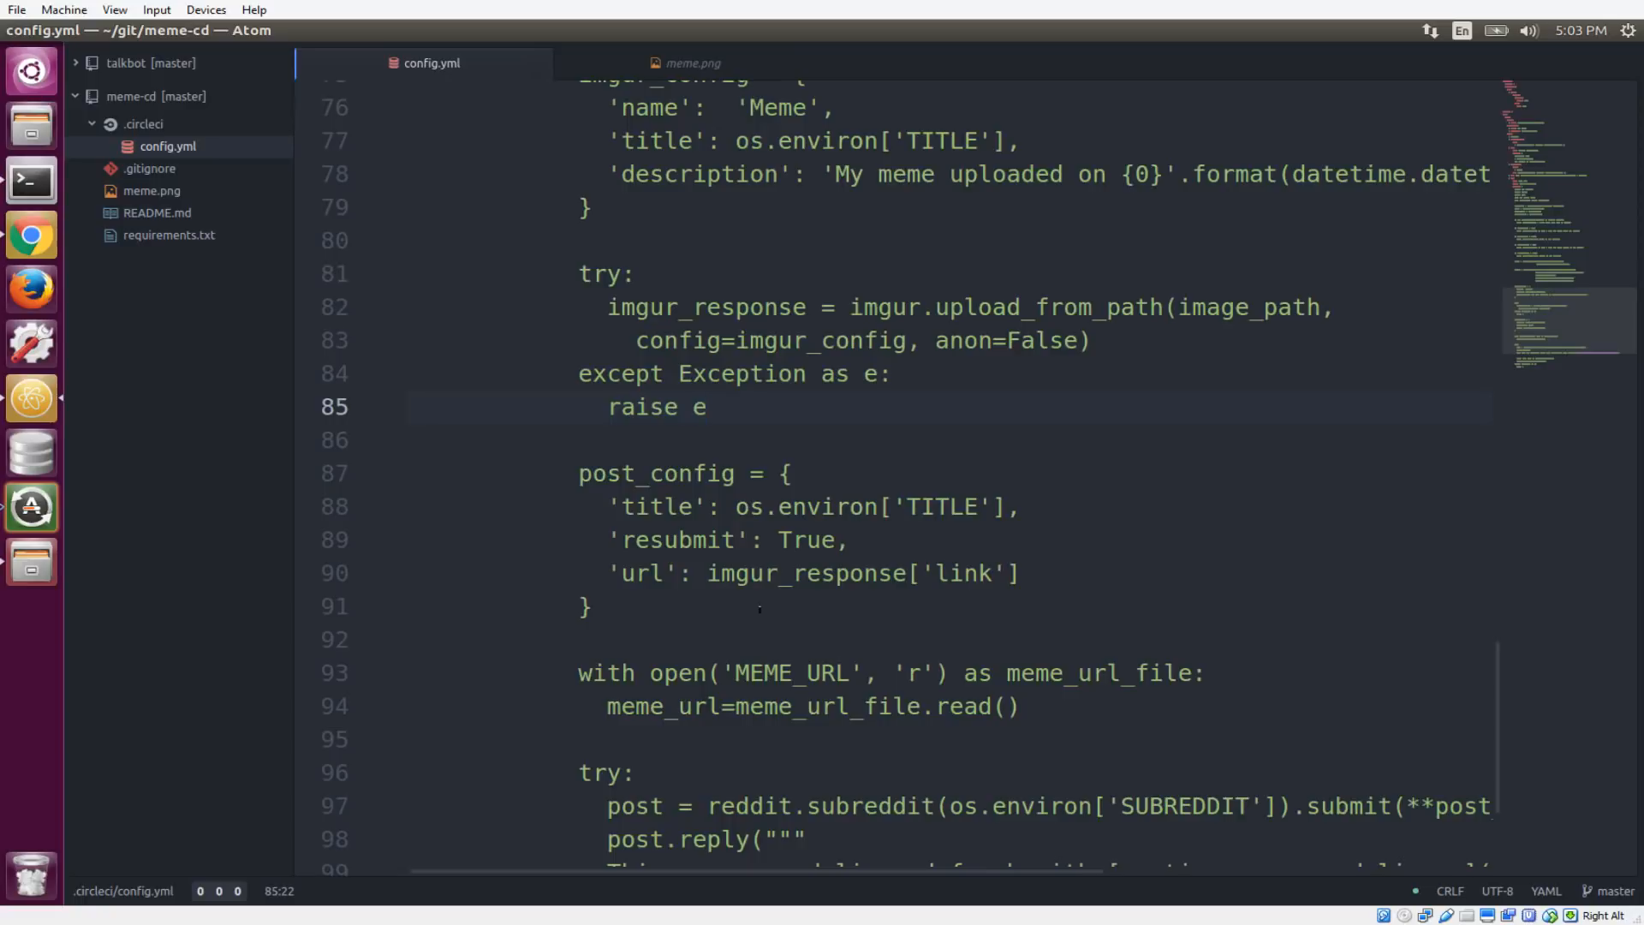
double_click(804, 572)
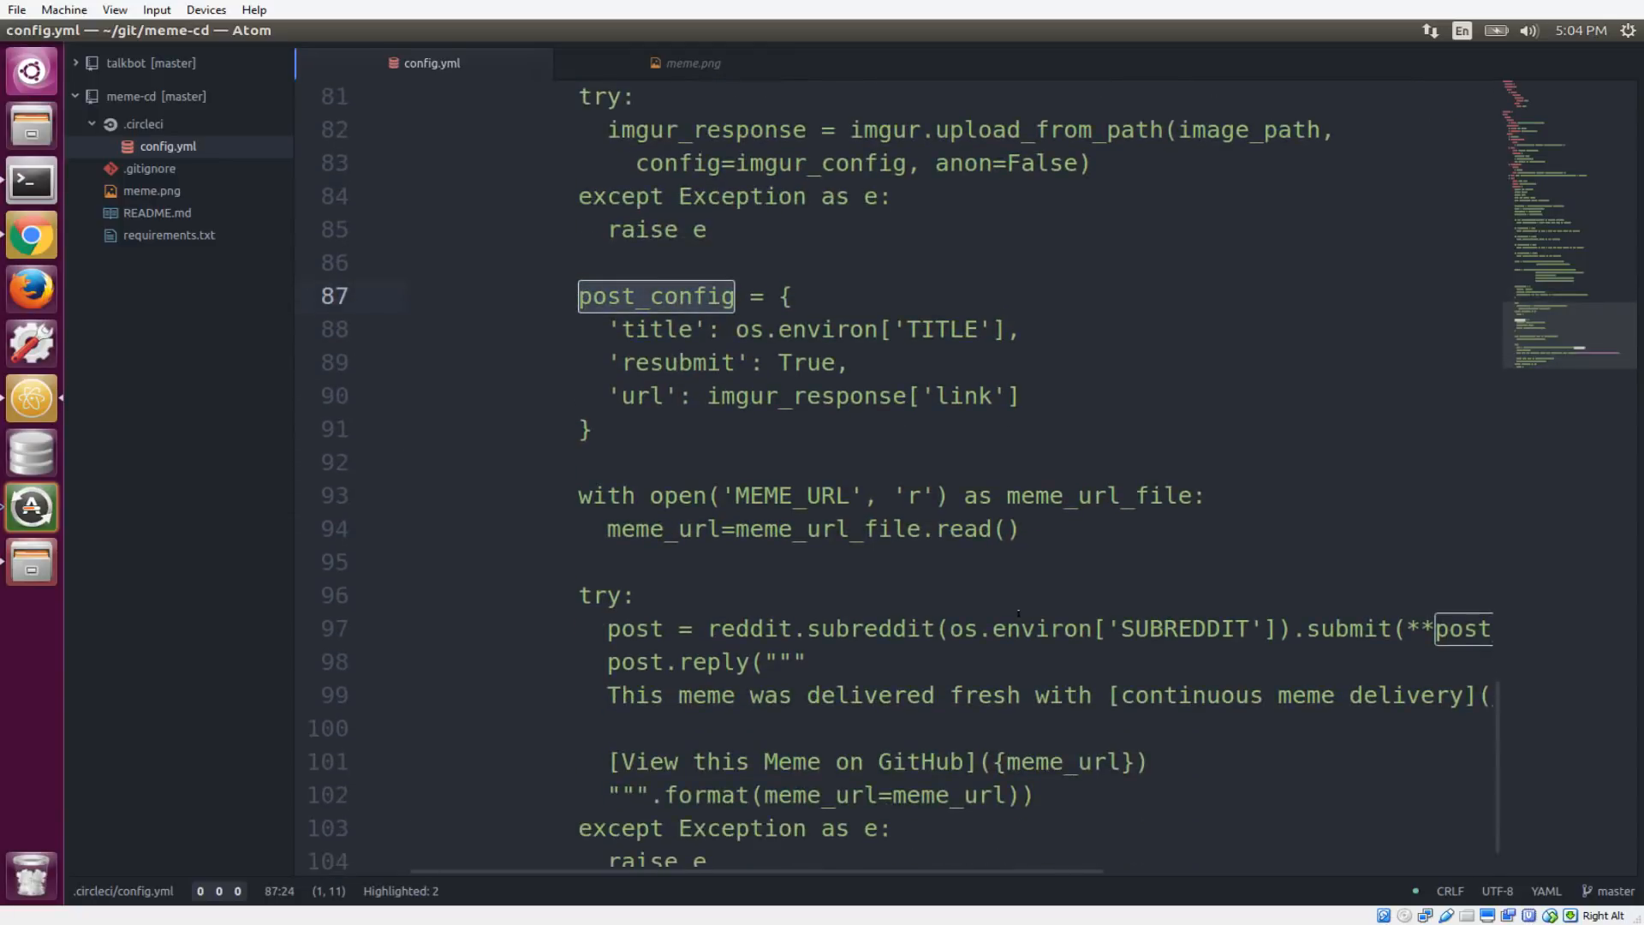
scroll(down, 3)
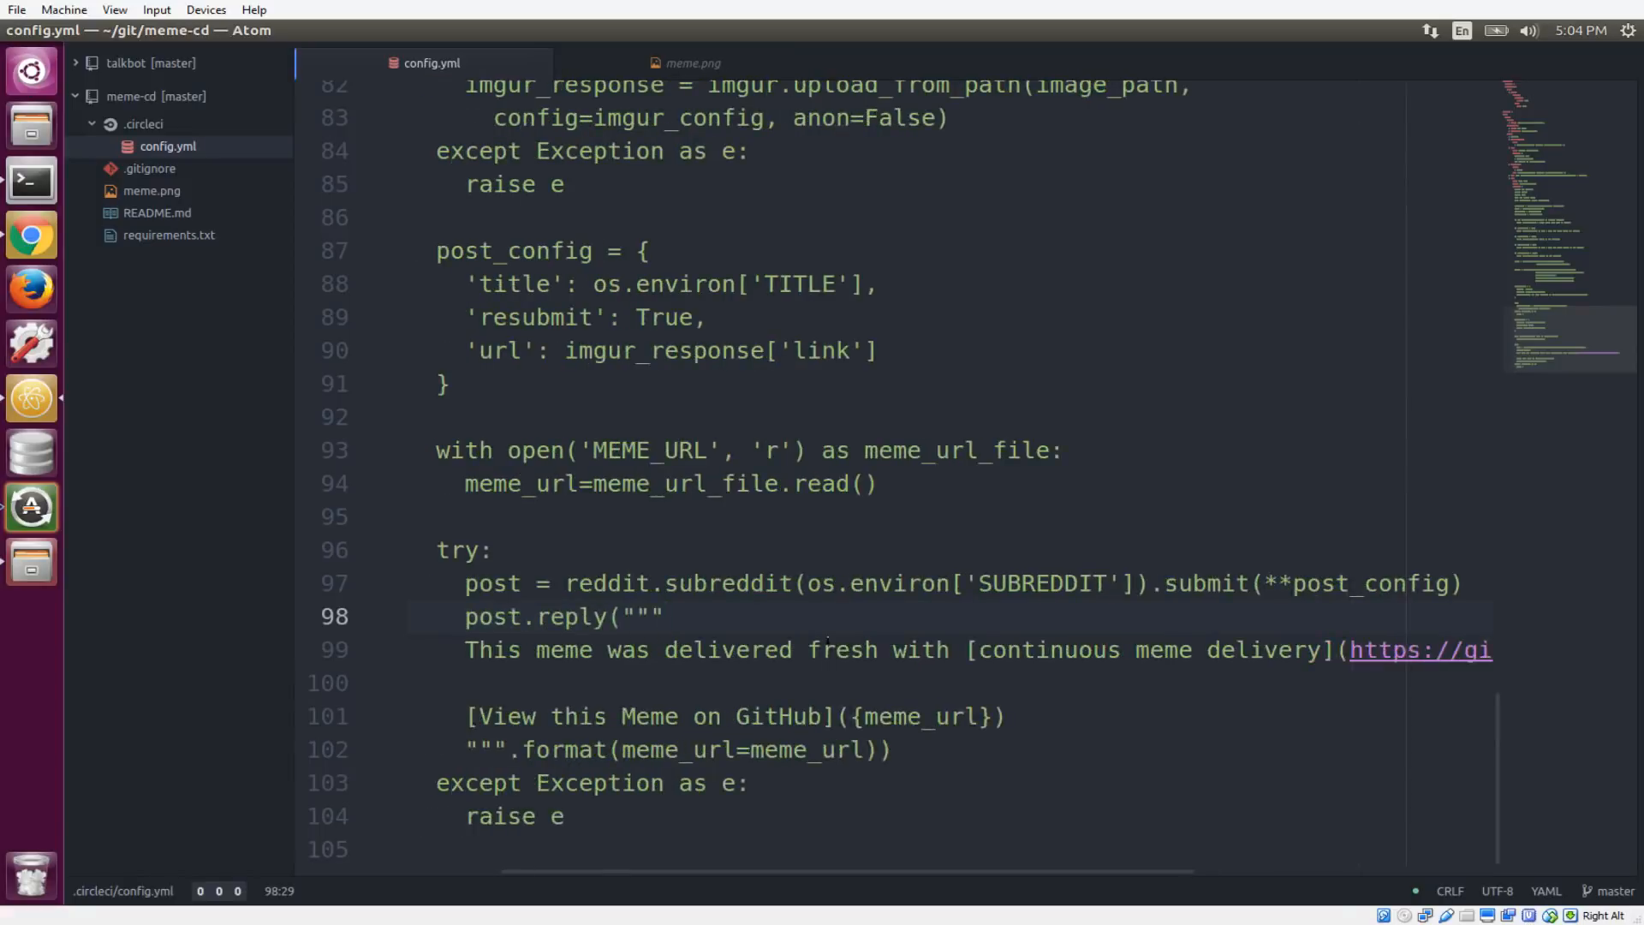
double_click(539, 583)
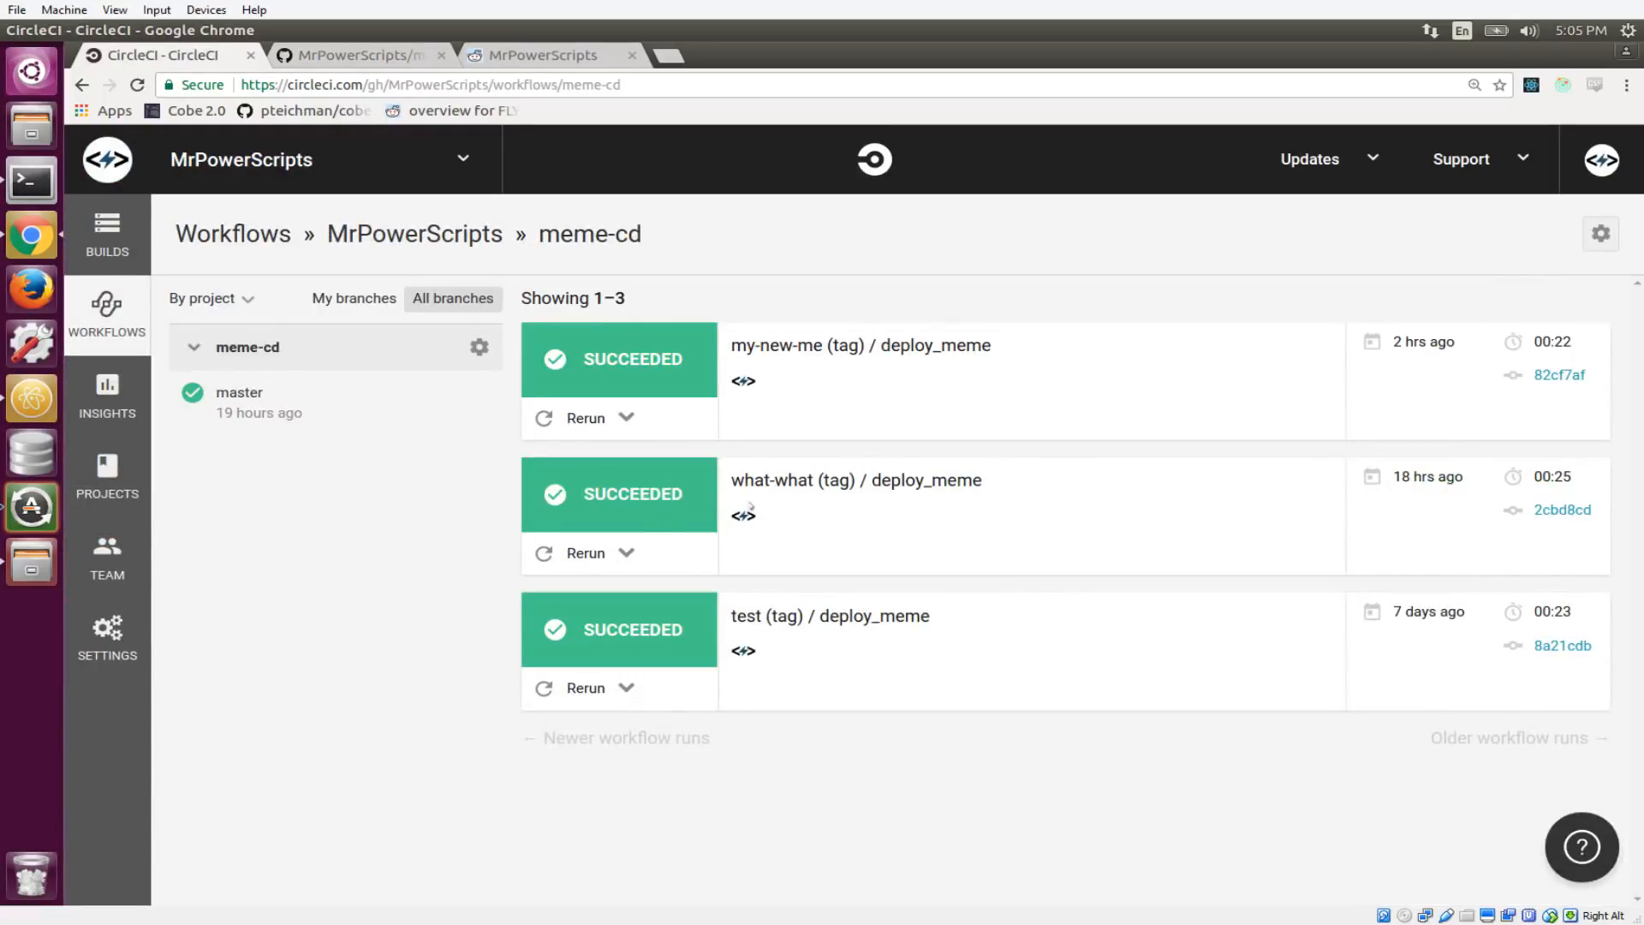
mouse_move(631, 508)
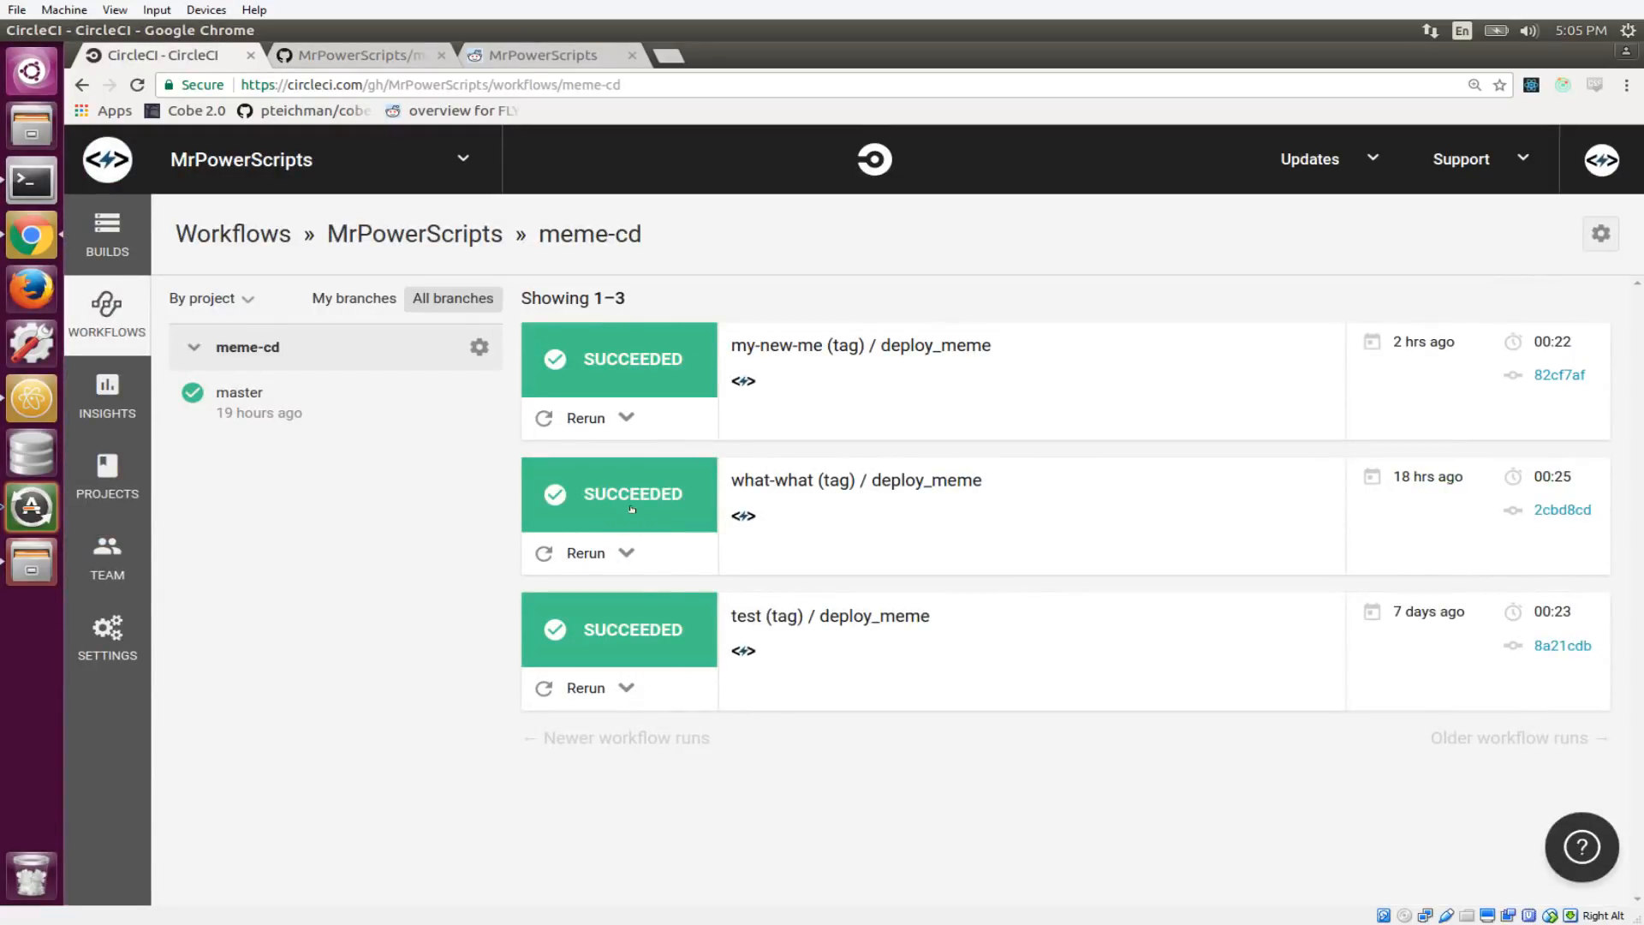
mouse_move(655, 393)
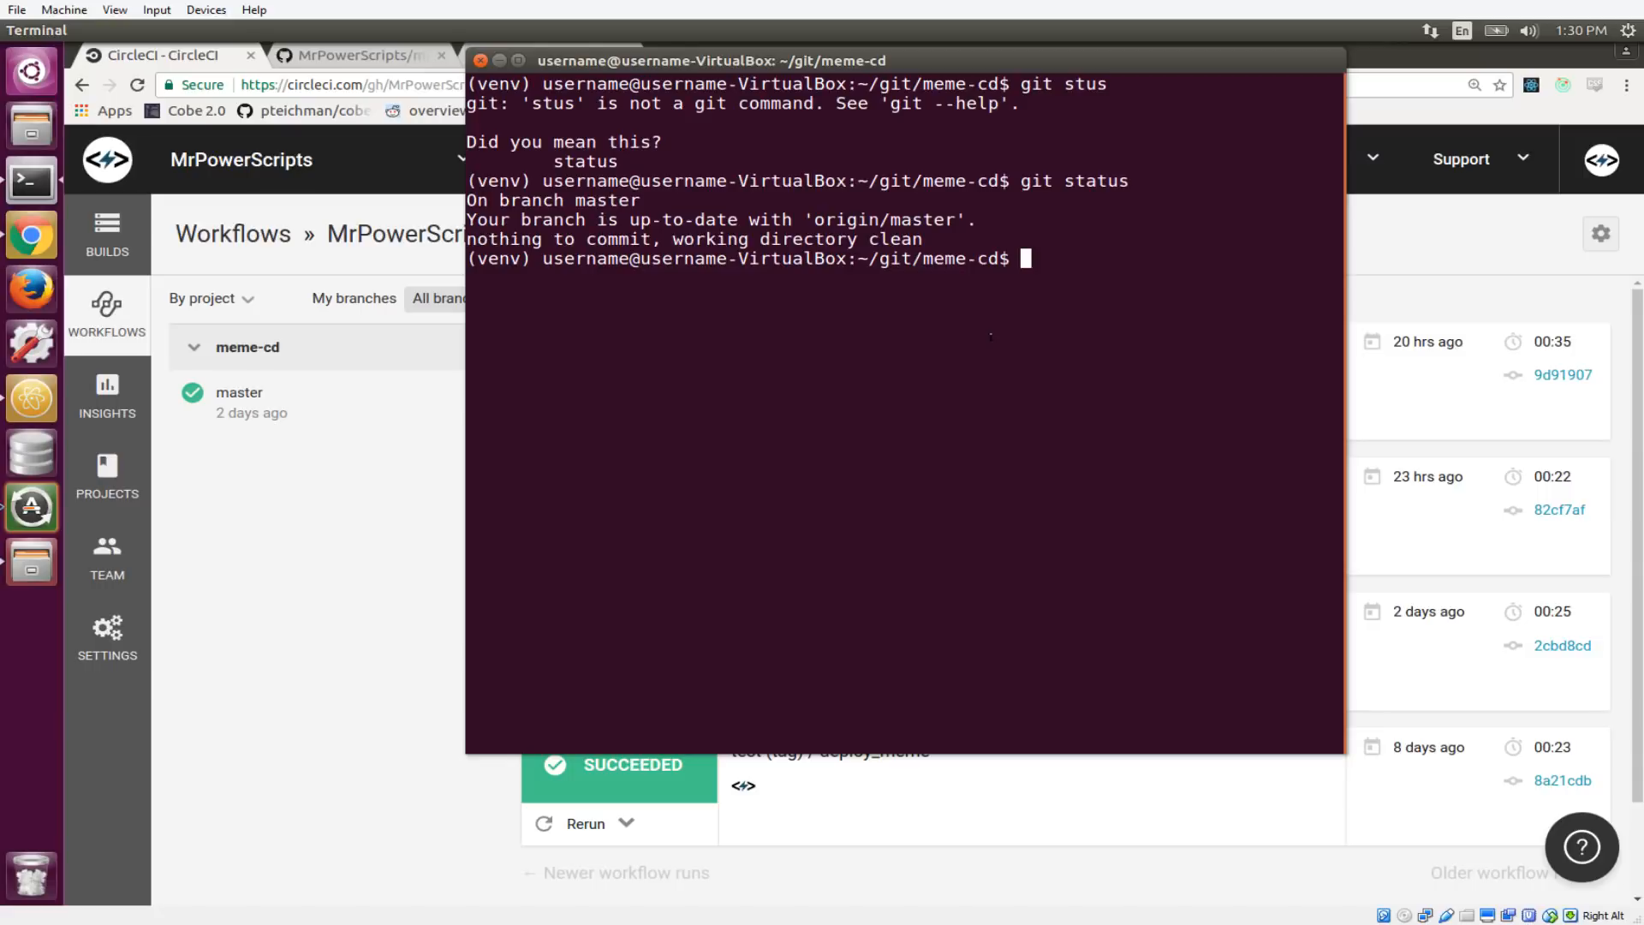
- Create and switch to a new branch named new-meme with git checkout -b
text(git checkout)
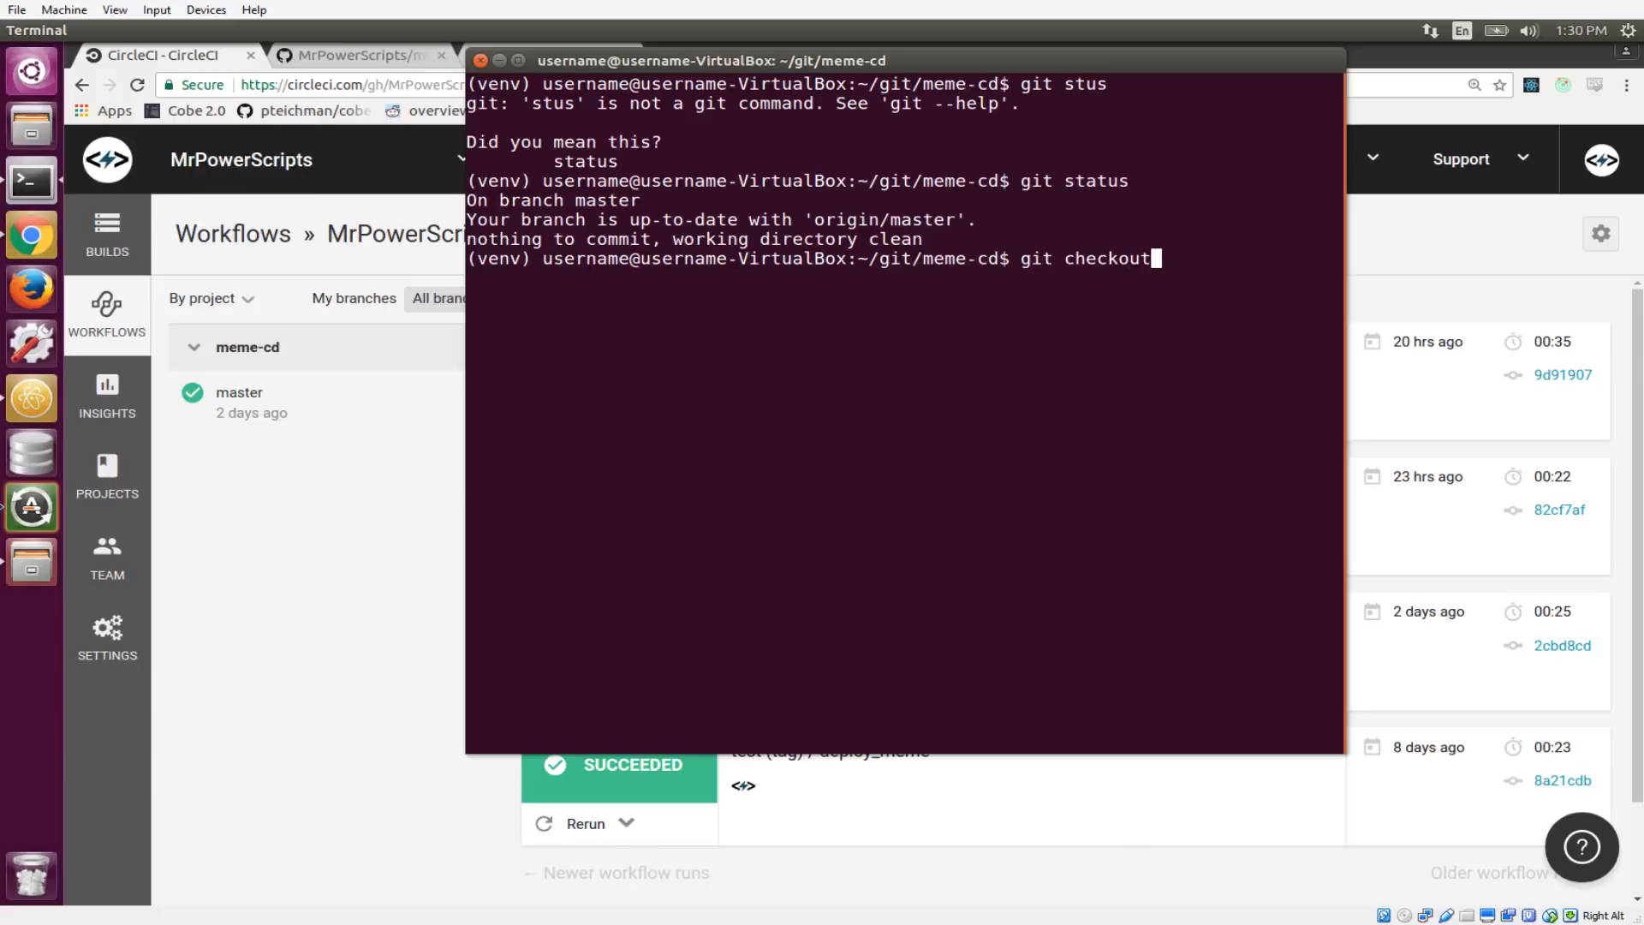
text(-b)
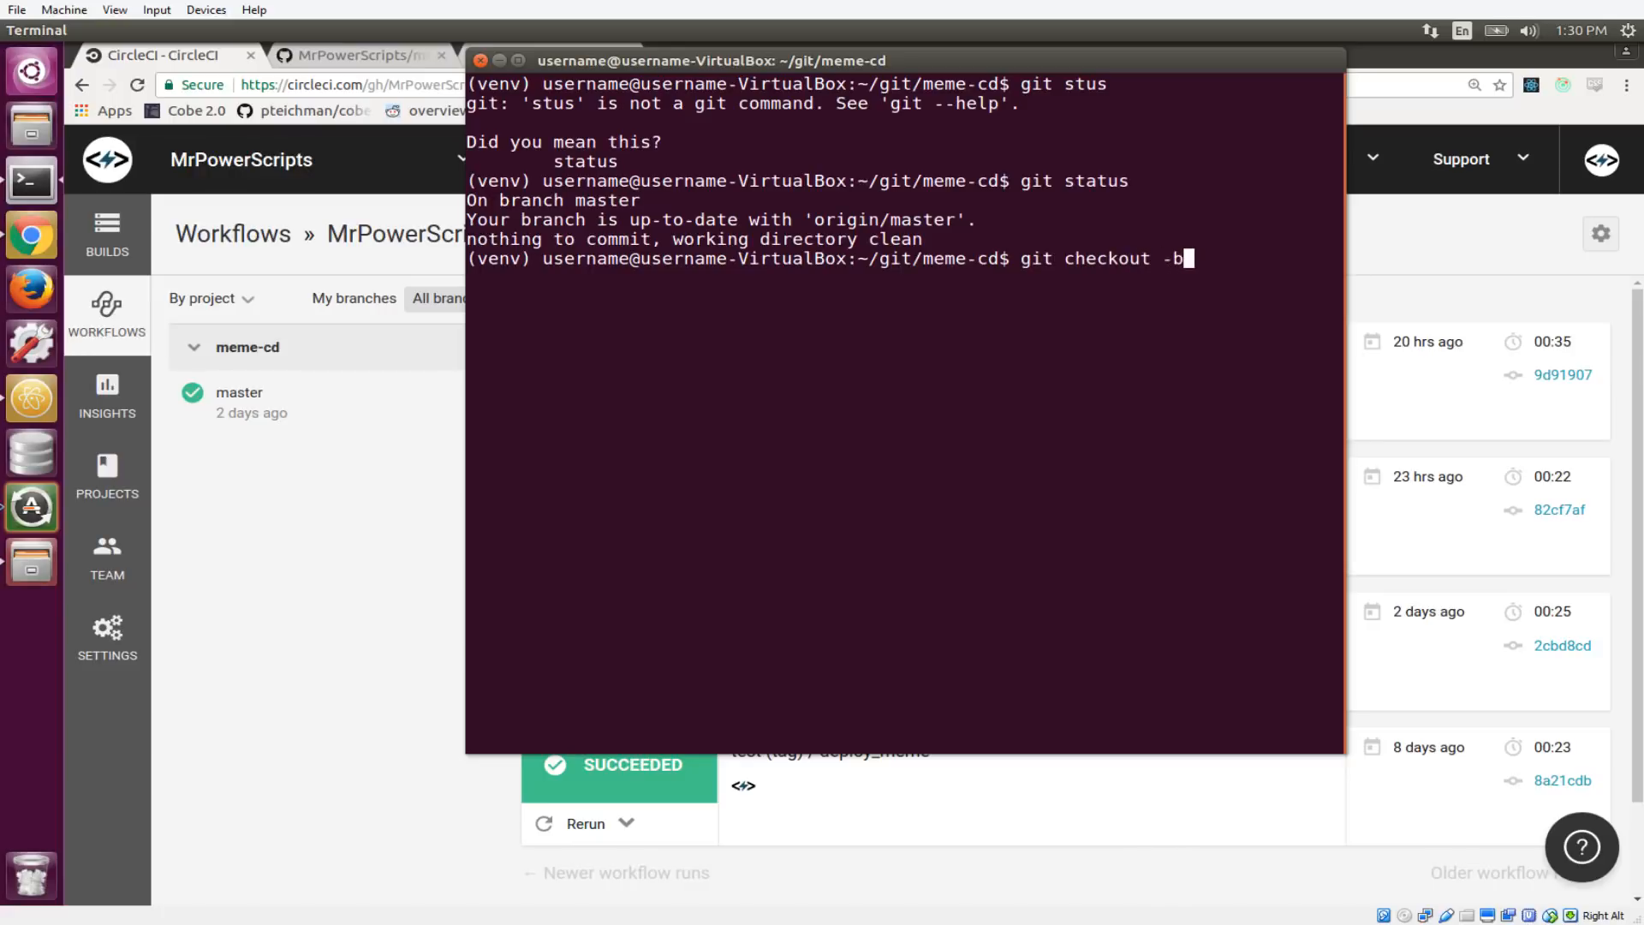
text(new-)
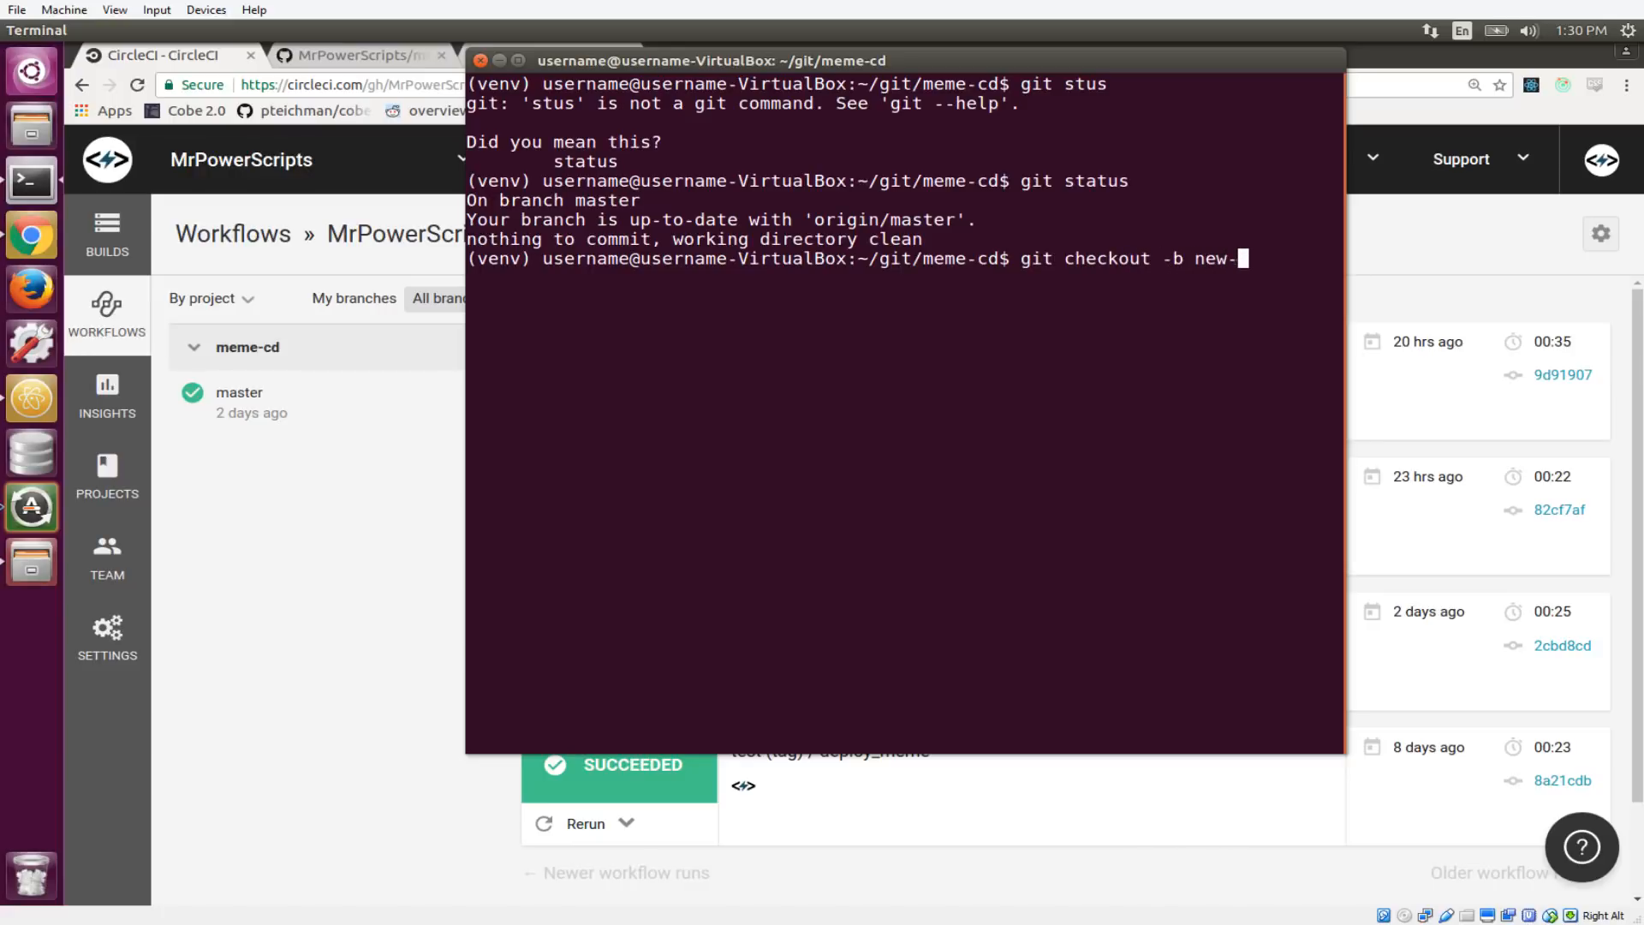
text(meme)
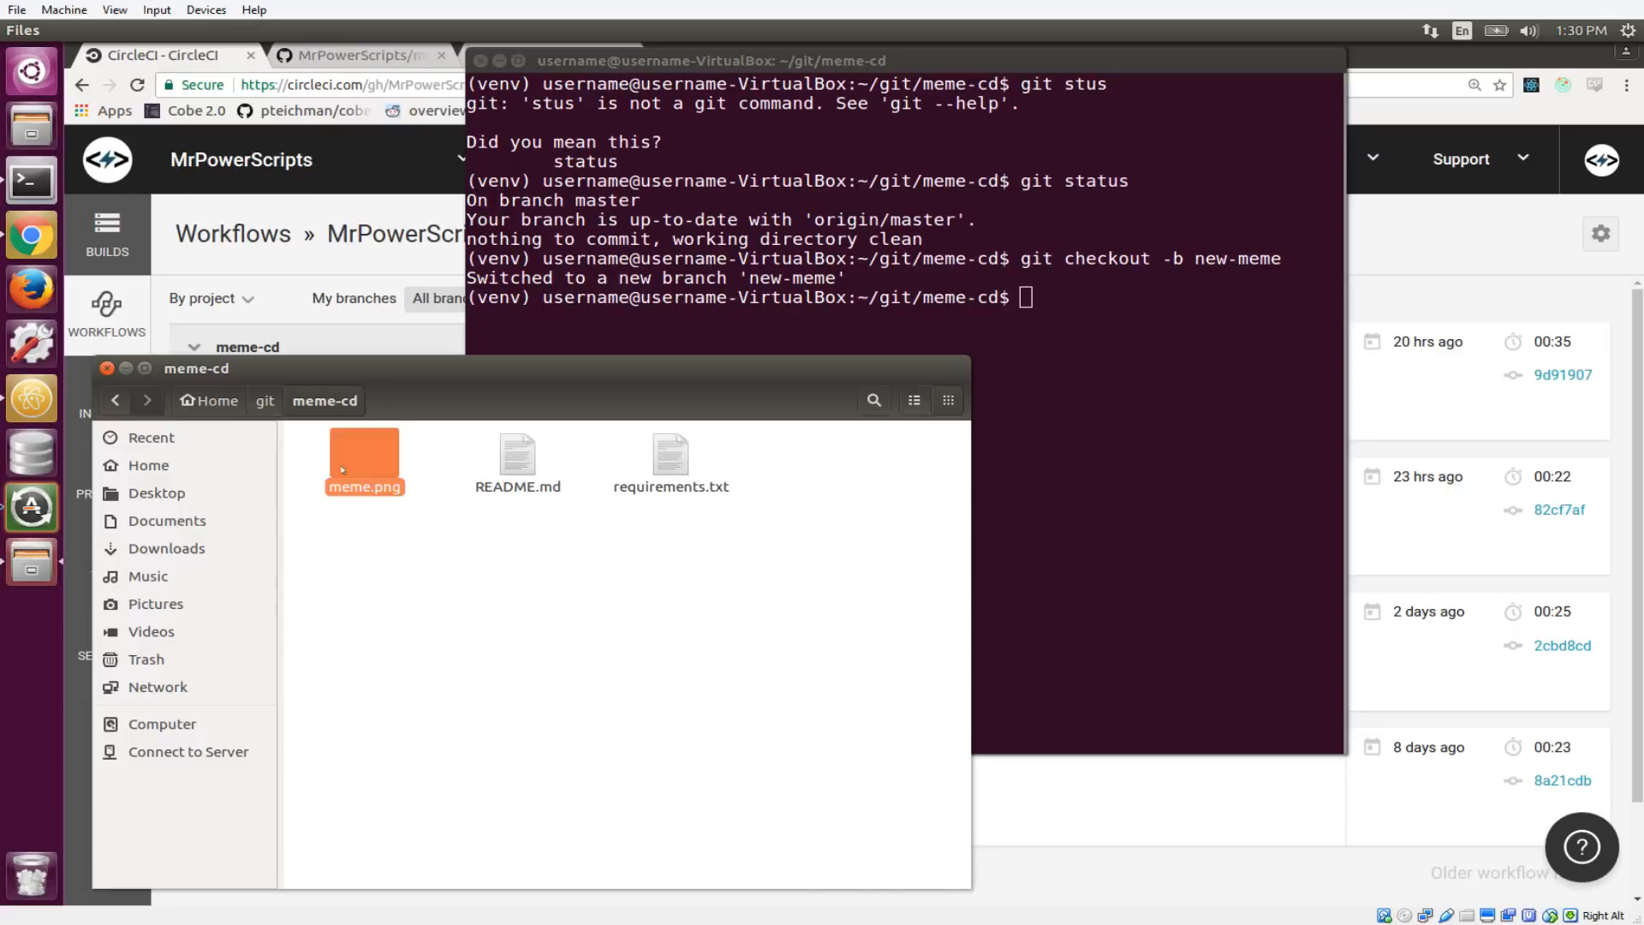
- Open meme.png with Pinta from its right-click menu in Files
right_click(364, 461)
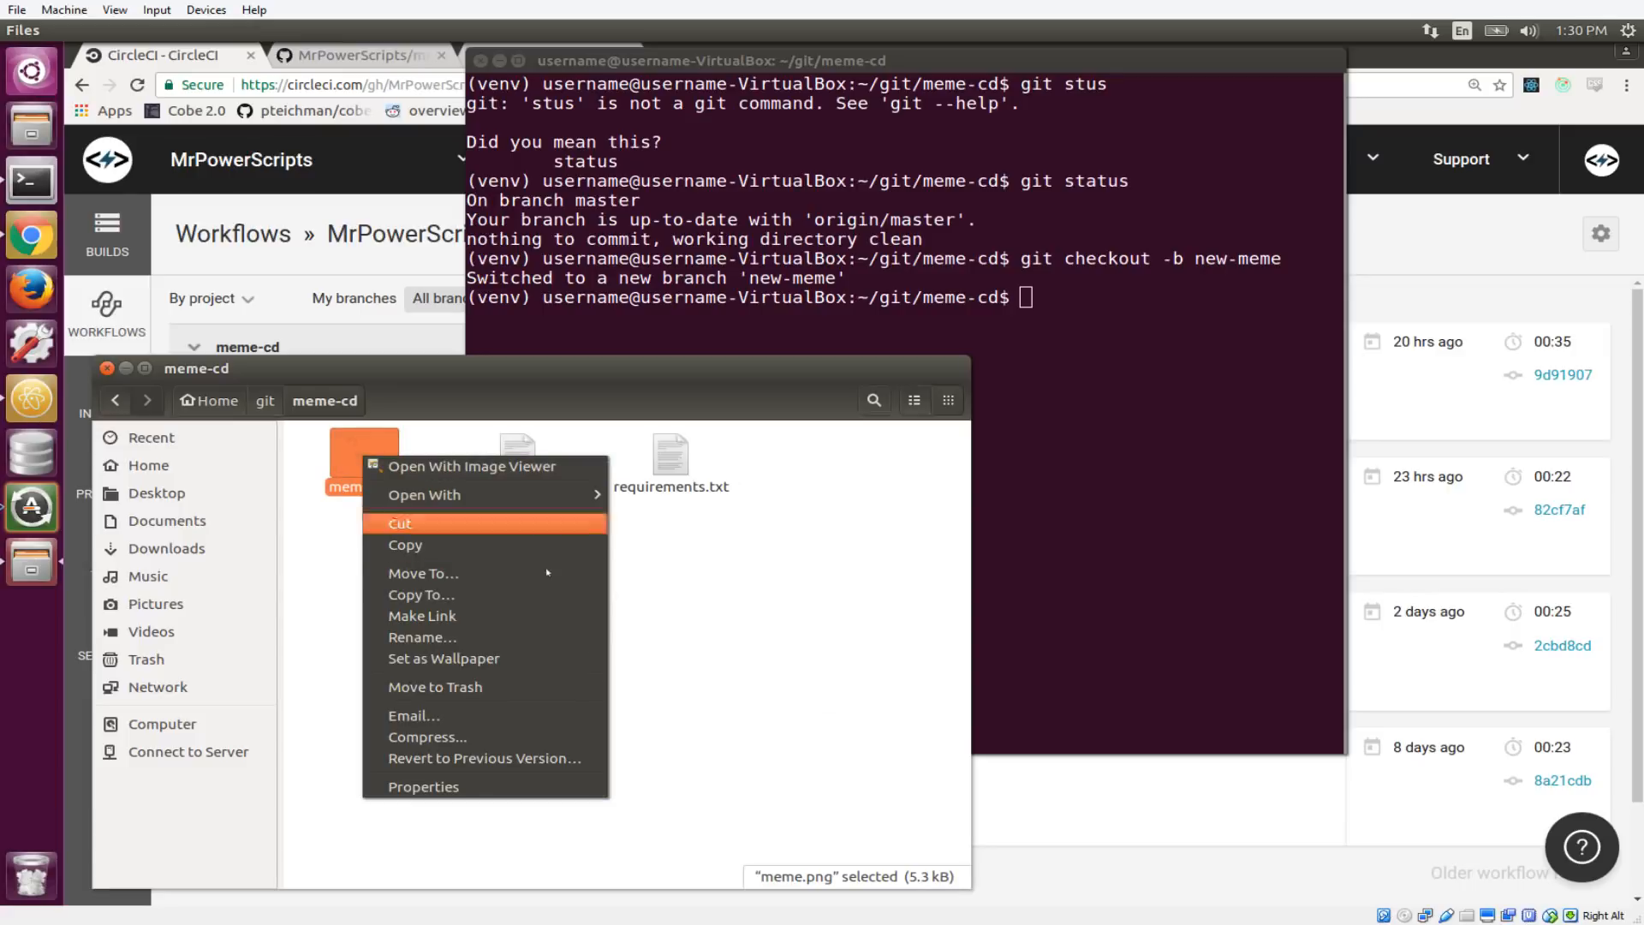
mouse_move(423, 494)
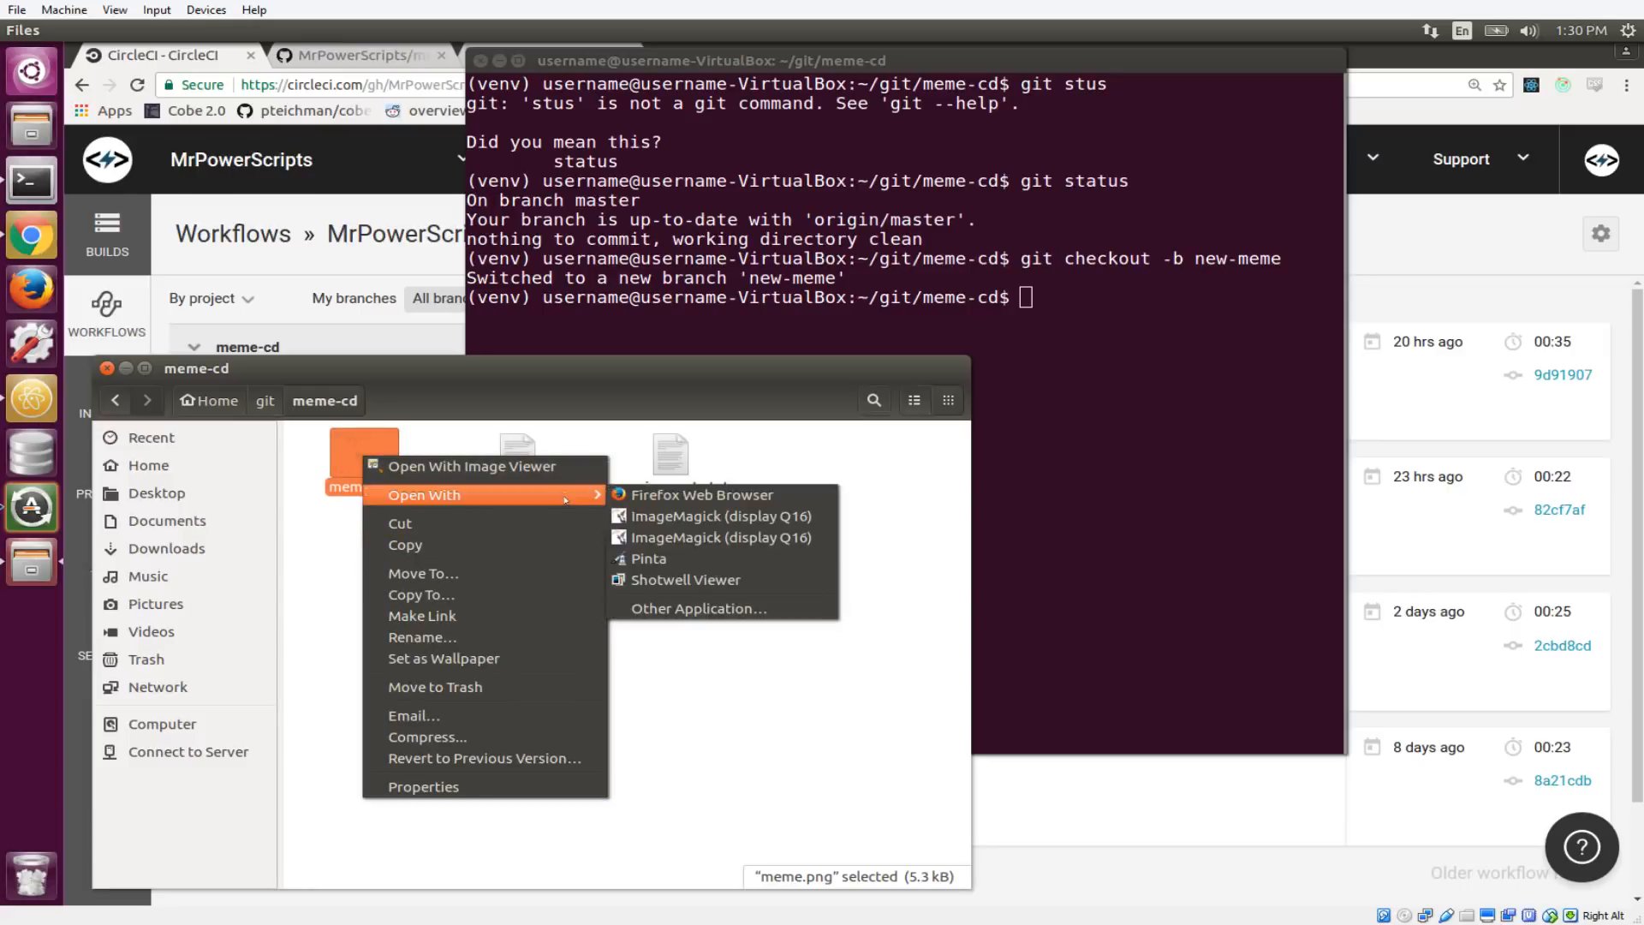
click(649, 558)
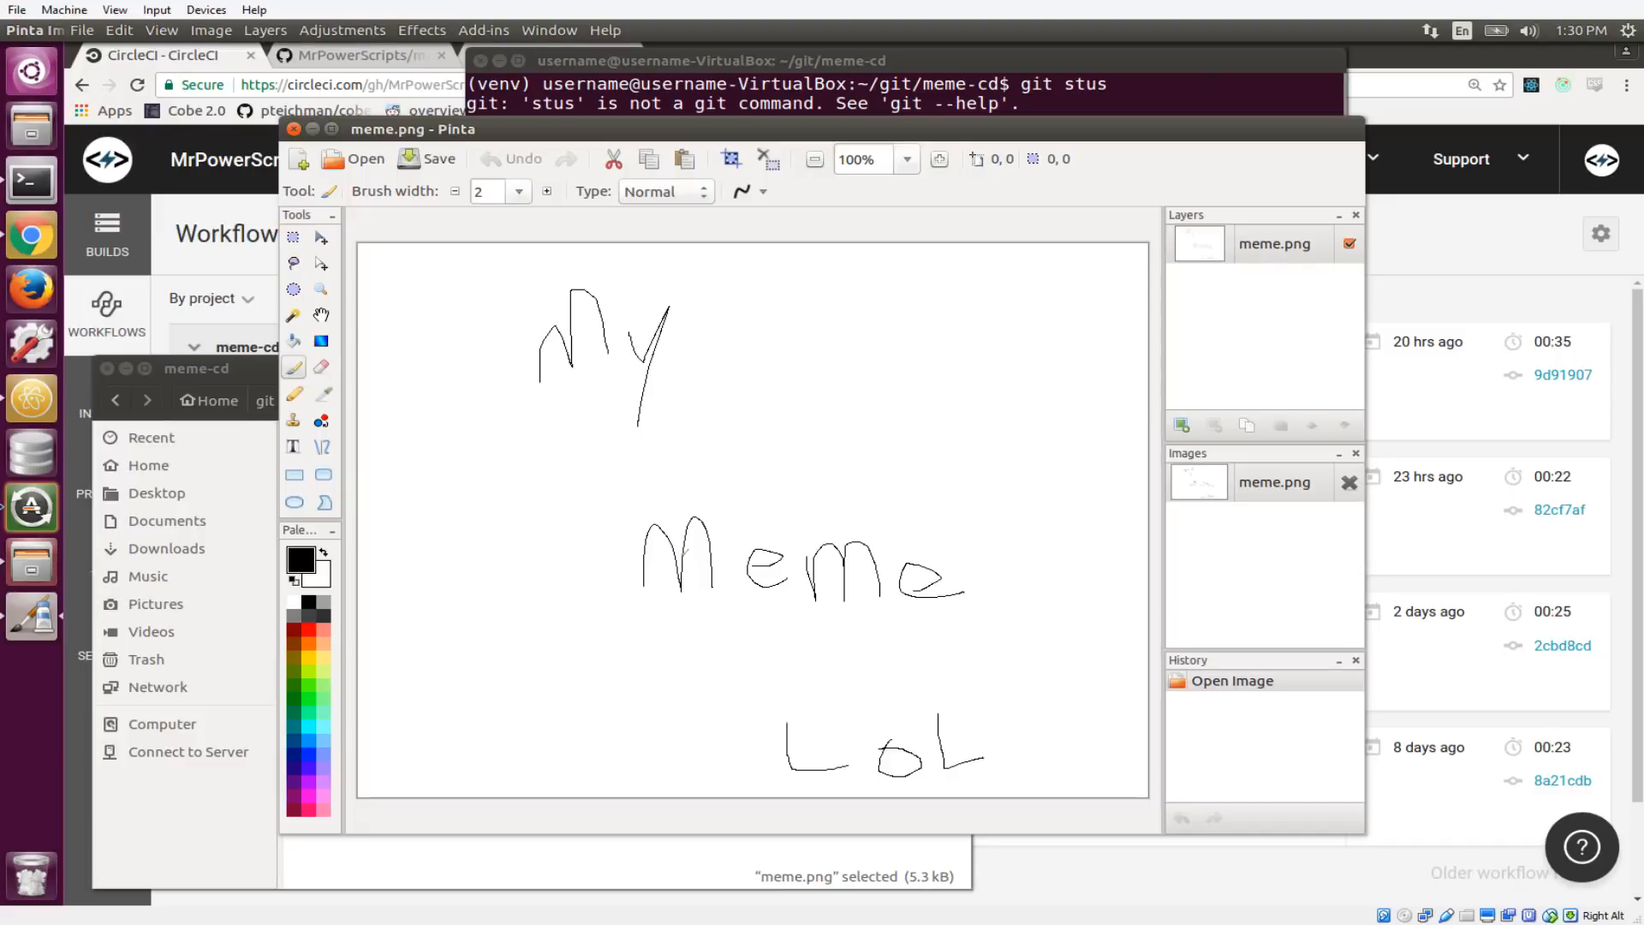
mouse_move(761, 508)
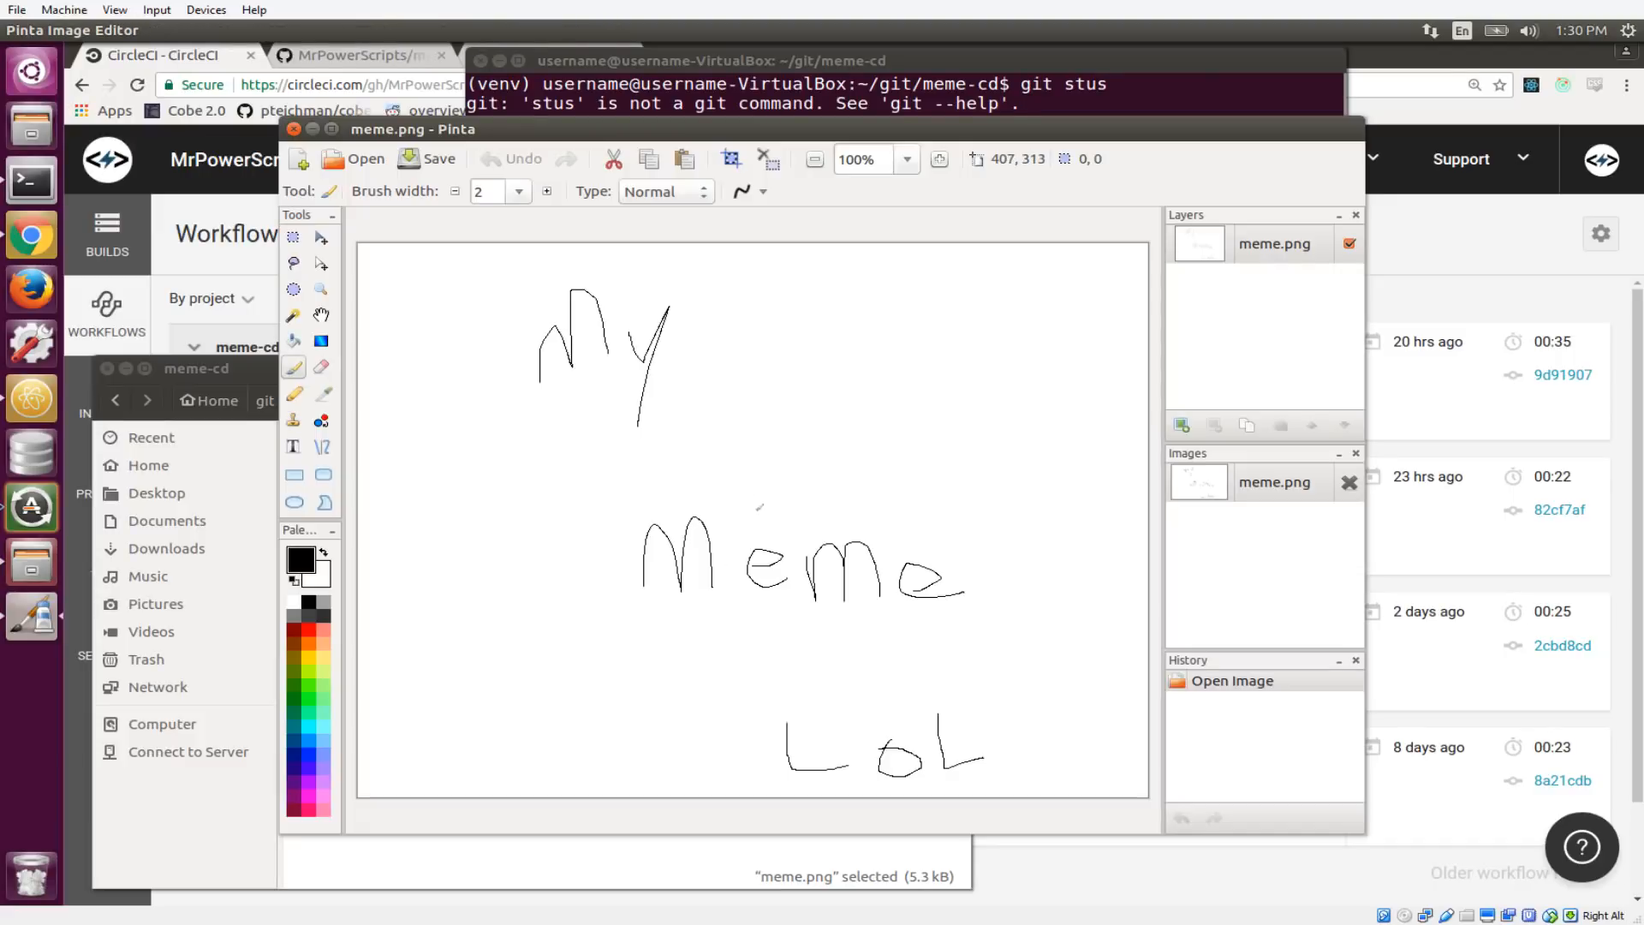
mouse_move(836, 455)
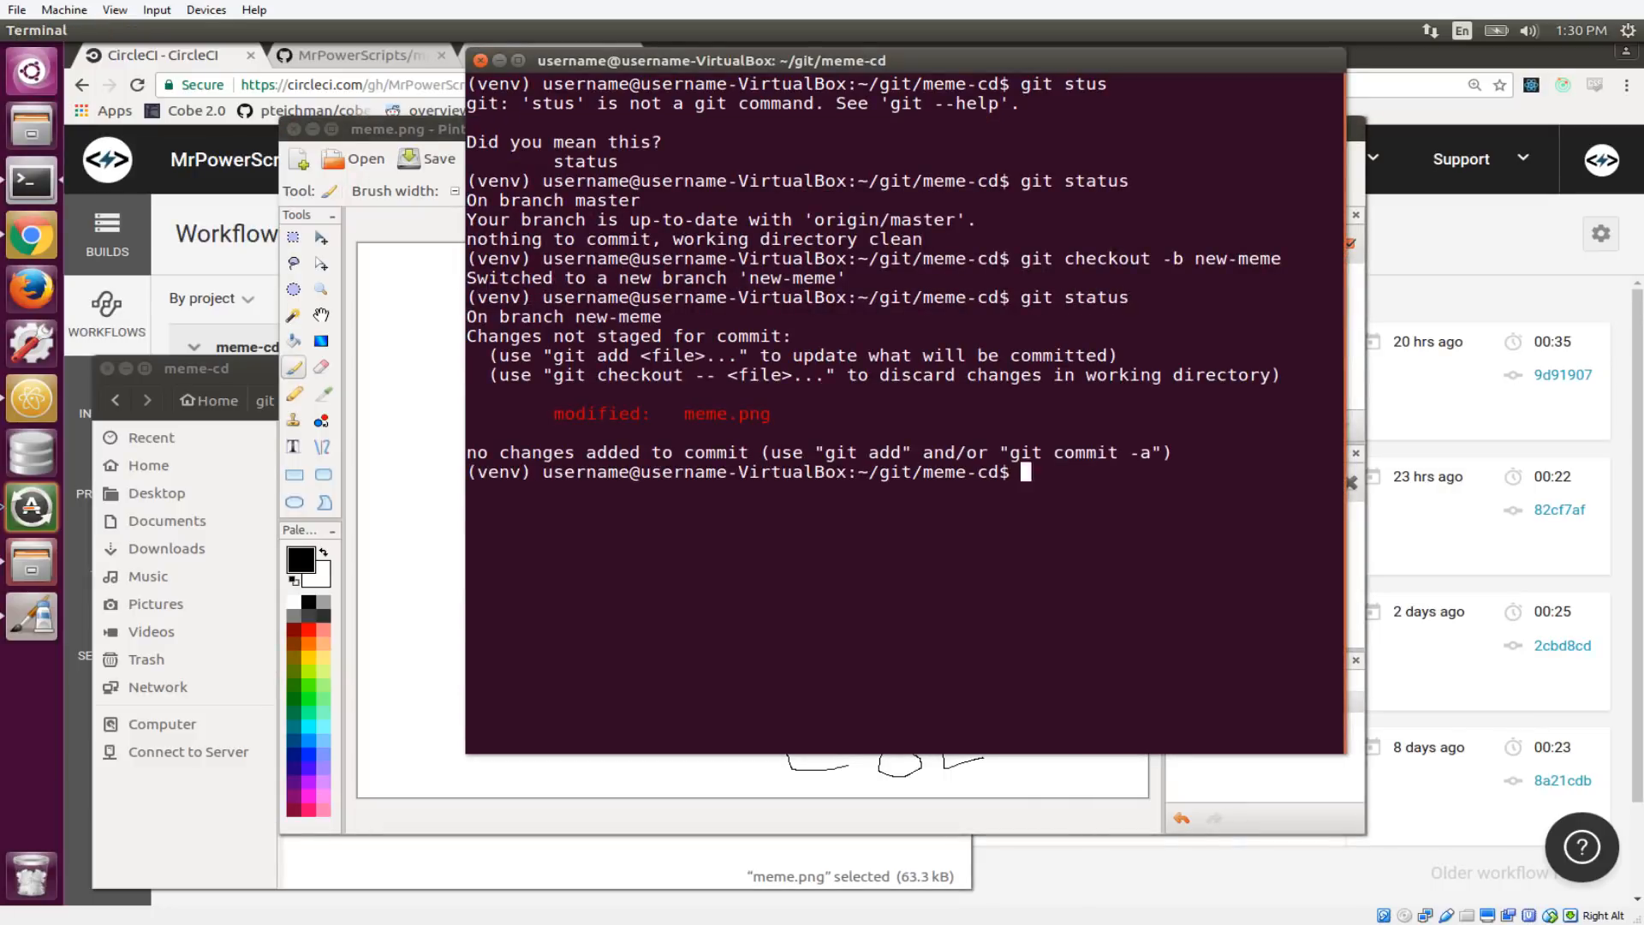
- Scribble loops on the meme, commit it as 'meme change', and push new-meme to origin
text(git commit a)
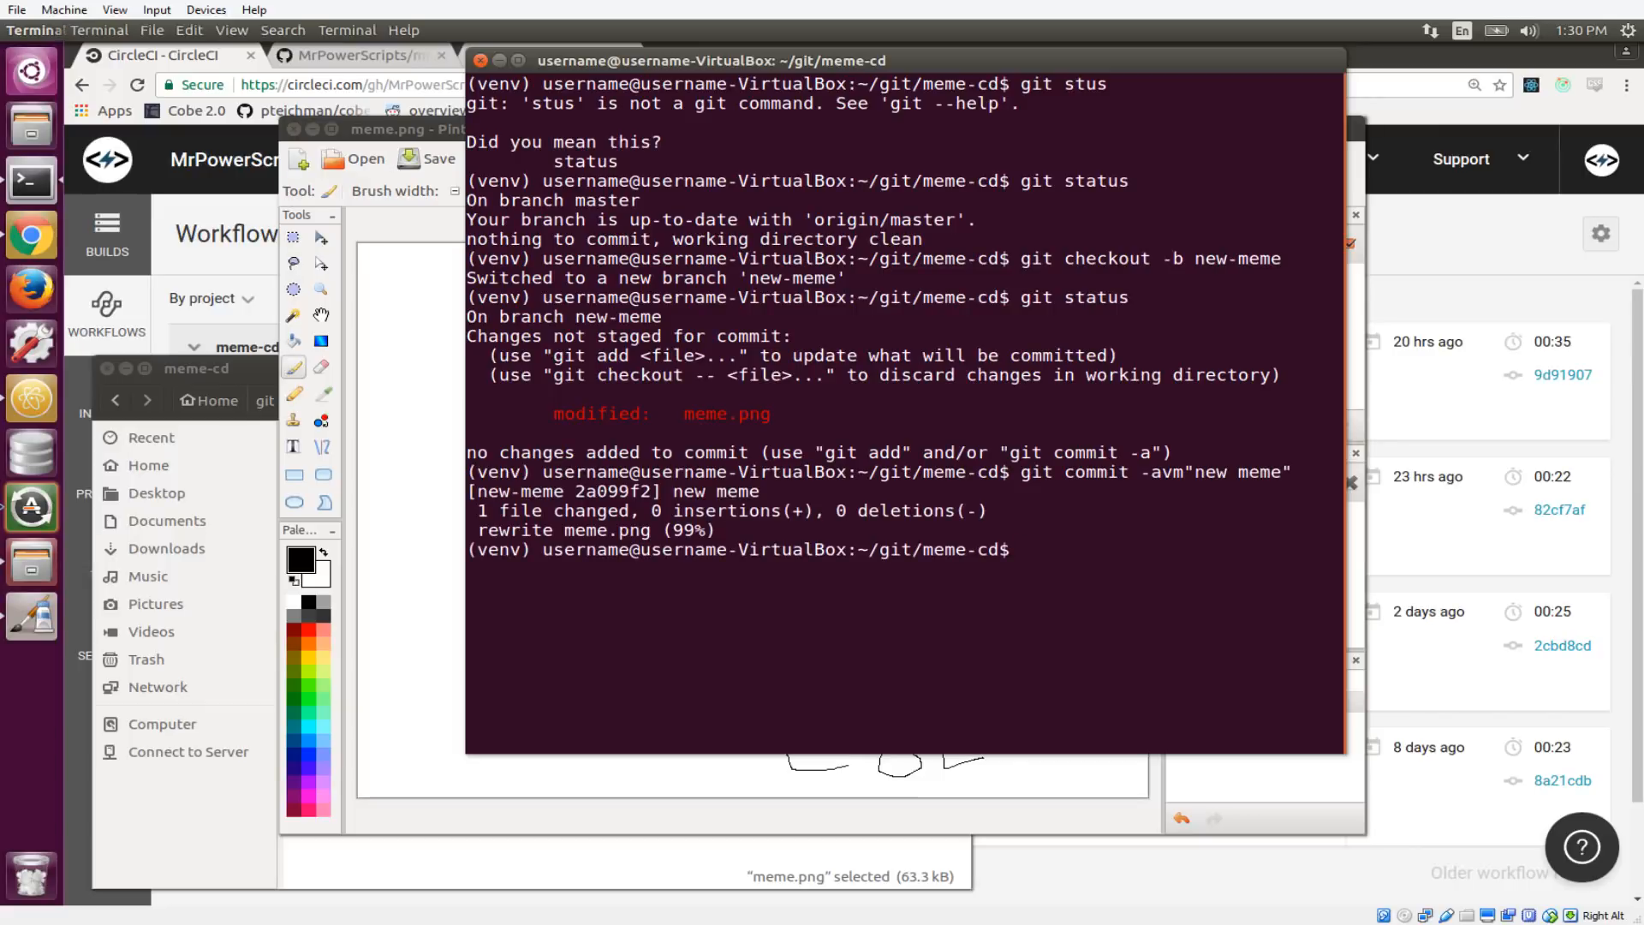
click(412, 129)
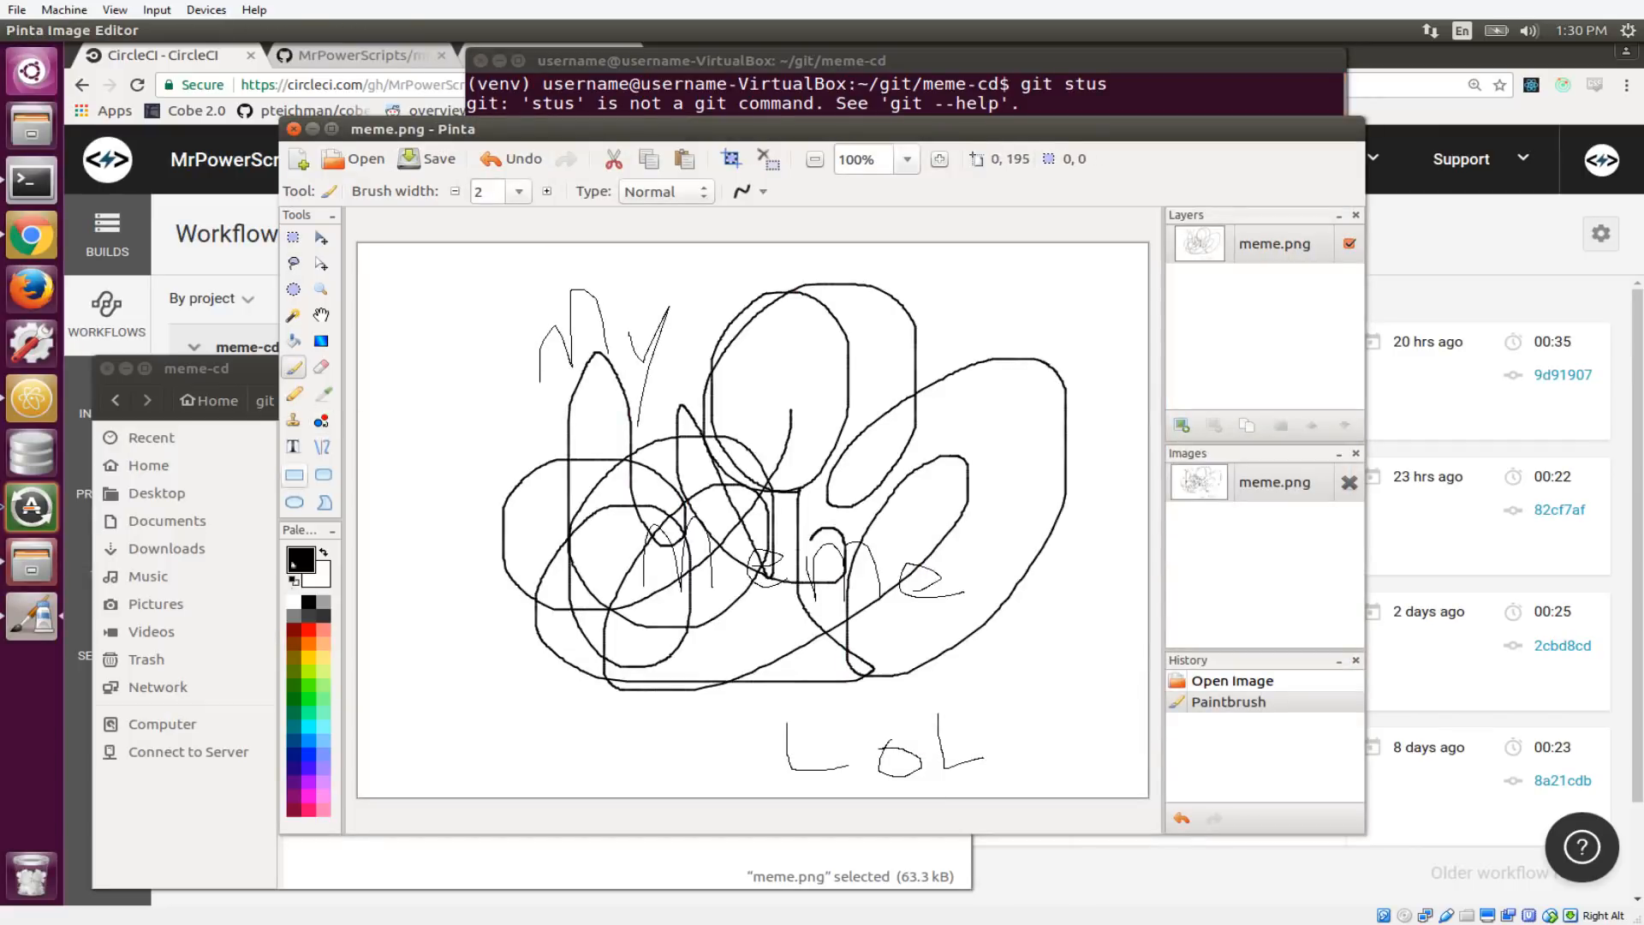
drag(598, 540, 697, 451)
text(git c)
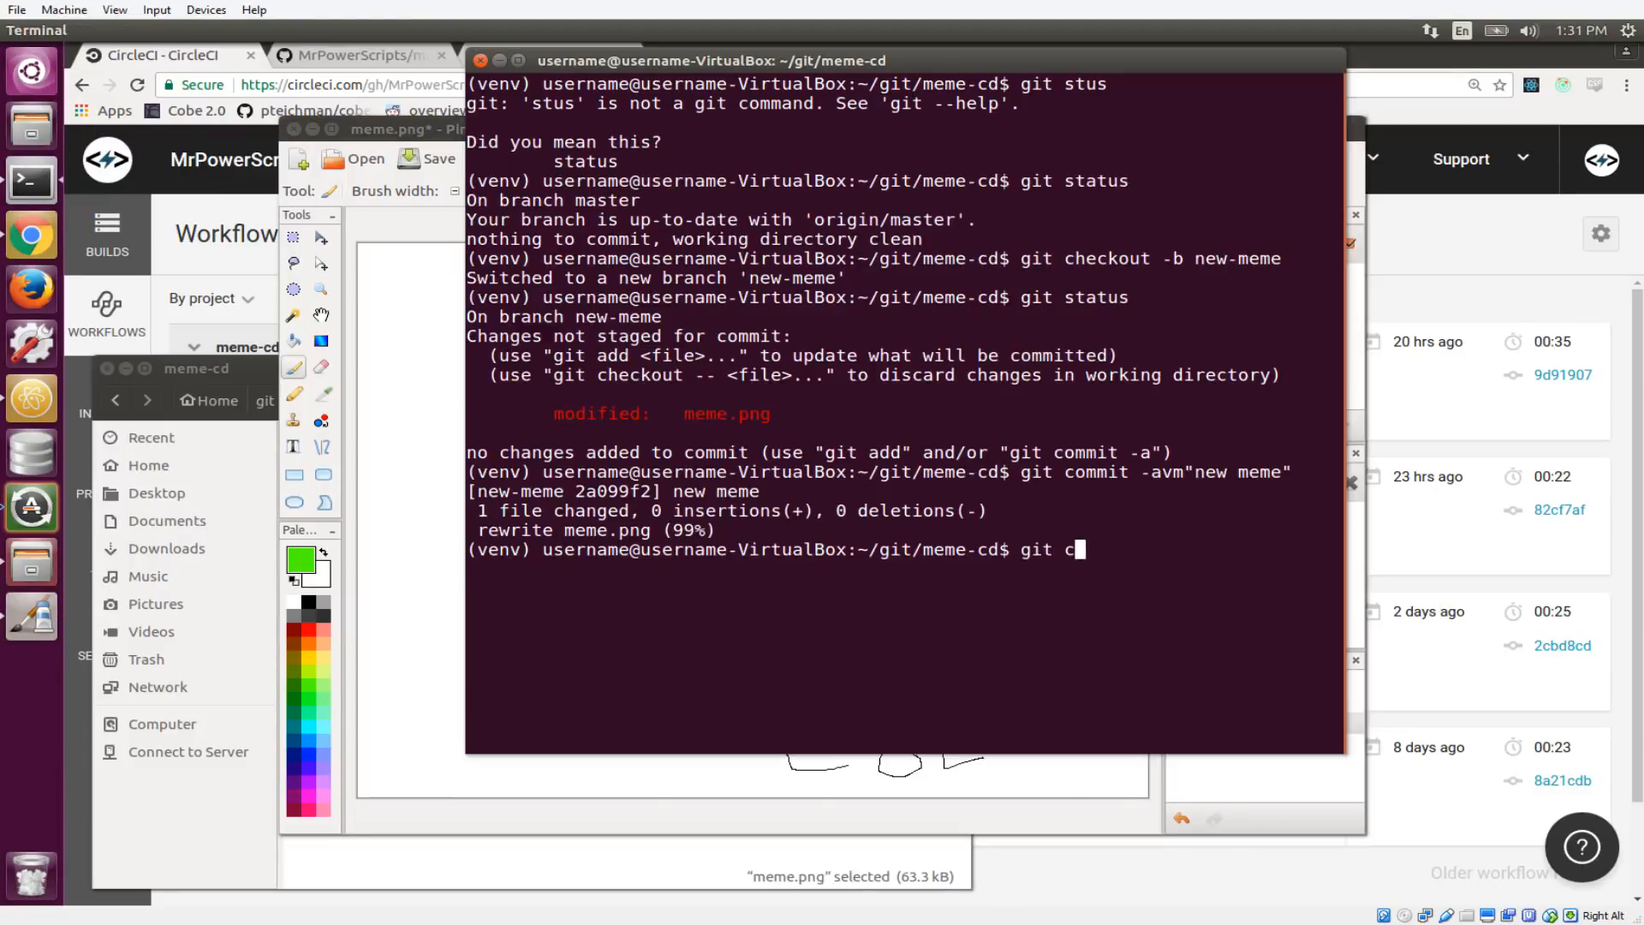
text(ommit -avm")
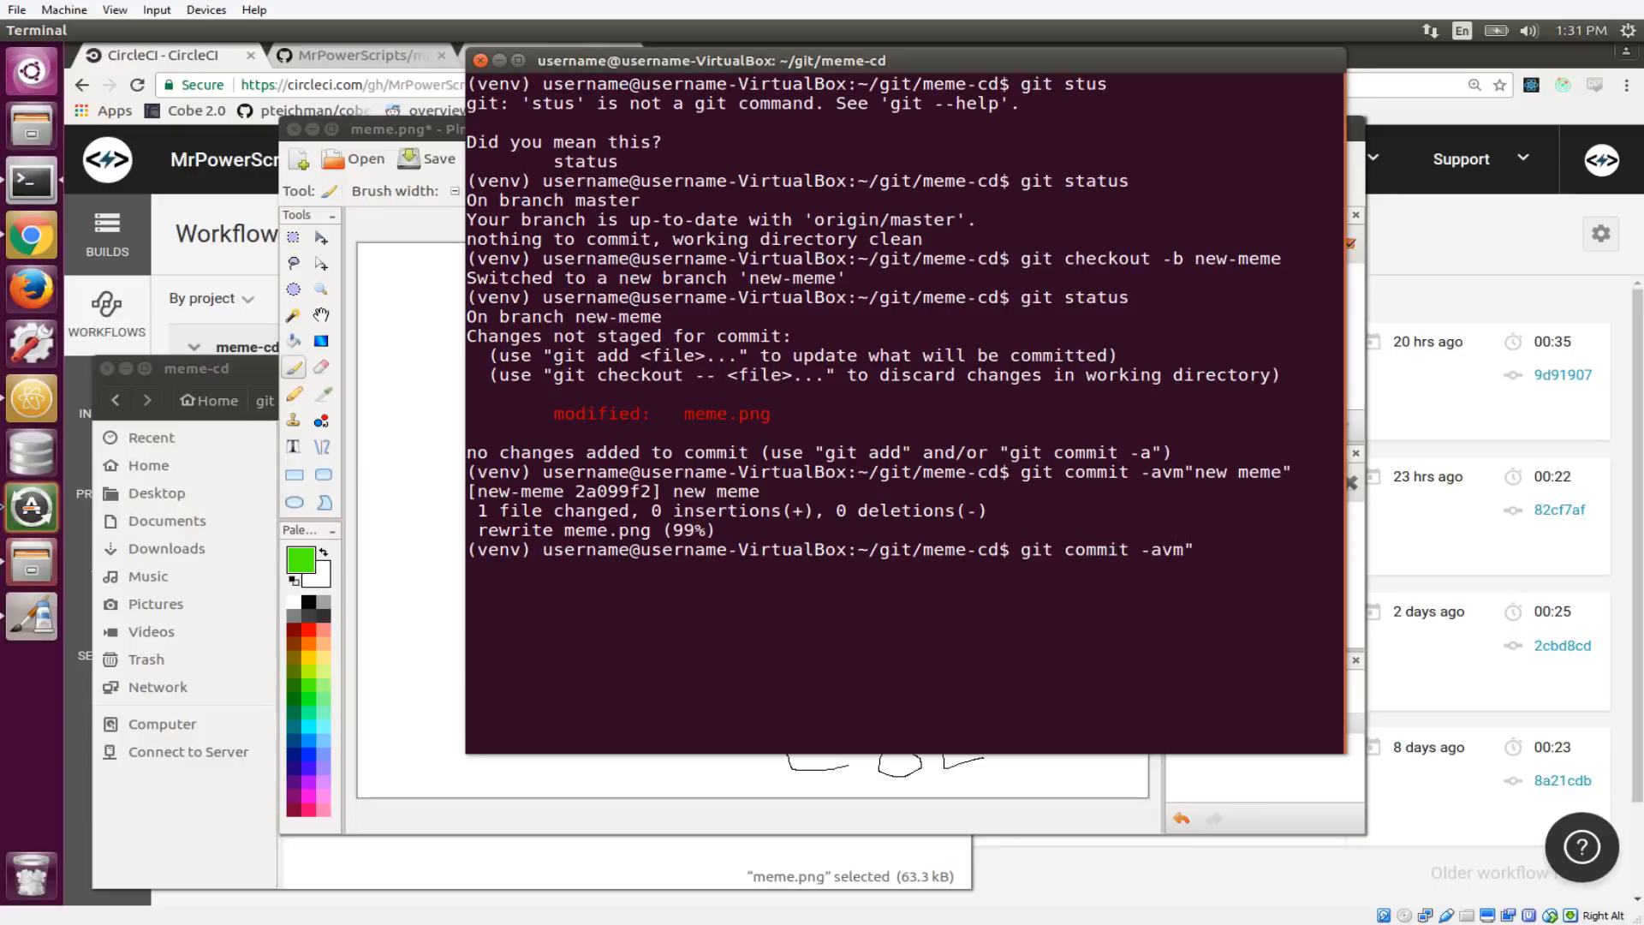
text(meme change)
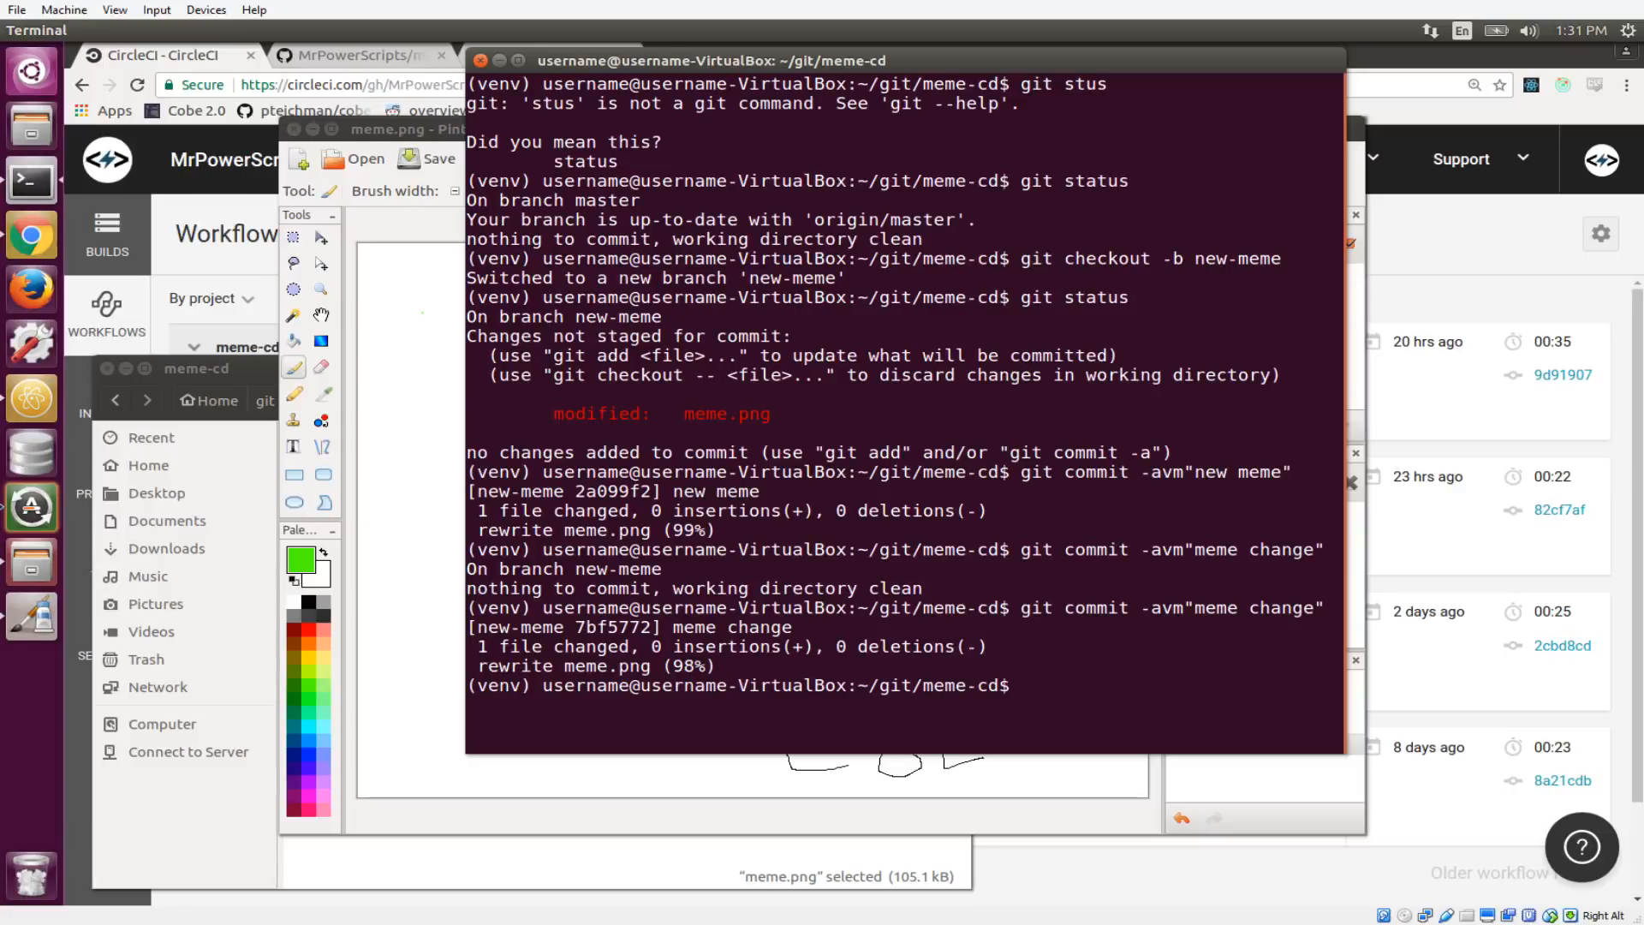
text(git push origin)
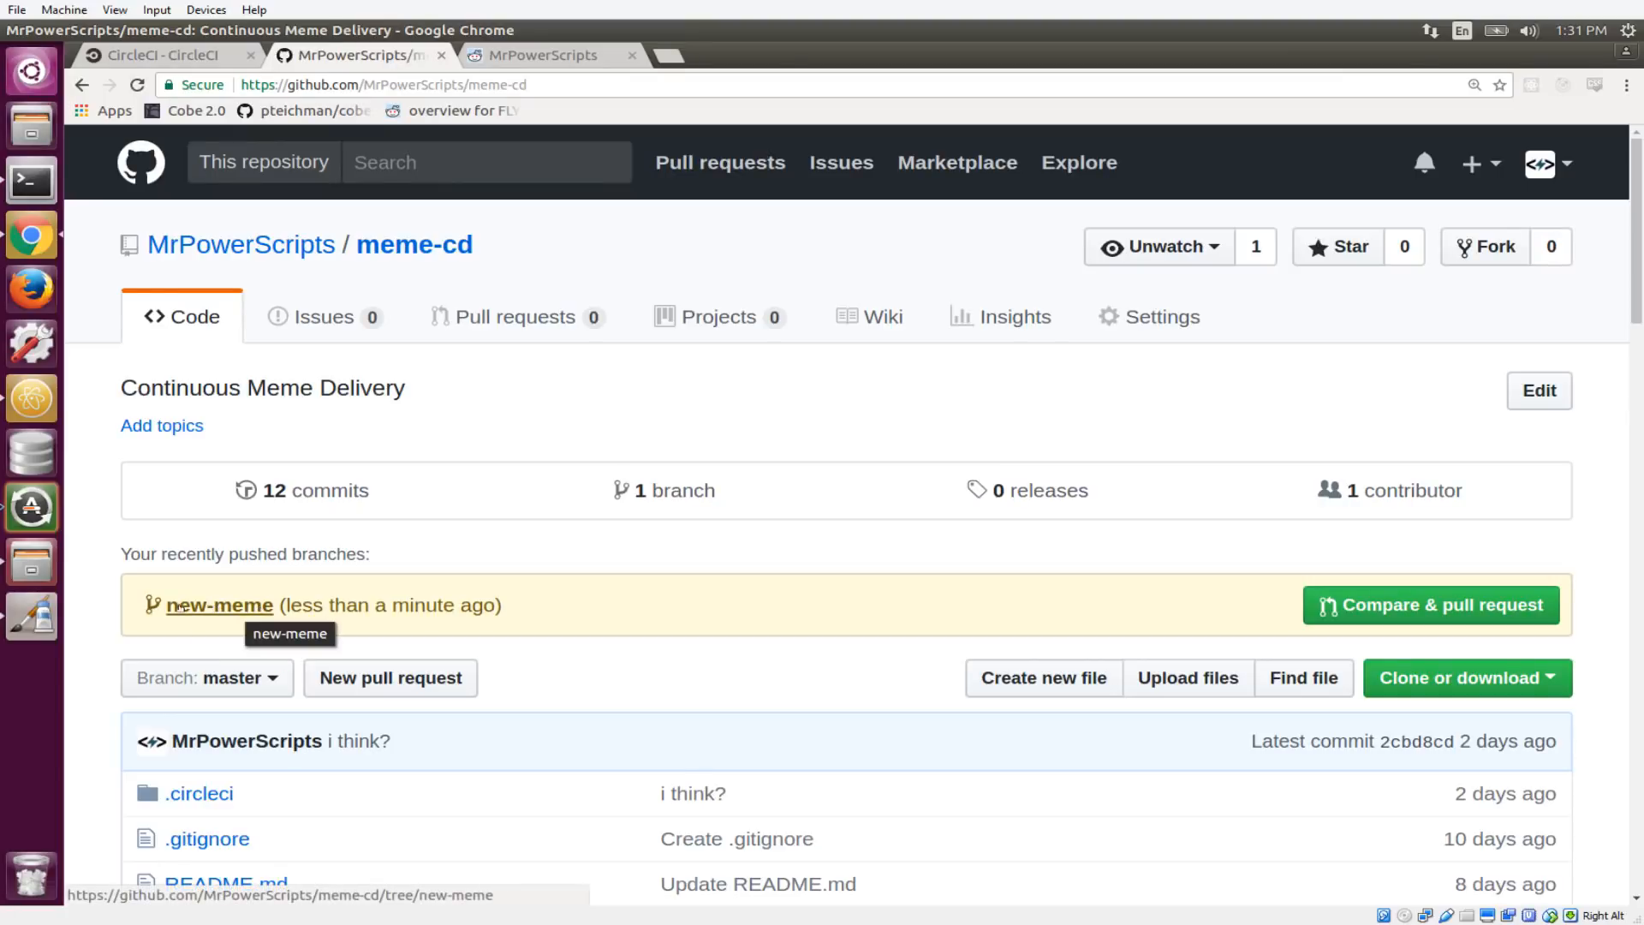
- Open the new-meme branch's commit history and the 'meme change' commit diff
click(219, 605)
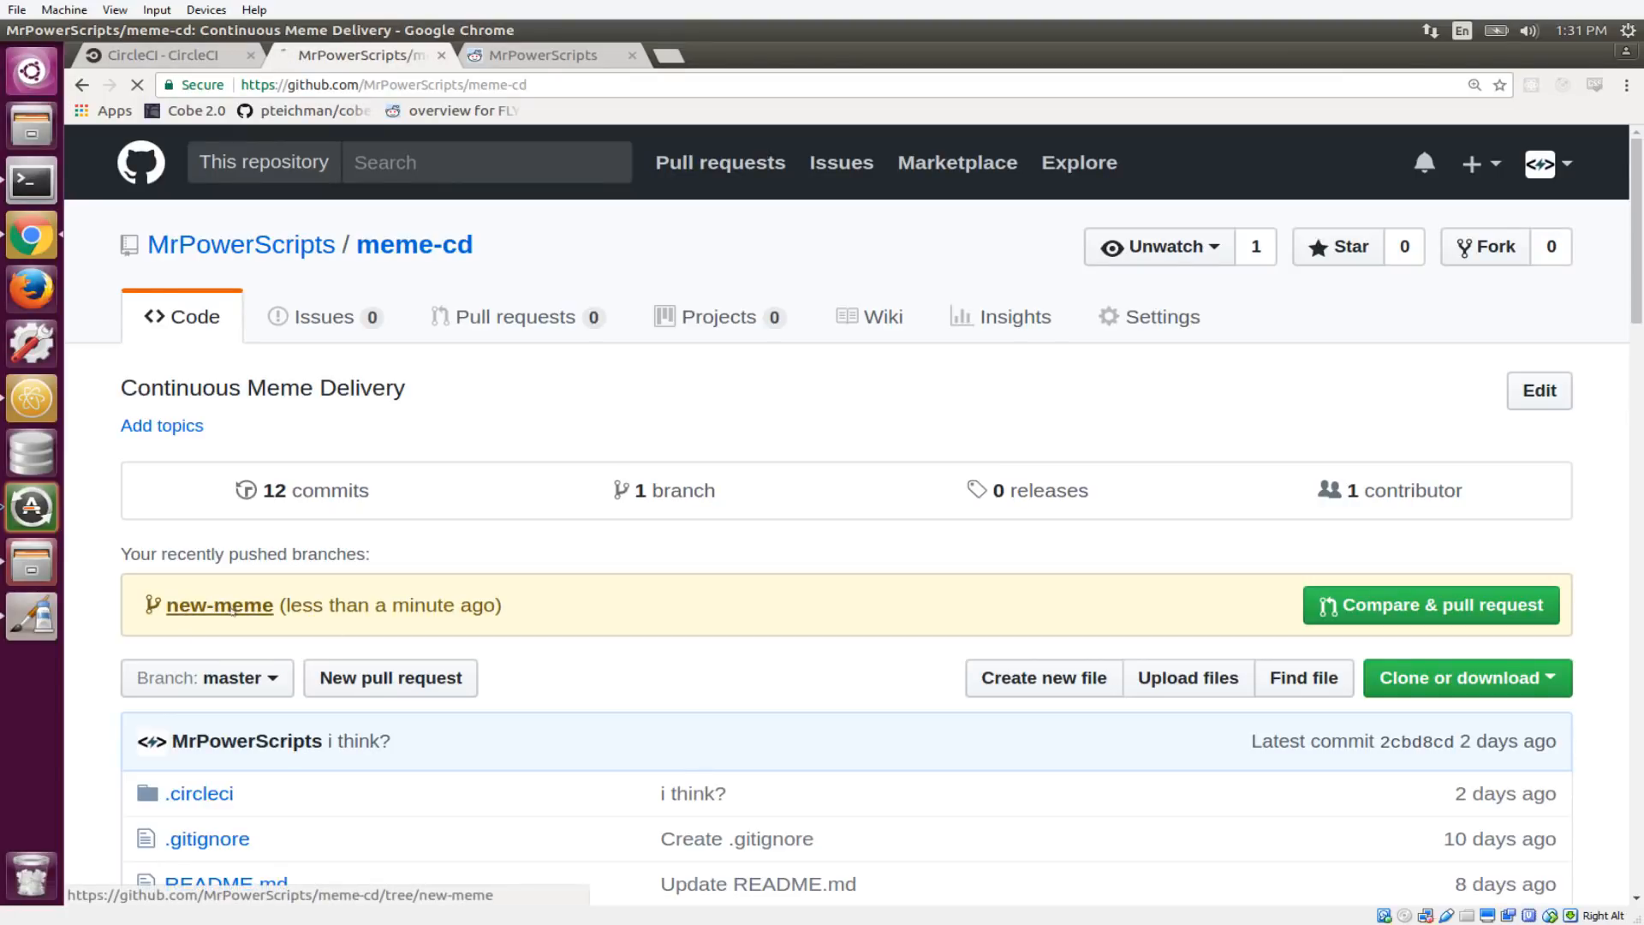
click(220, 606)
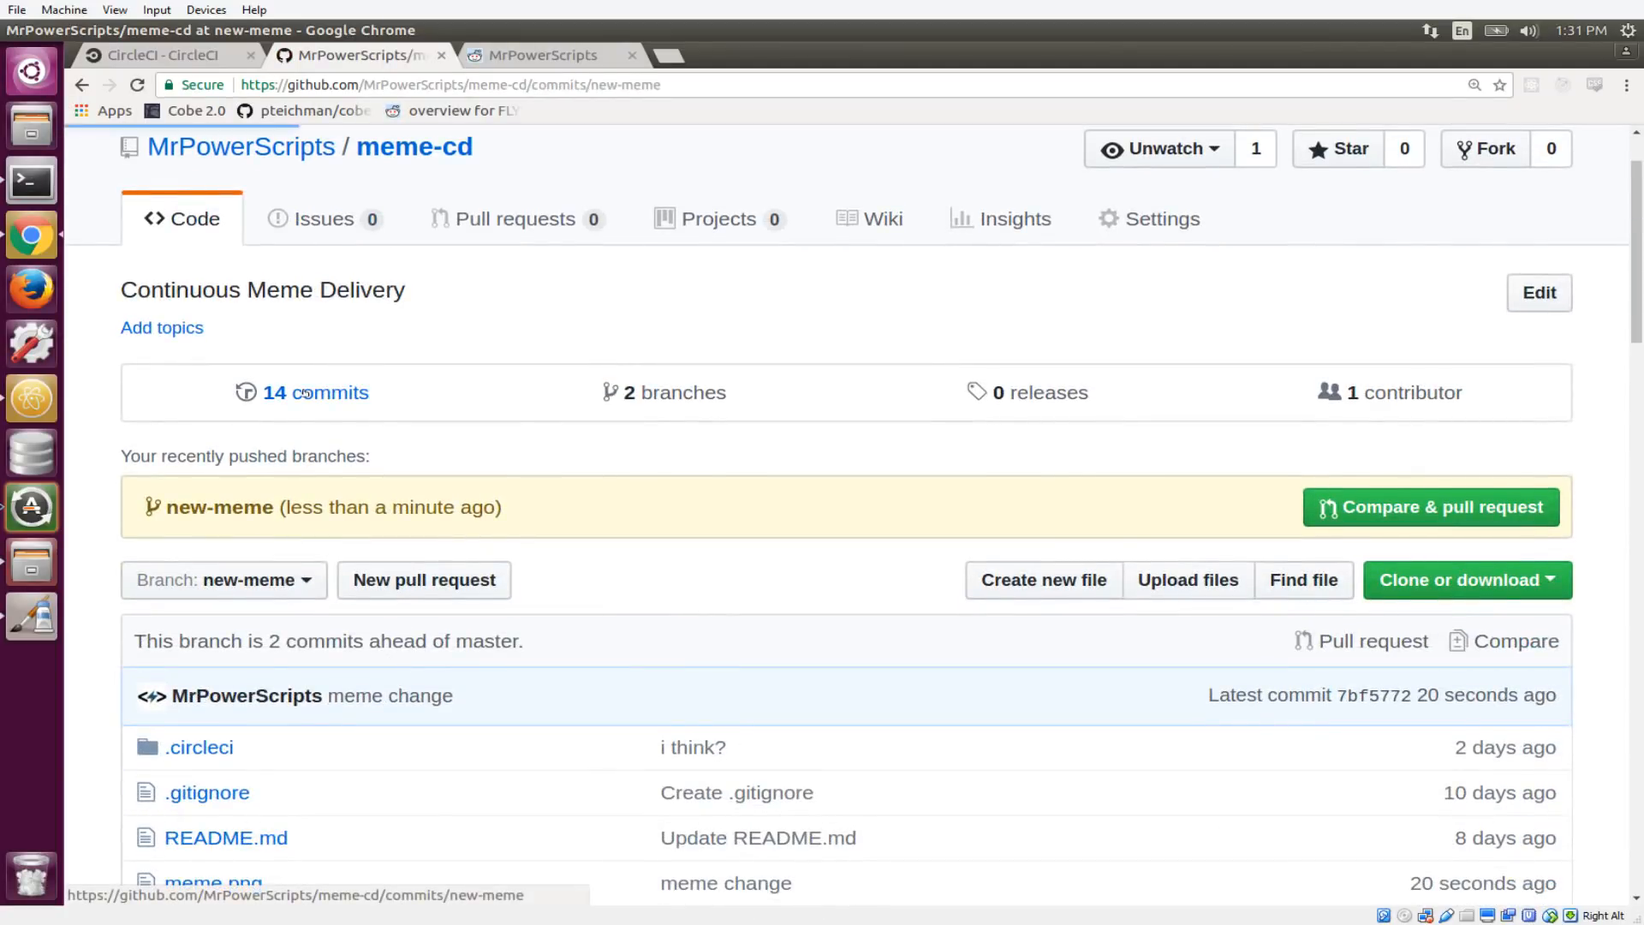
click(314, 392)
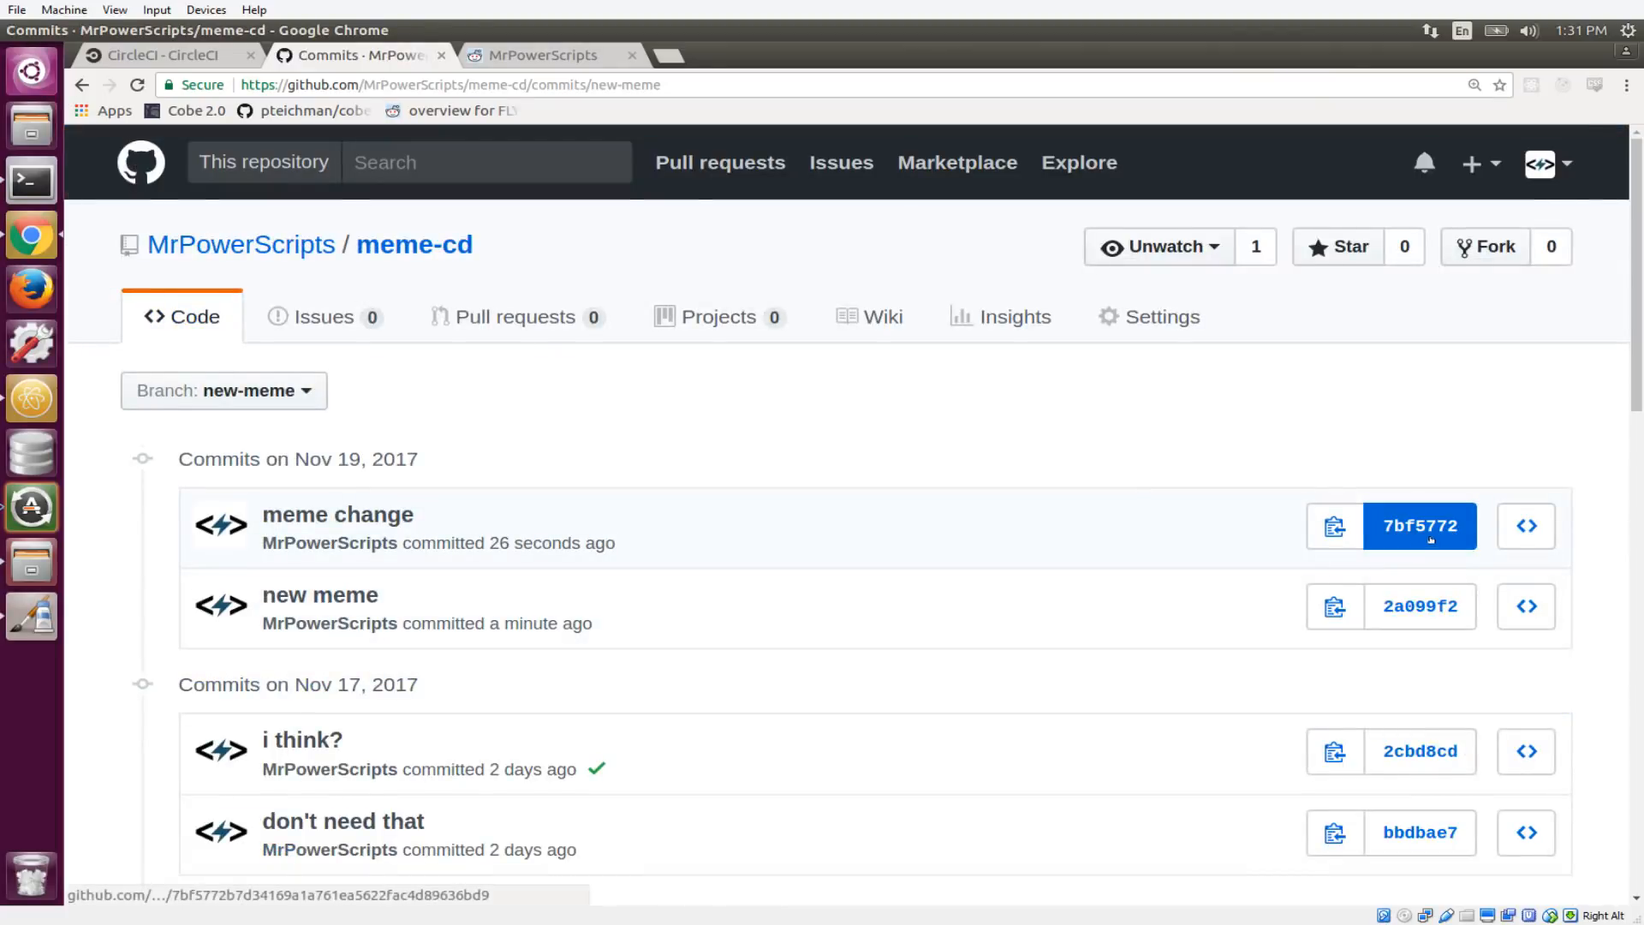
click(1419, 525)
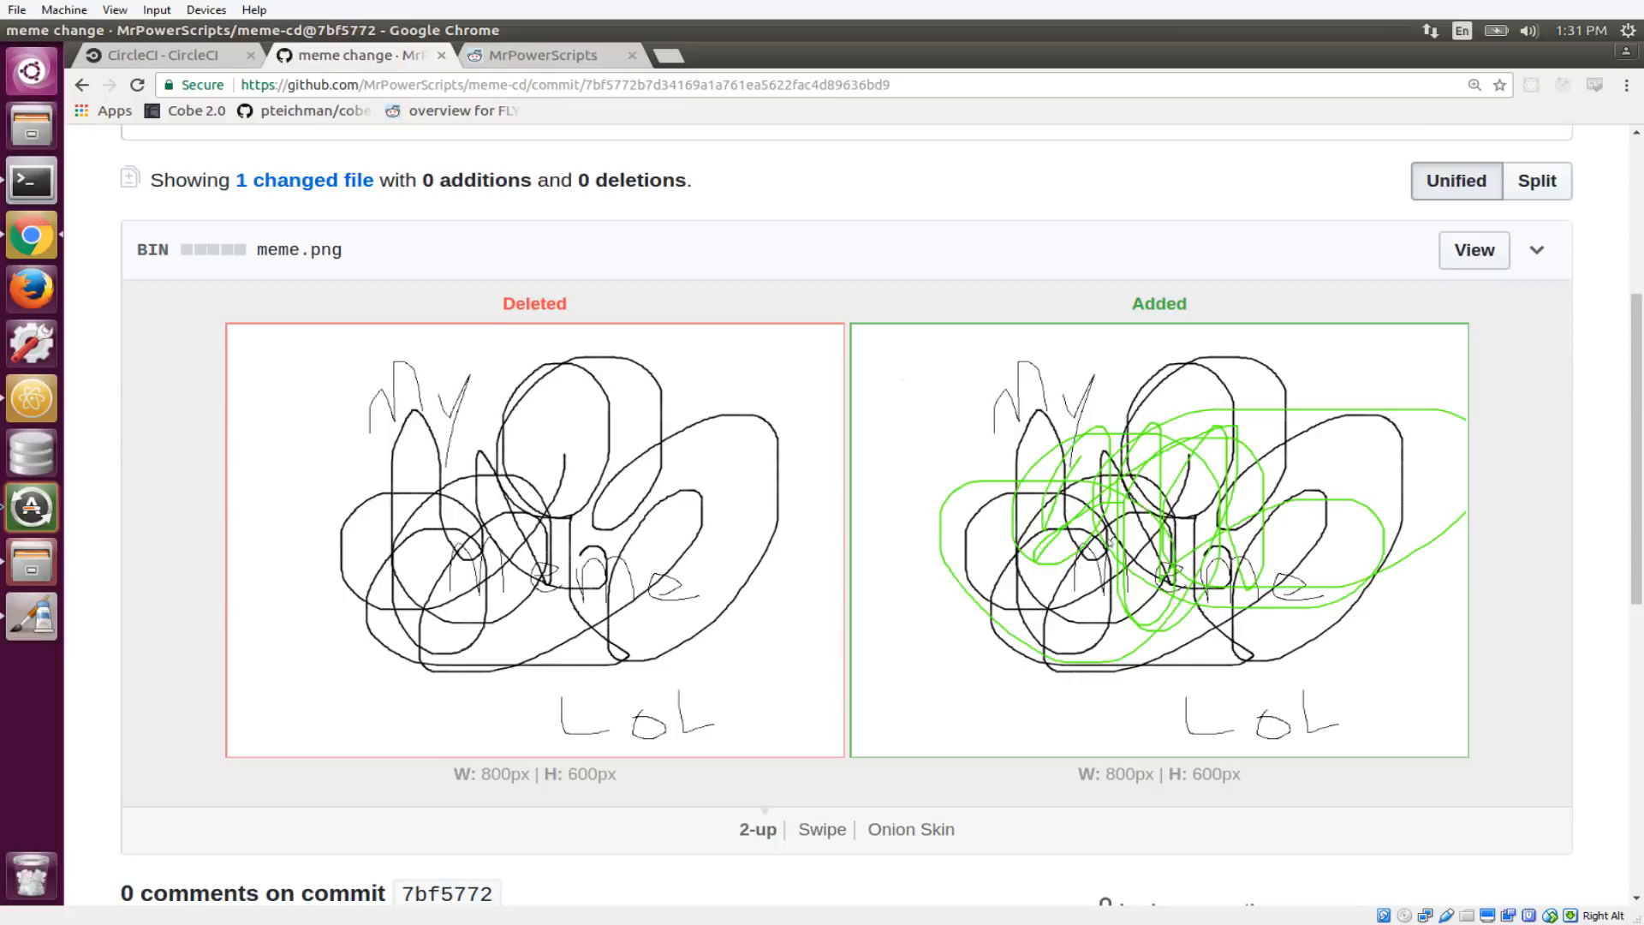
- Compare meme.png versions with Onion Skin and Swipe sliders, then check CircleCI's meme-cd workflows
scroll(down, 3)
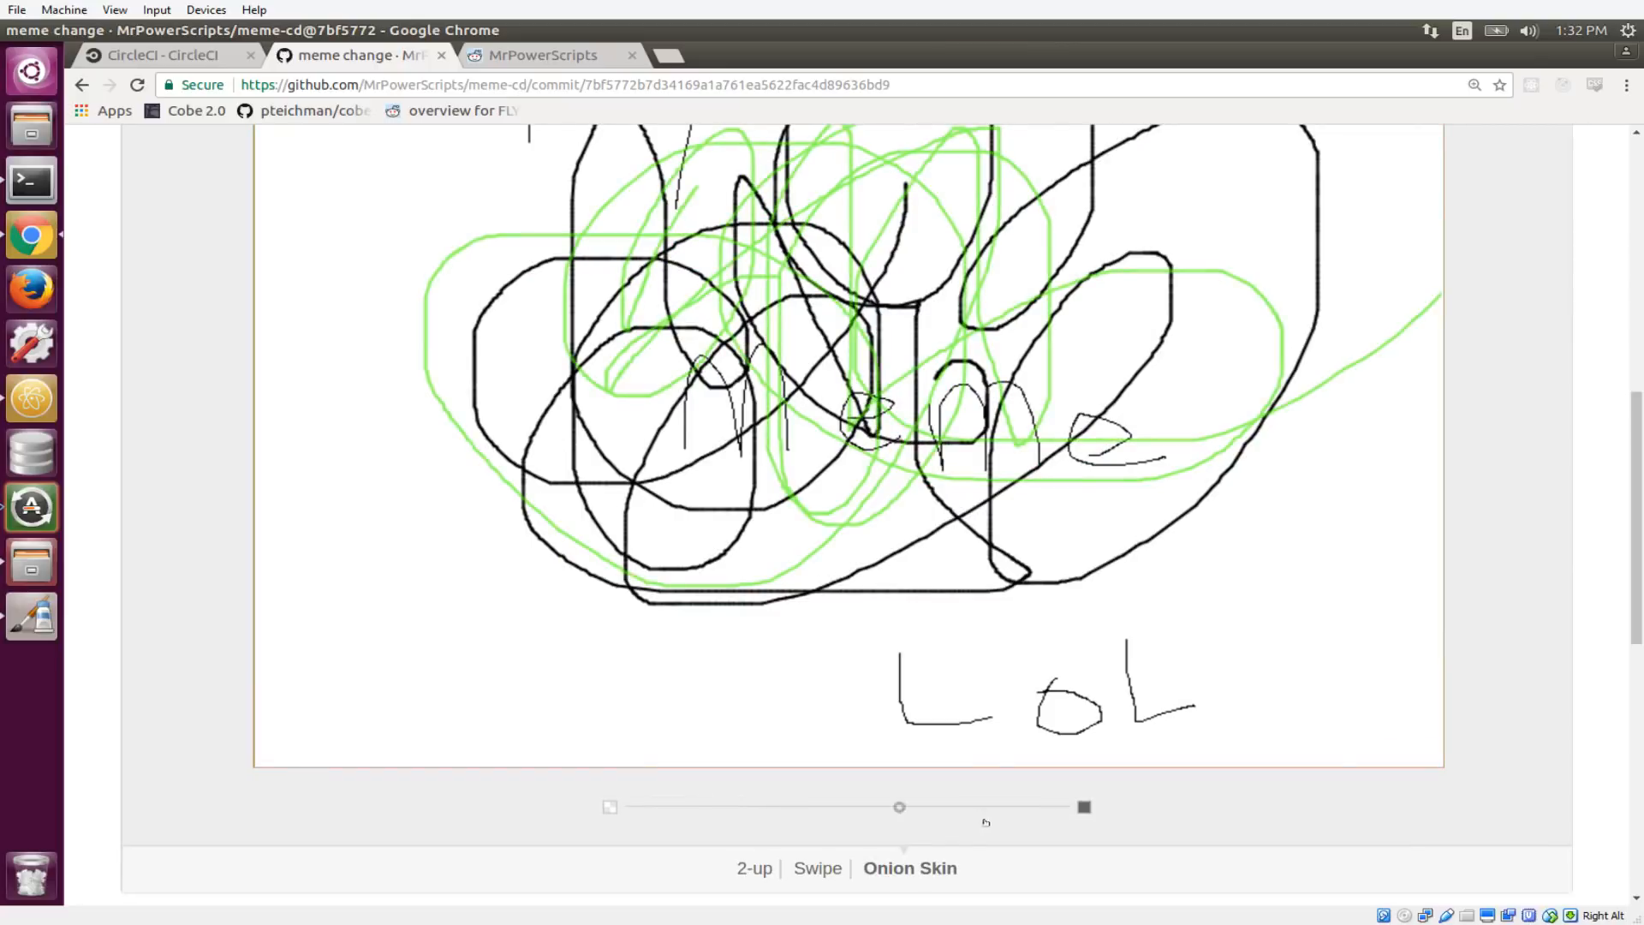
drag(898, 807, 740, 807)
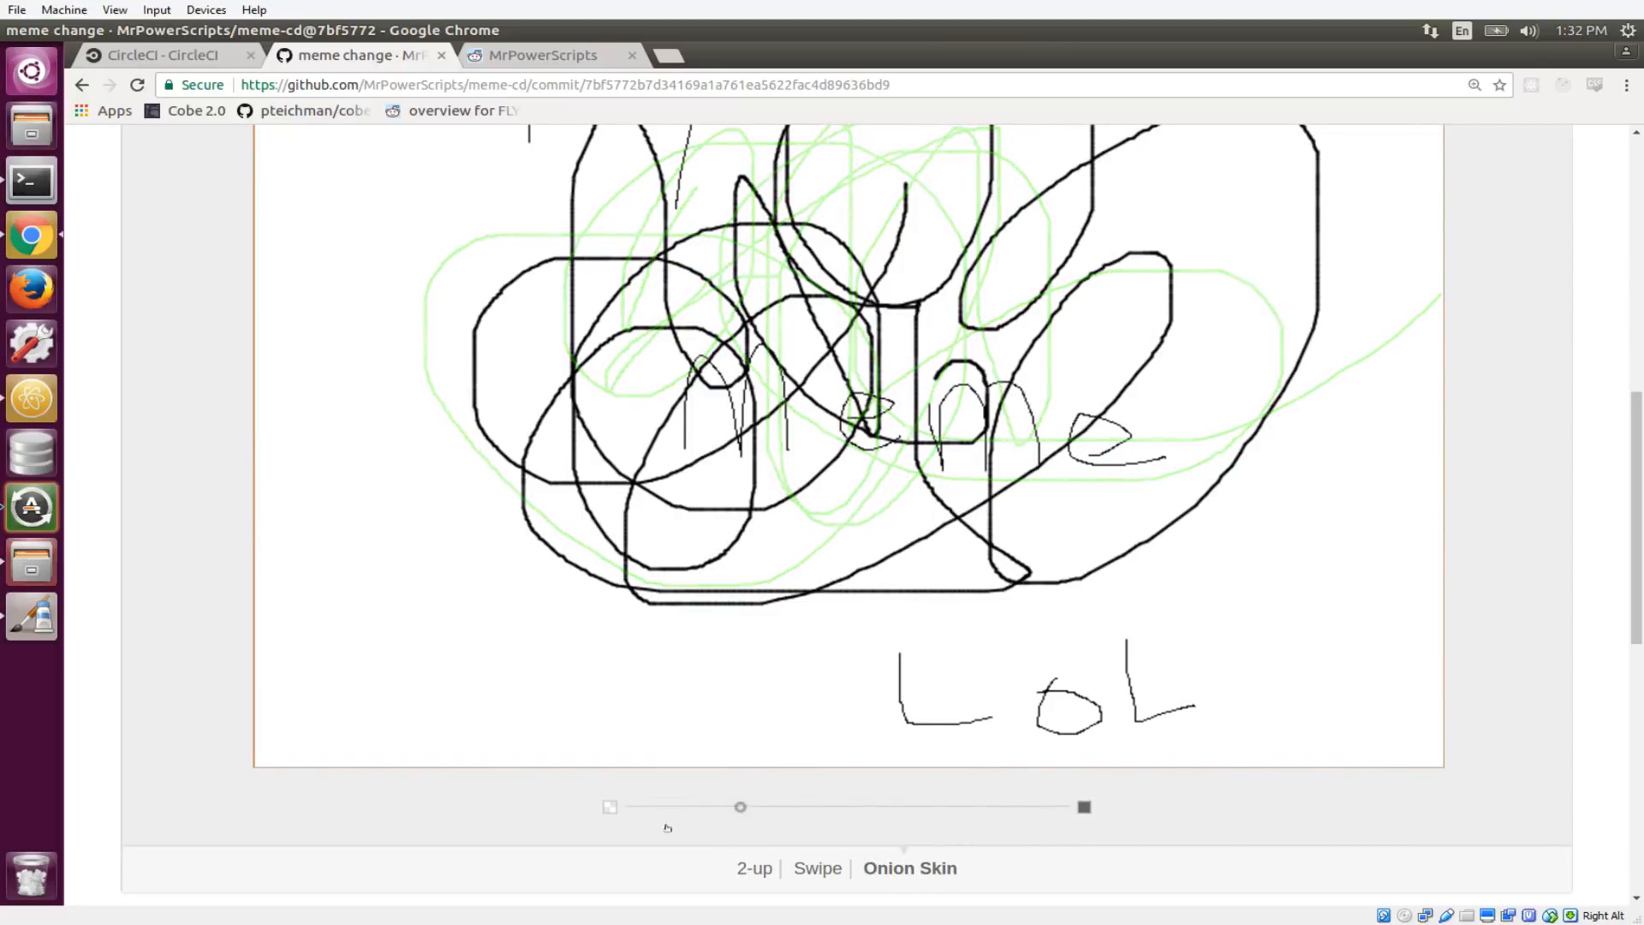
drag(742, 807, 670, 807)
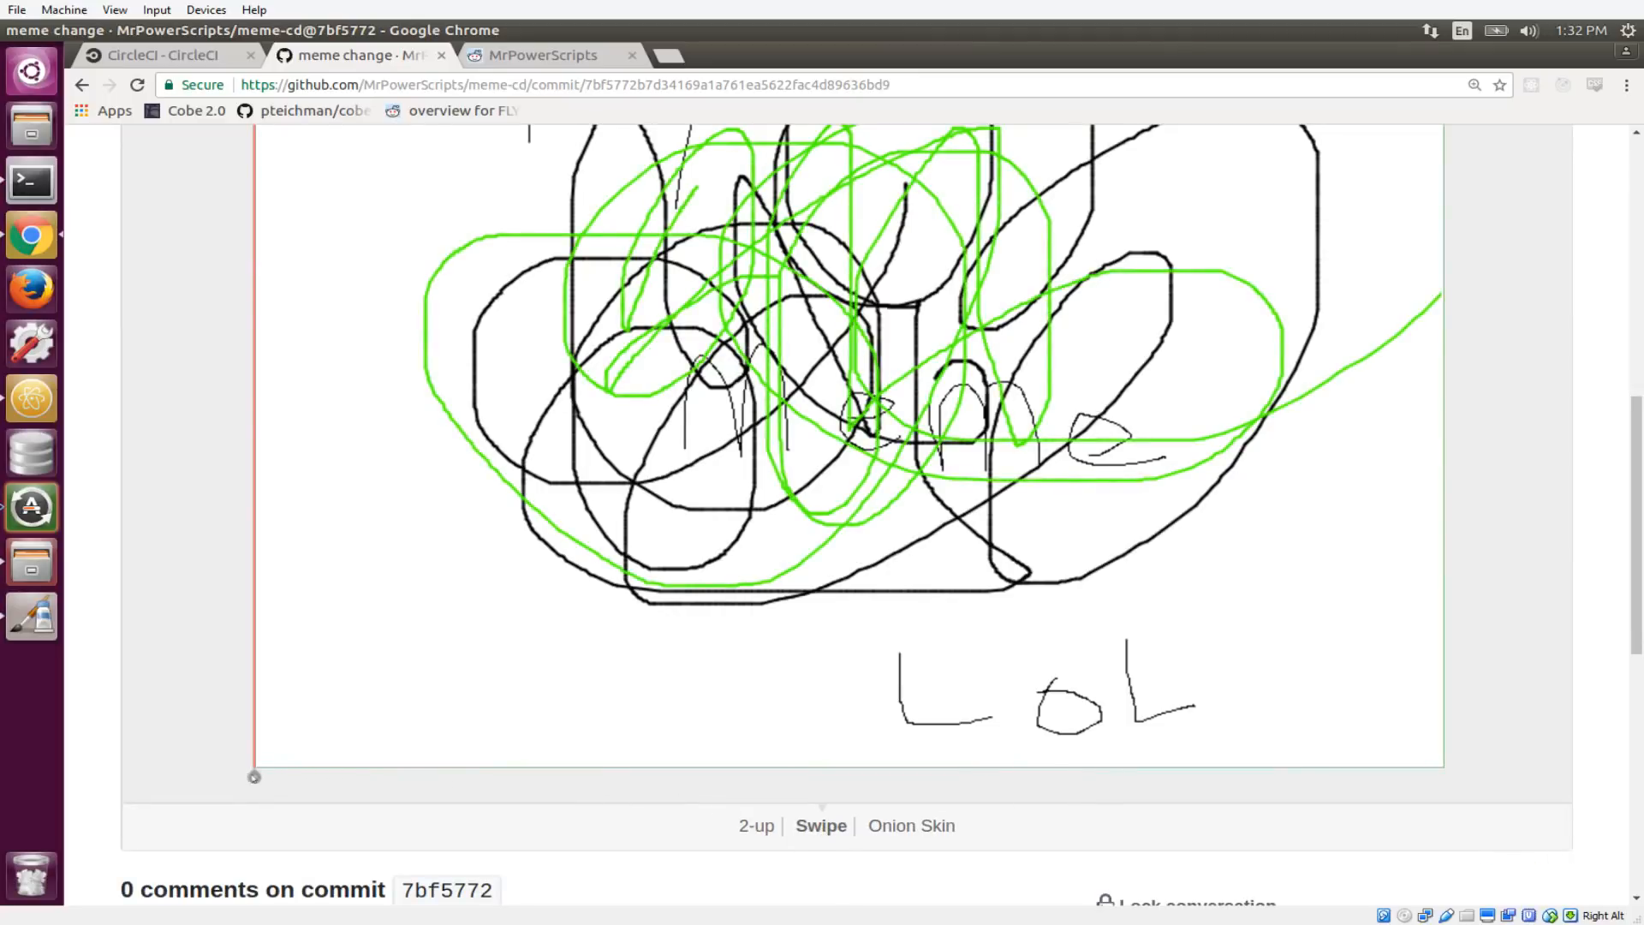
drag(253, 776, 1167, 776)
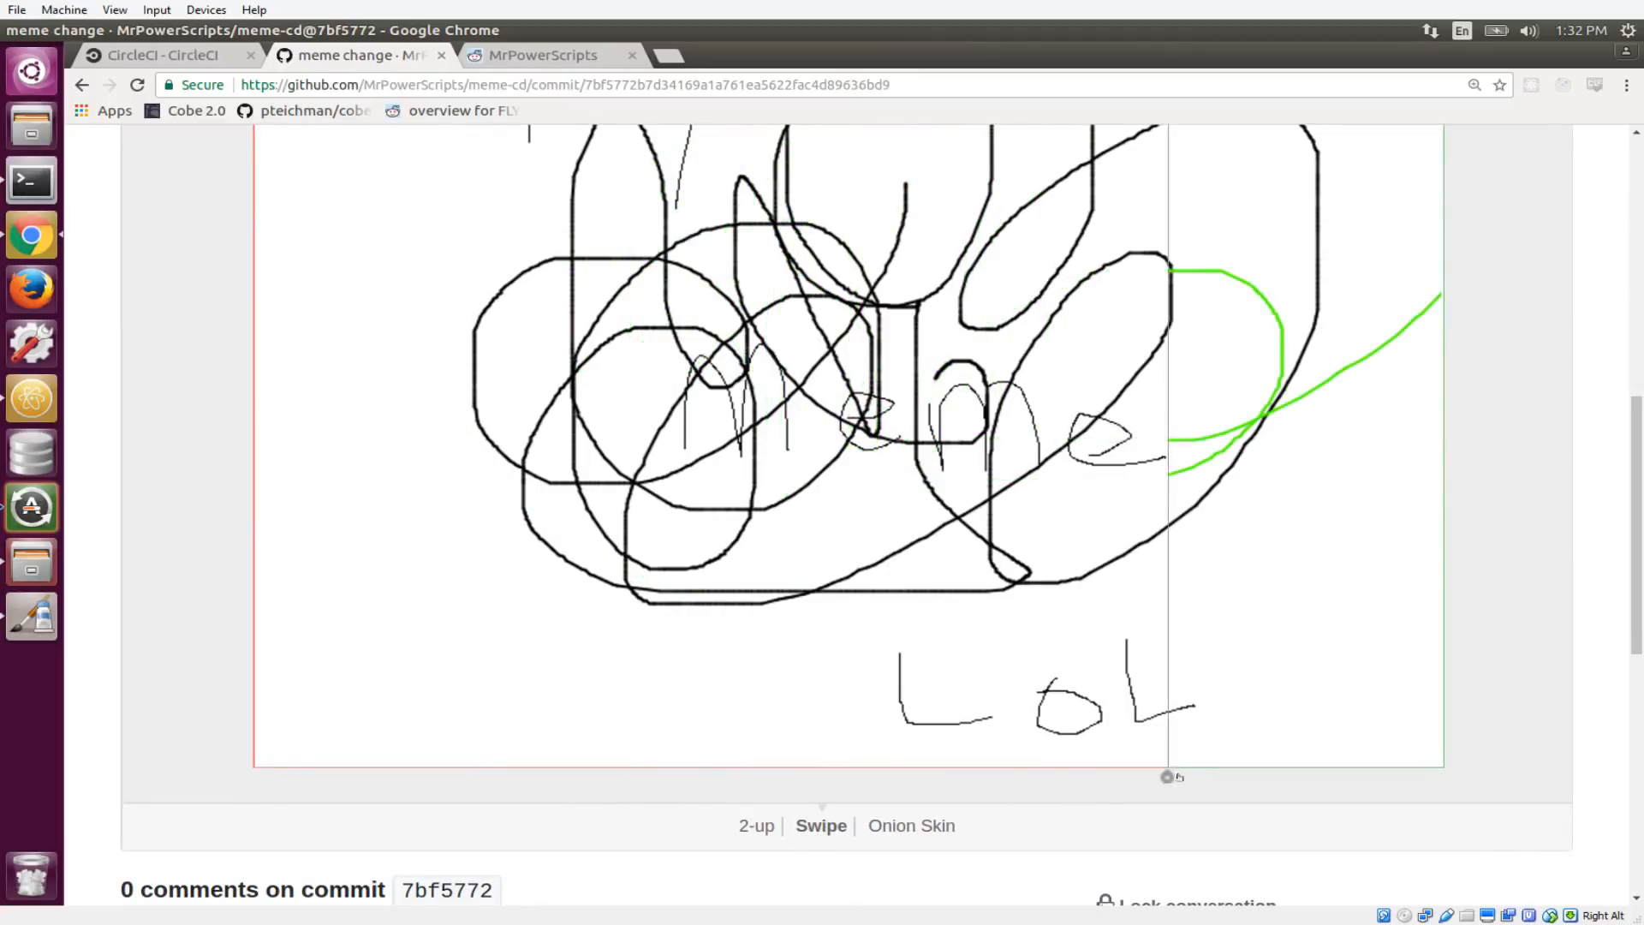
drag(1167, 776, 317, 776)
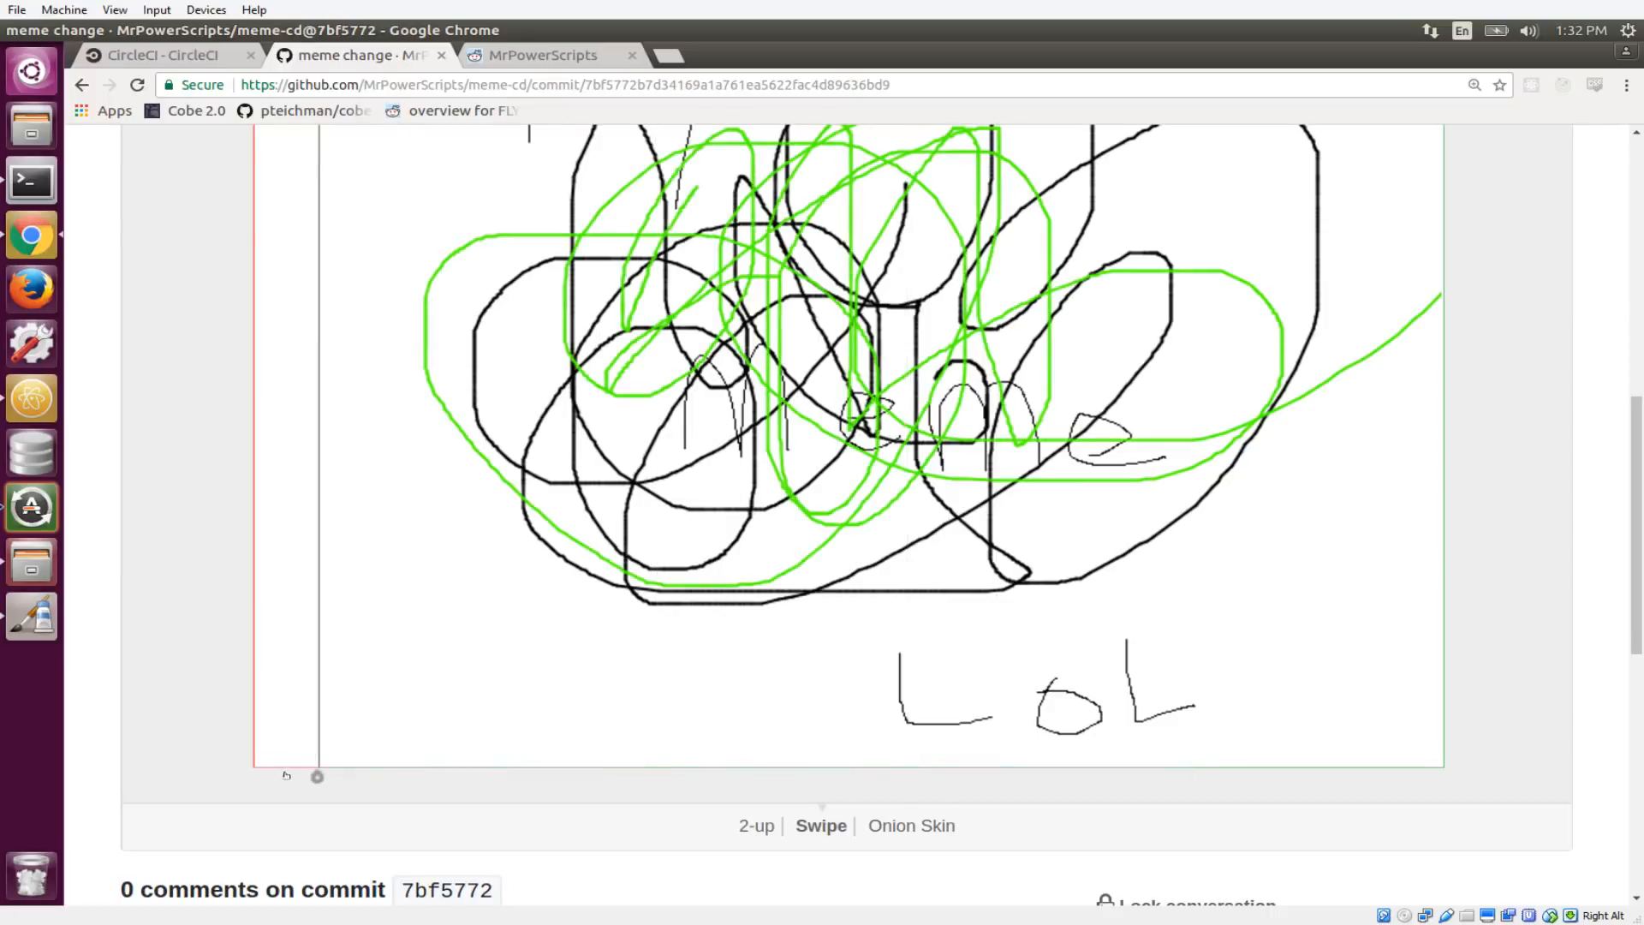
click(756, 825)
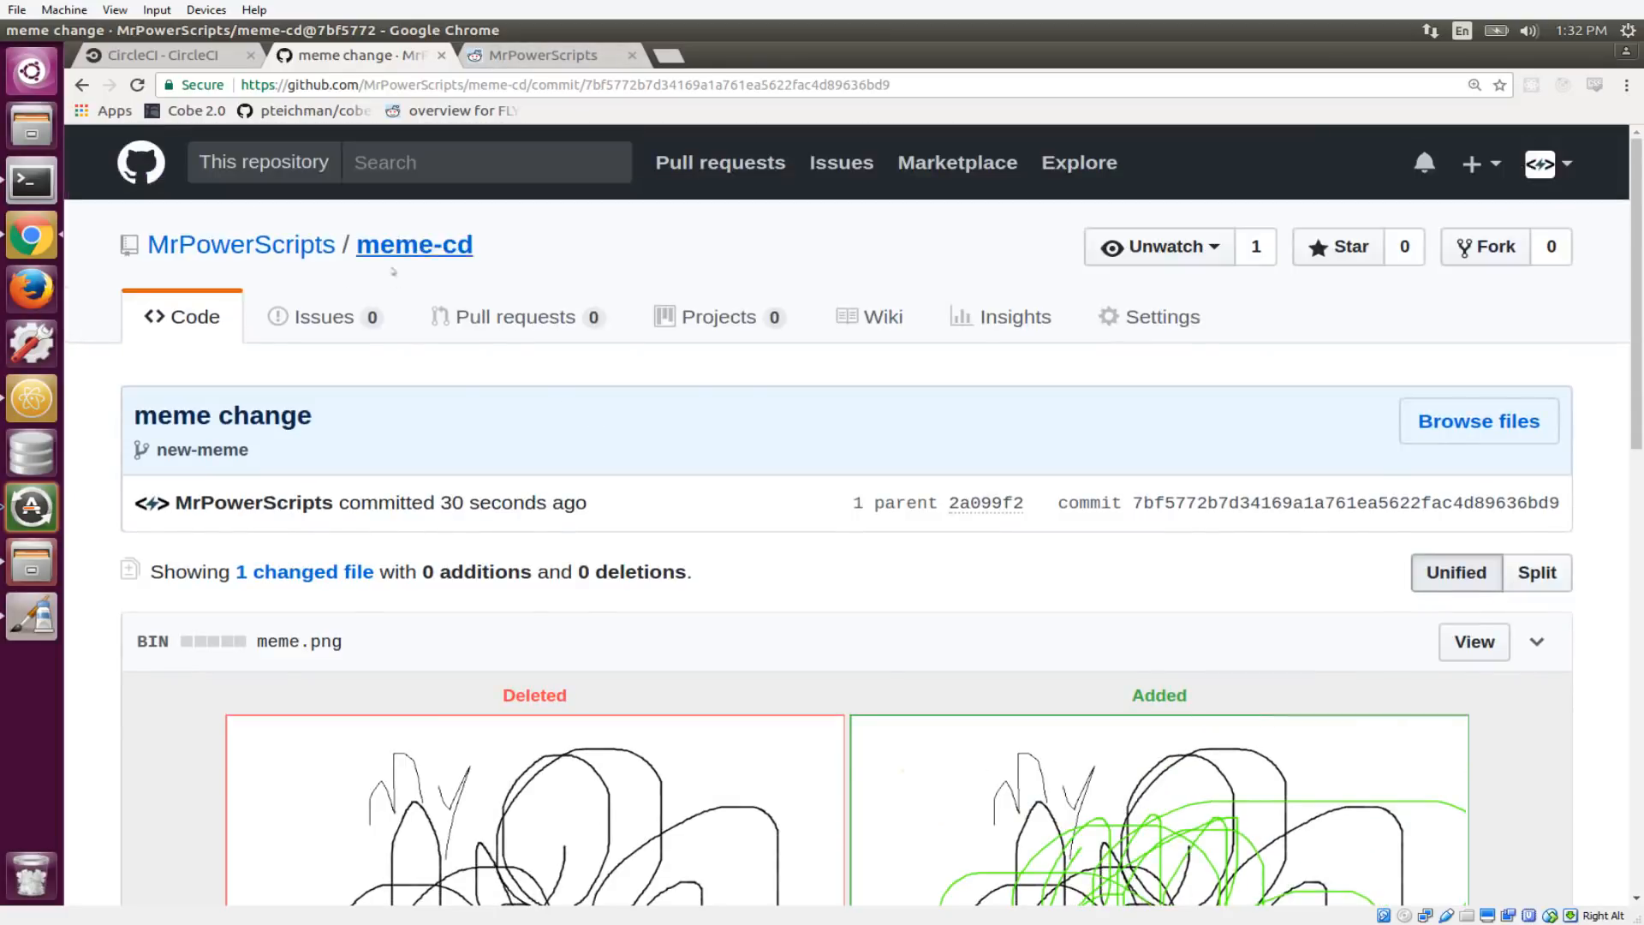
click(413, 244)
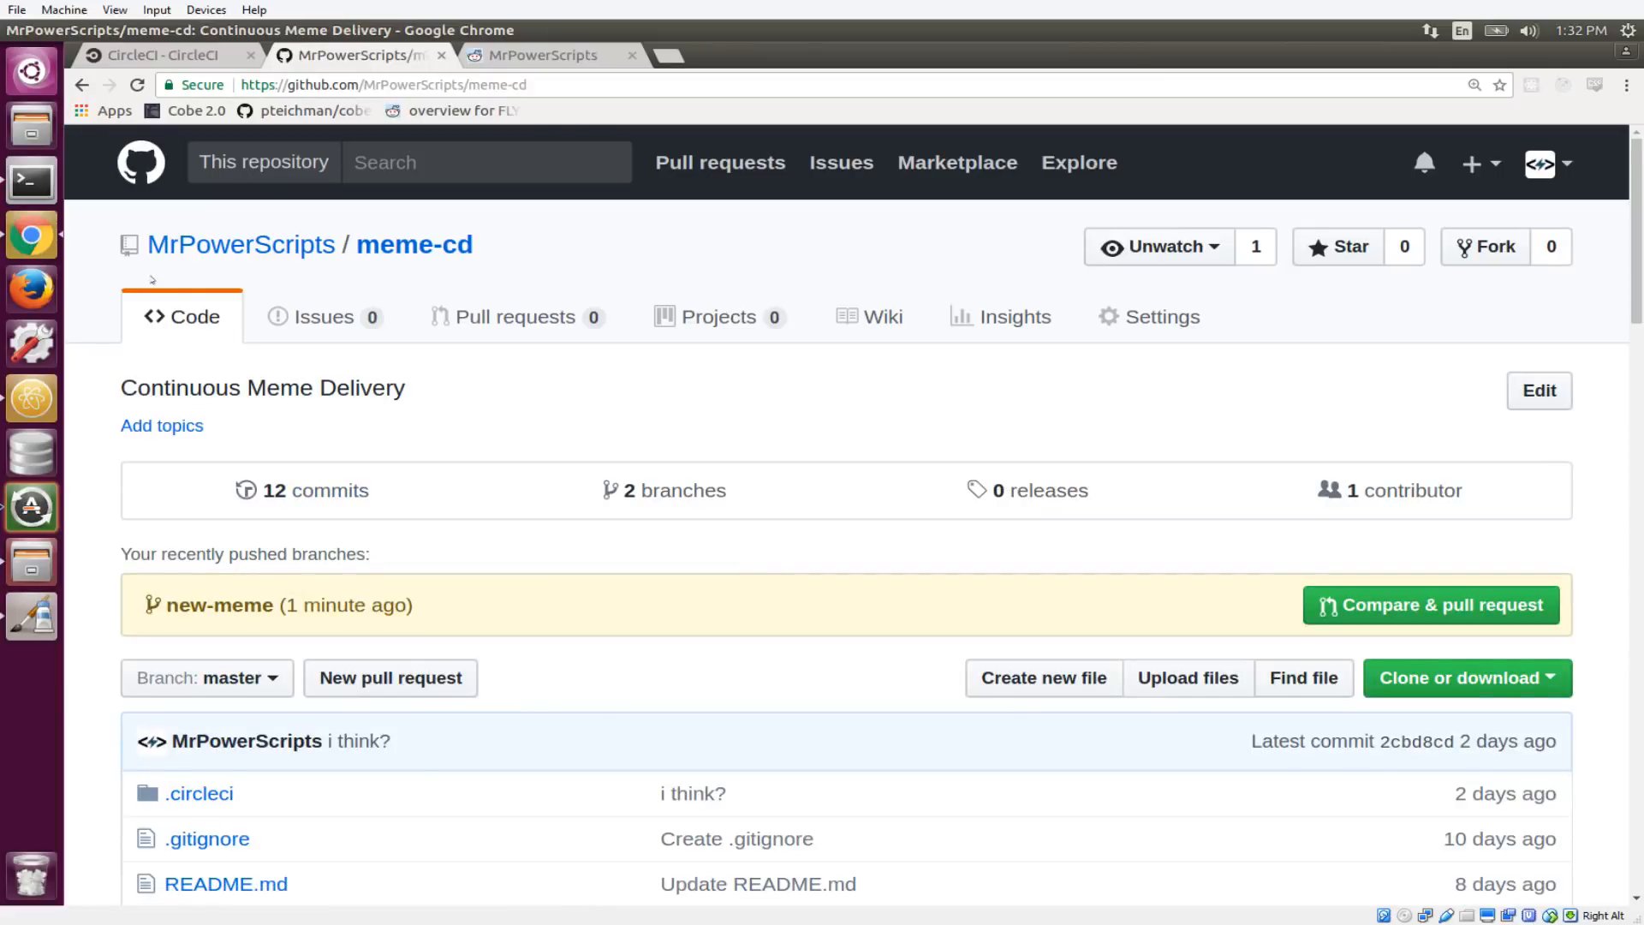
click(157, 55)
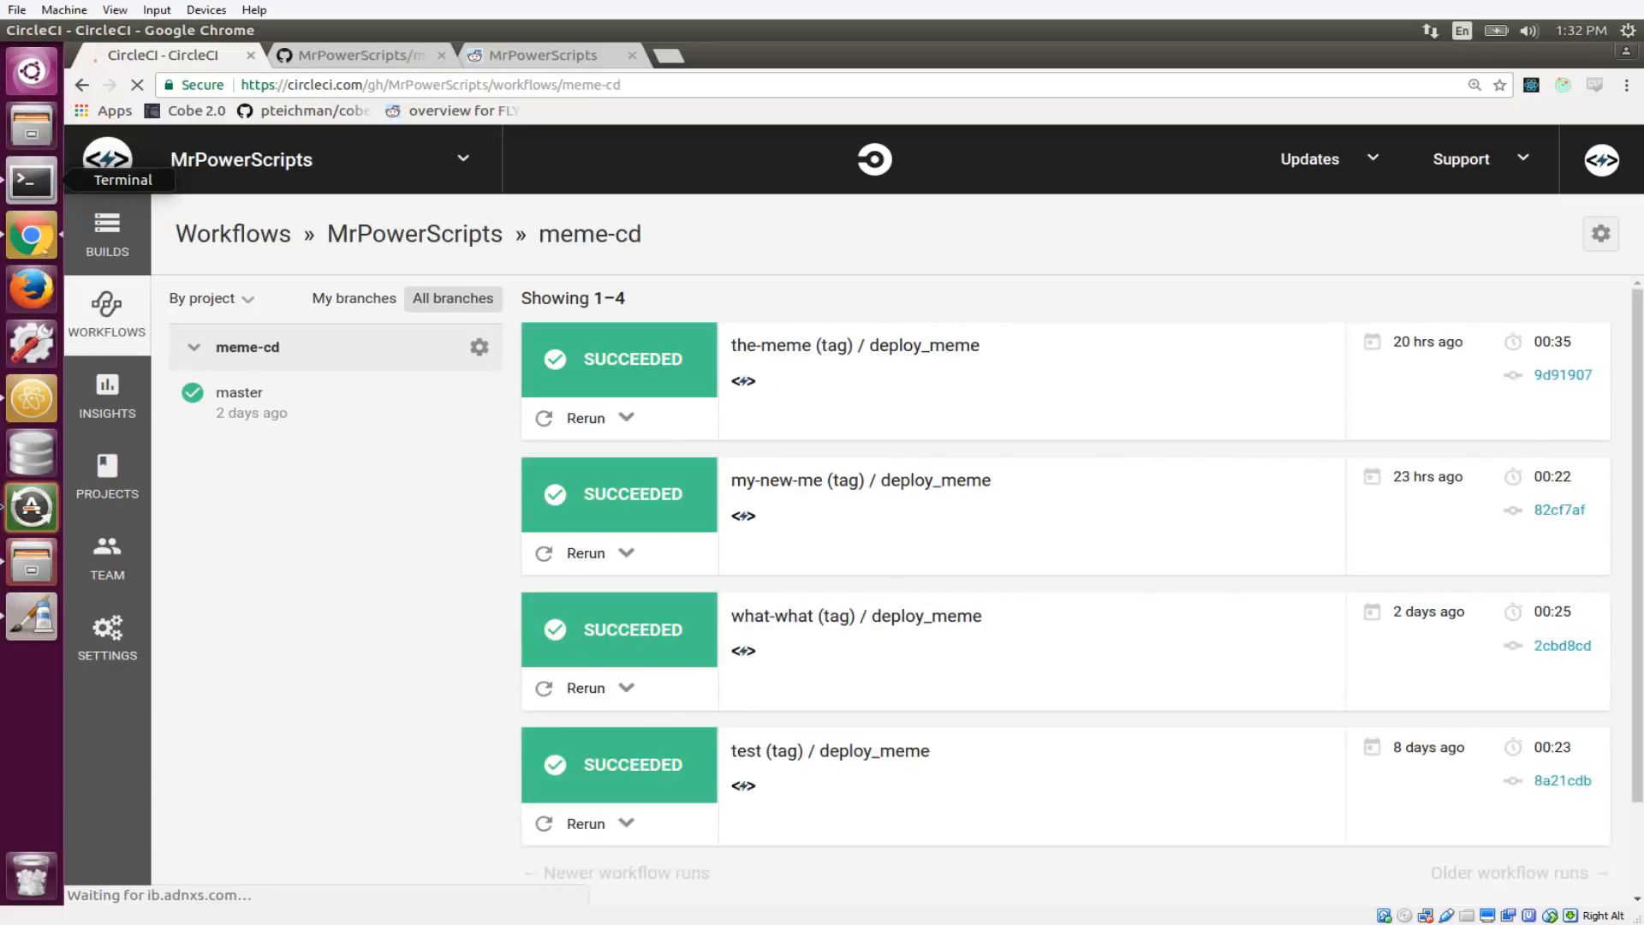
- Tag the commit my-new-meme and push that tag to origin
click(29, 180)
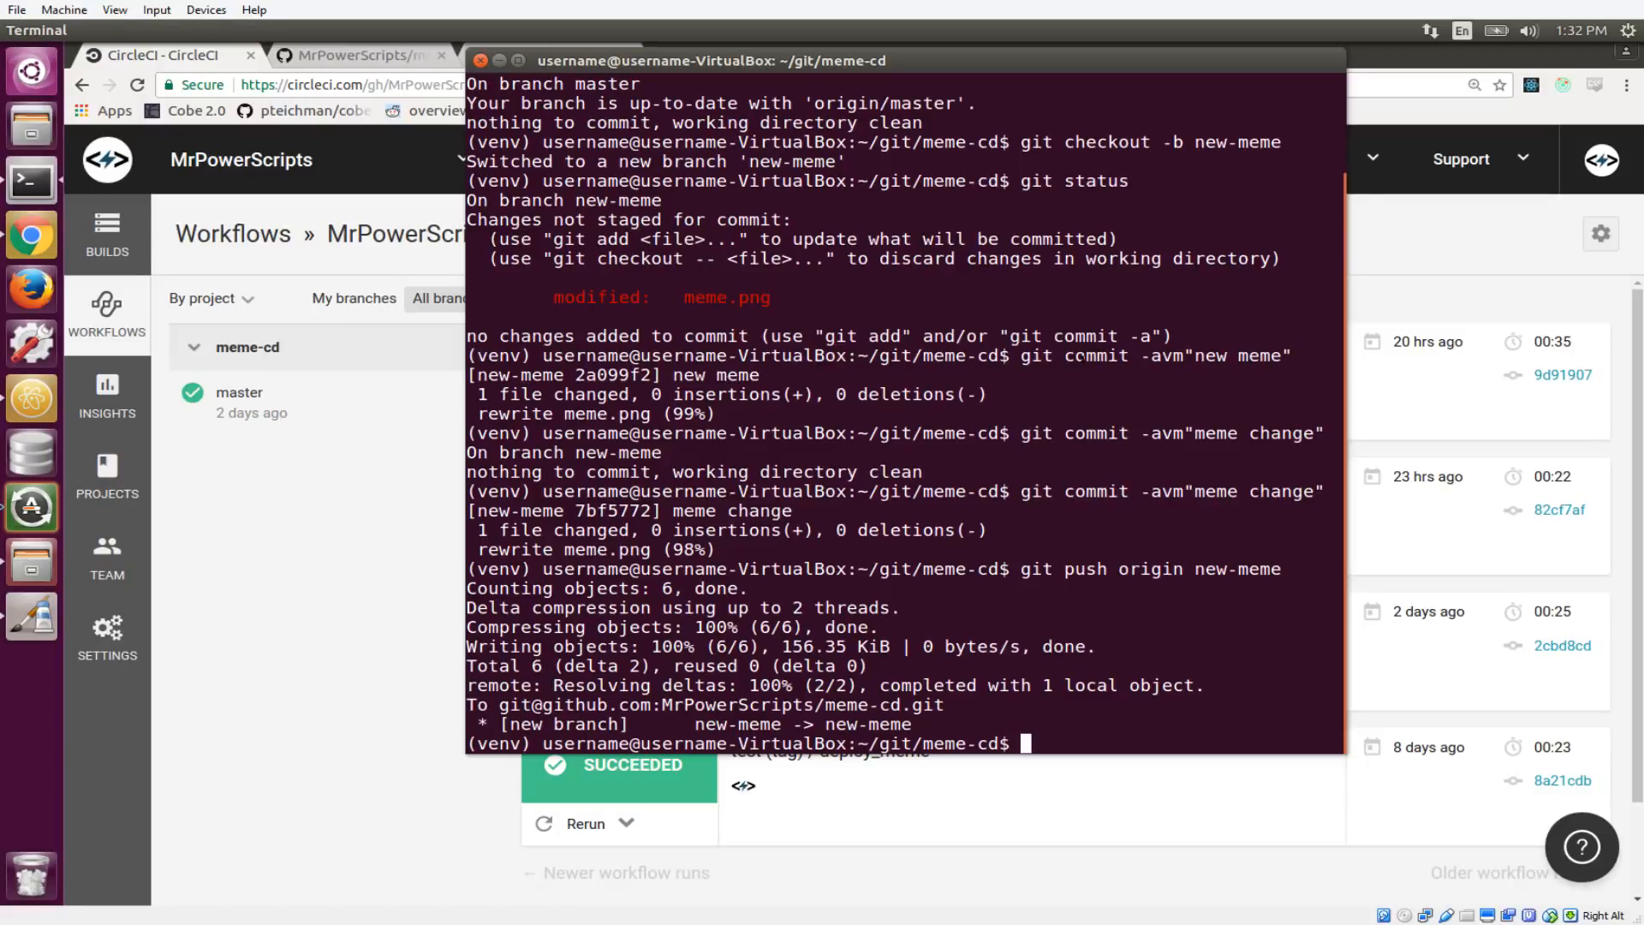
text(git tag nm)
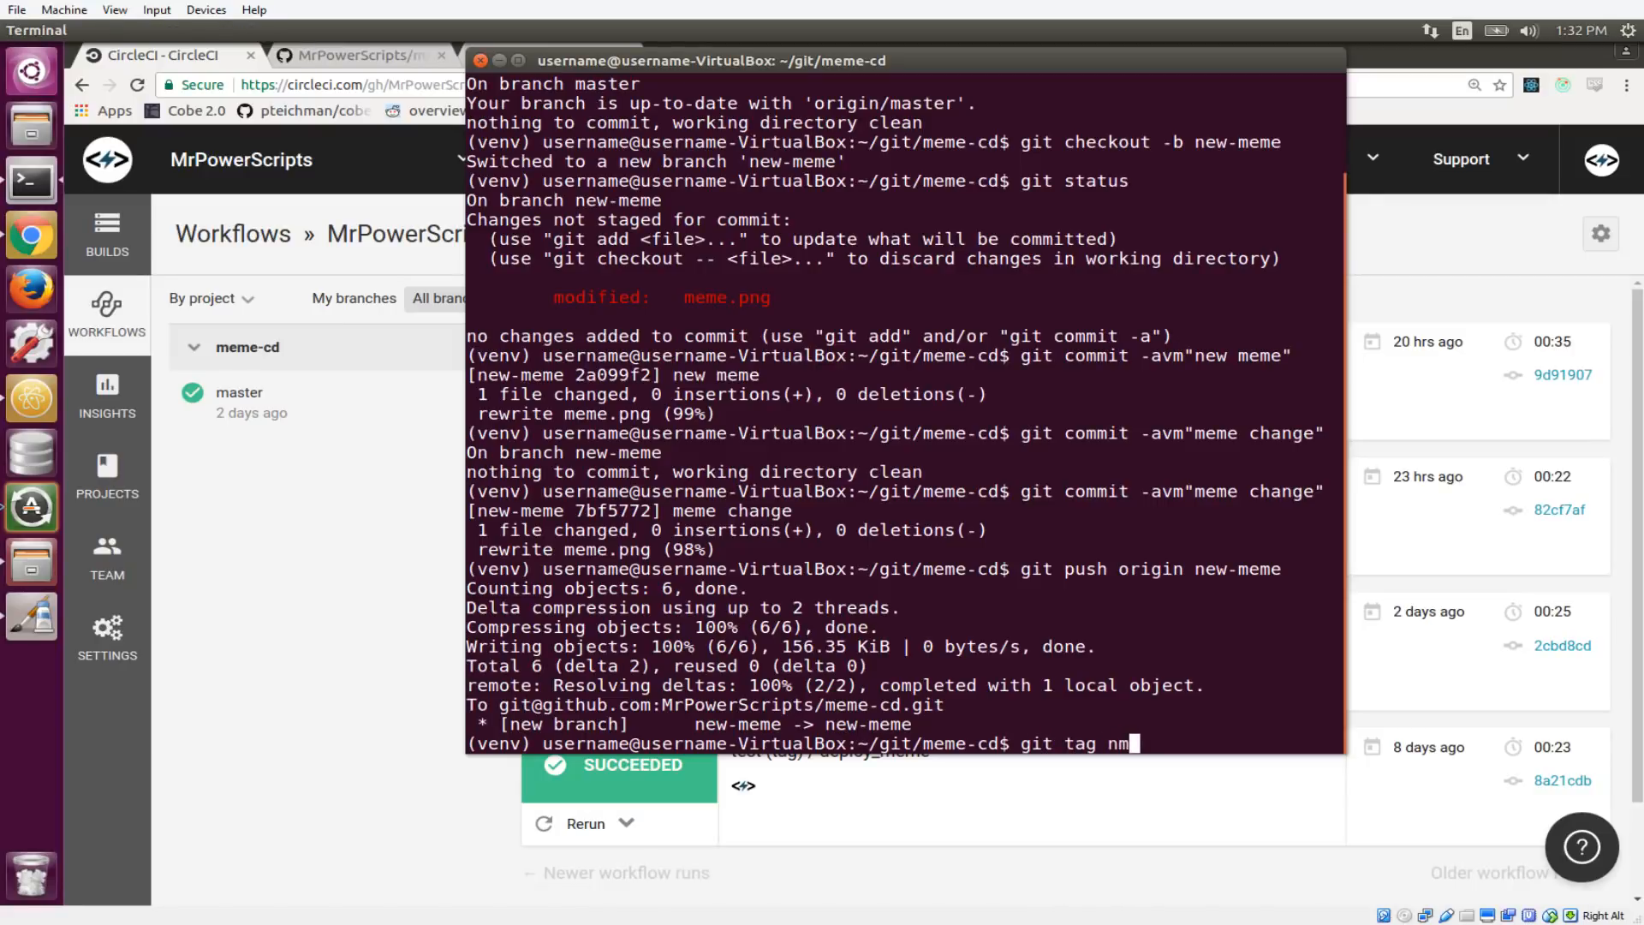
text(y-new-meme)
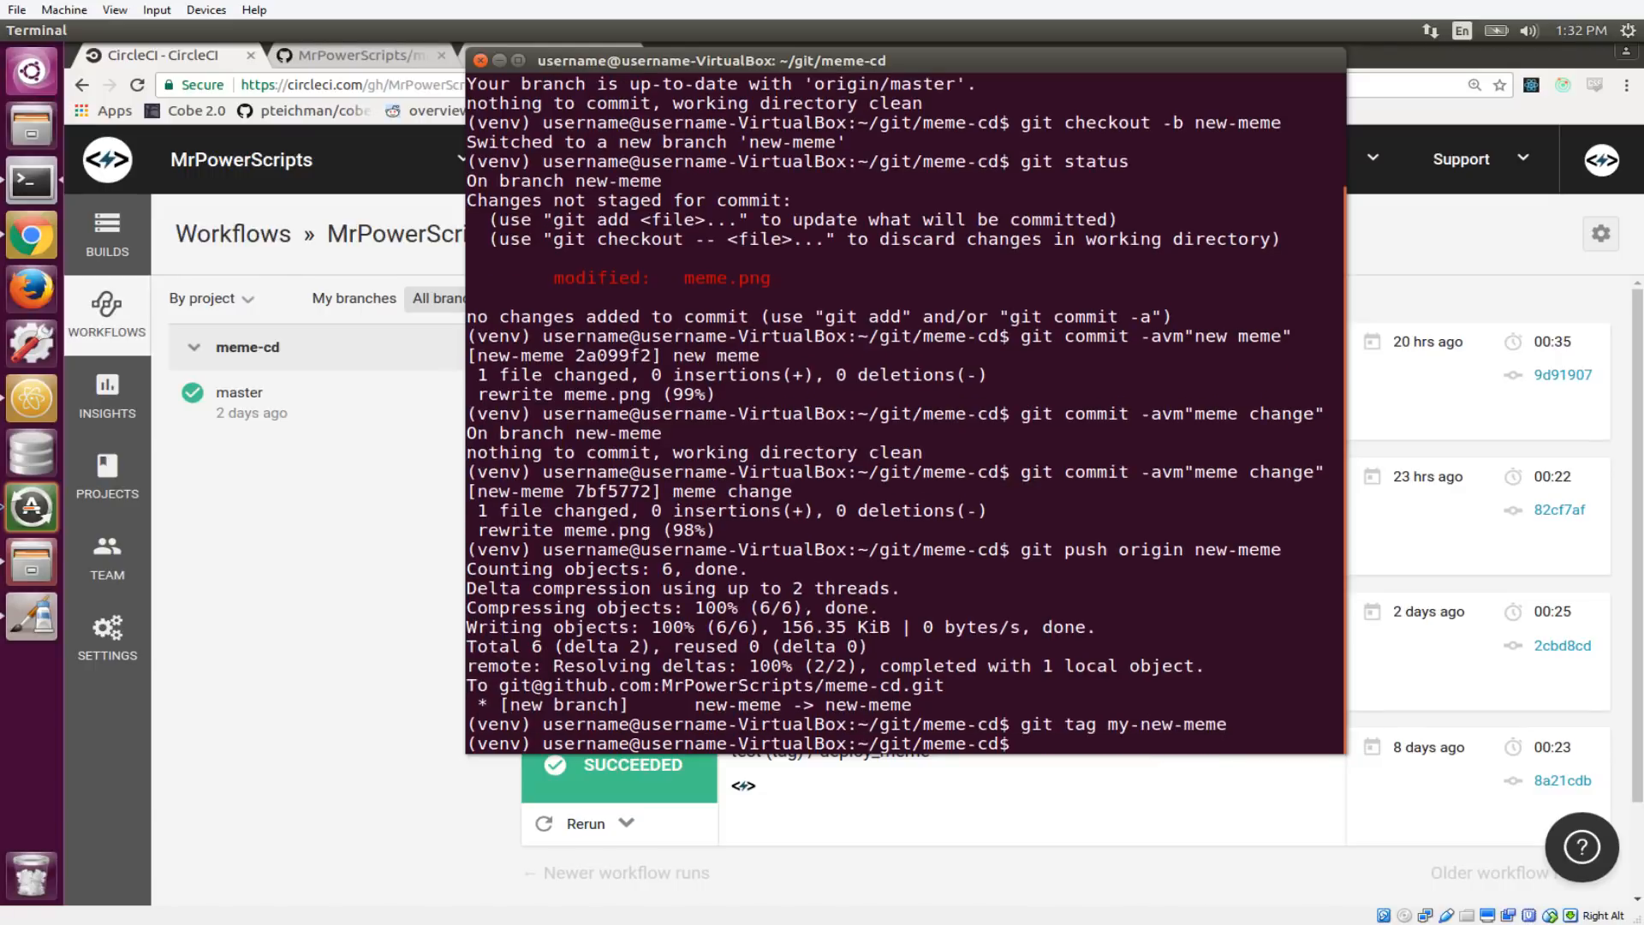
text(git push origin m)
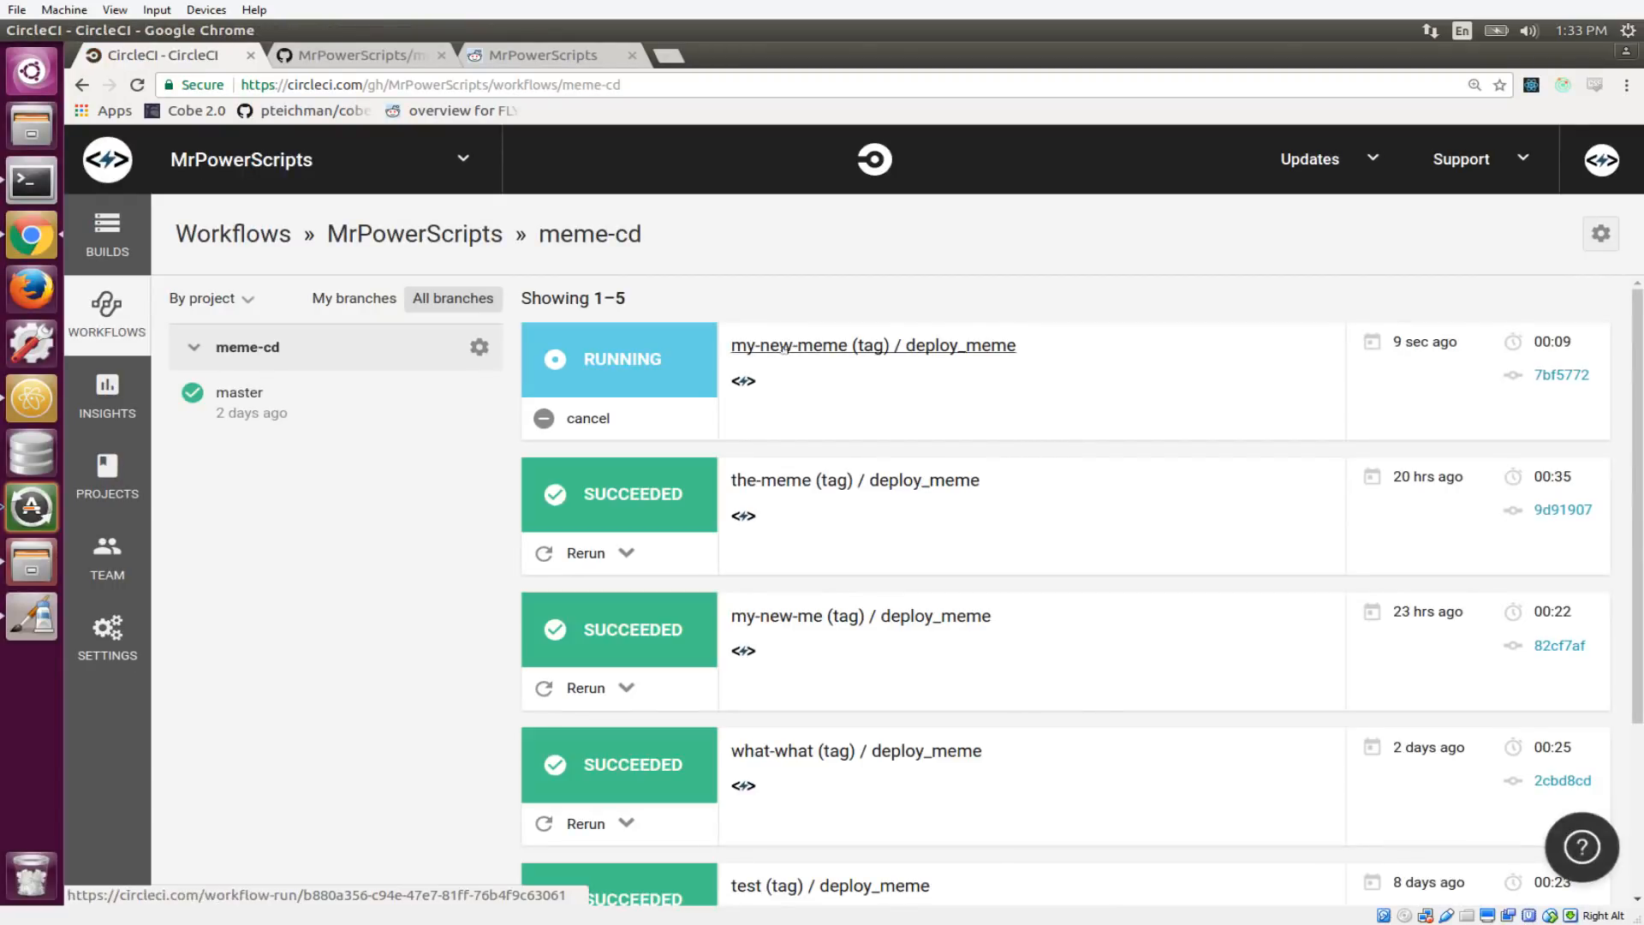
- Open the running my-new-meme tag workflow and follow its build through to Reddit
click(873, 345)
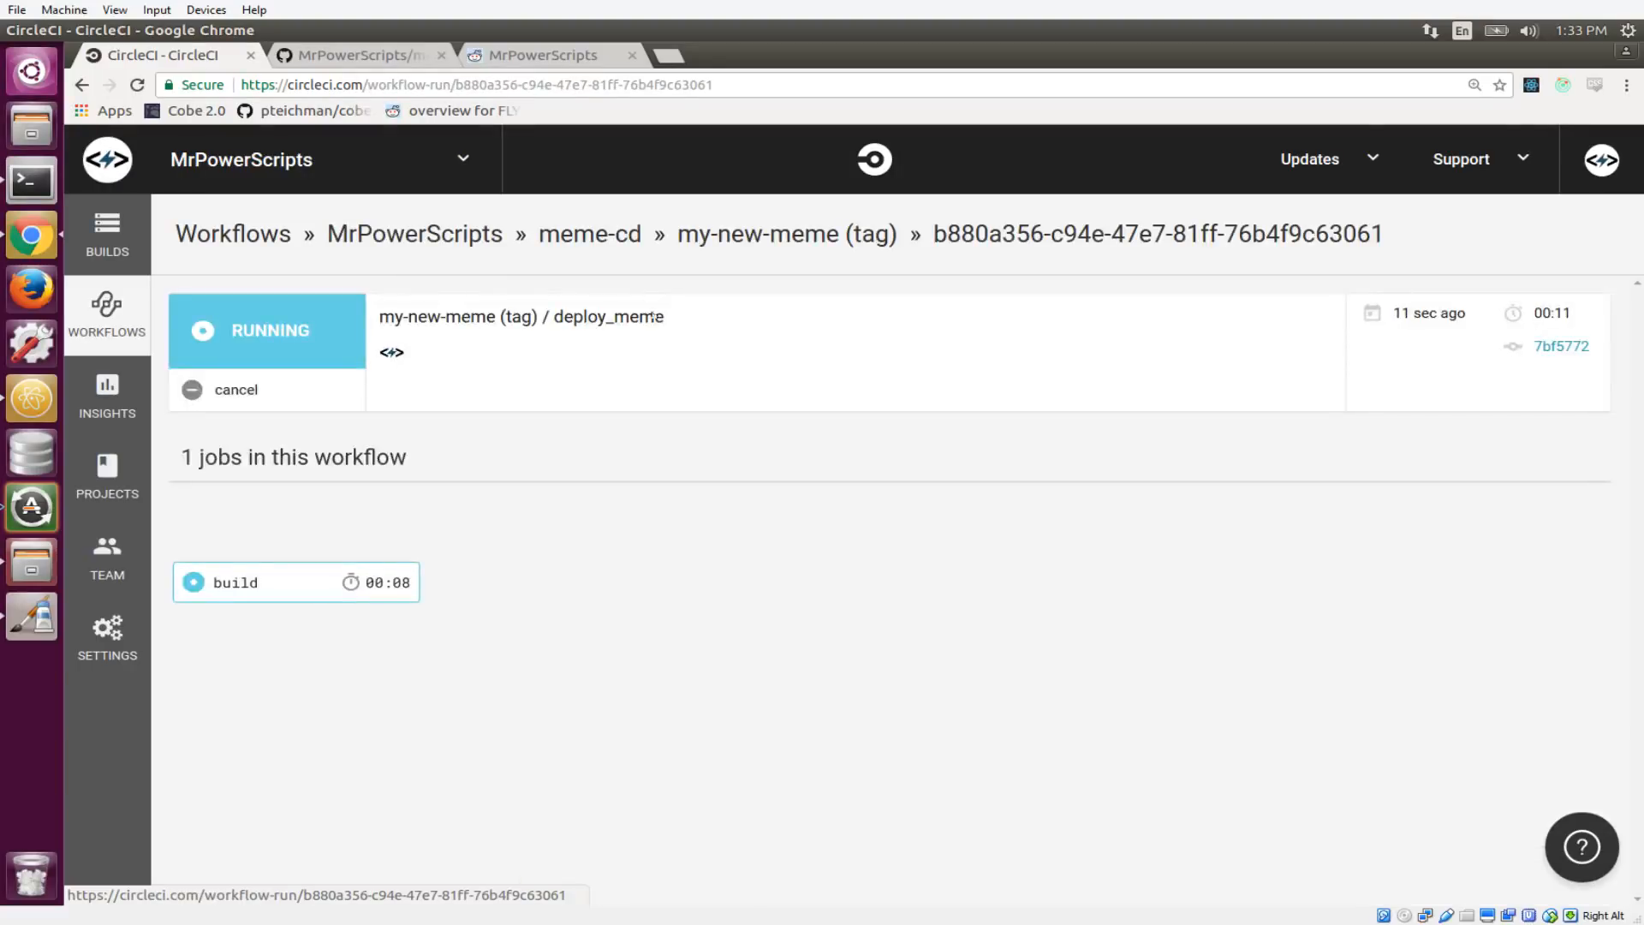
mouse_move(786, 234)
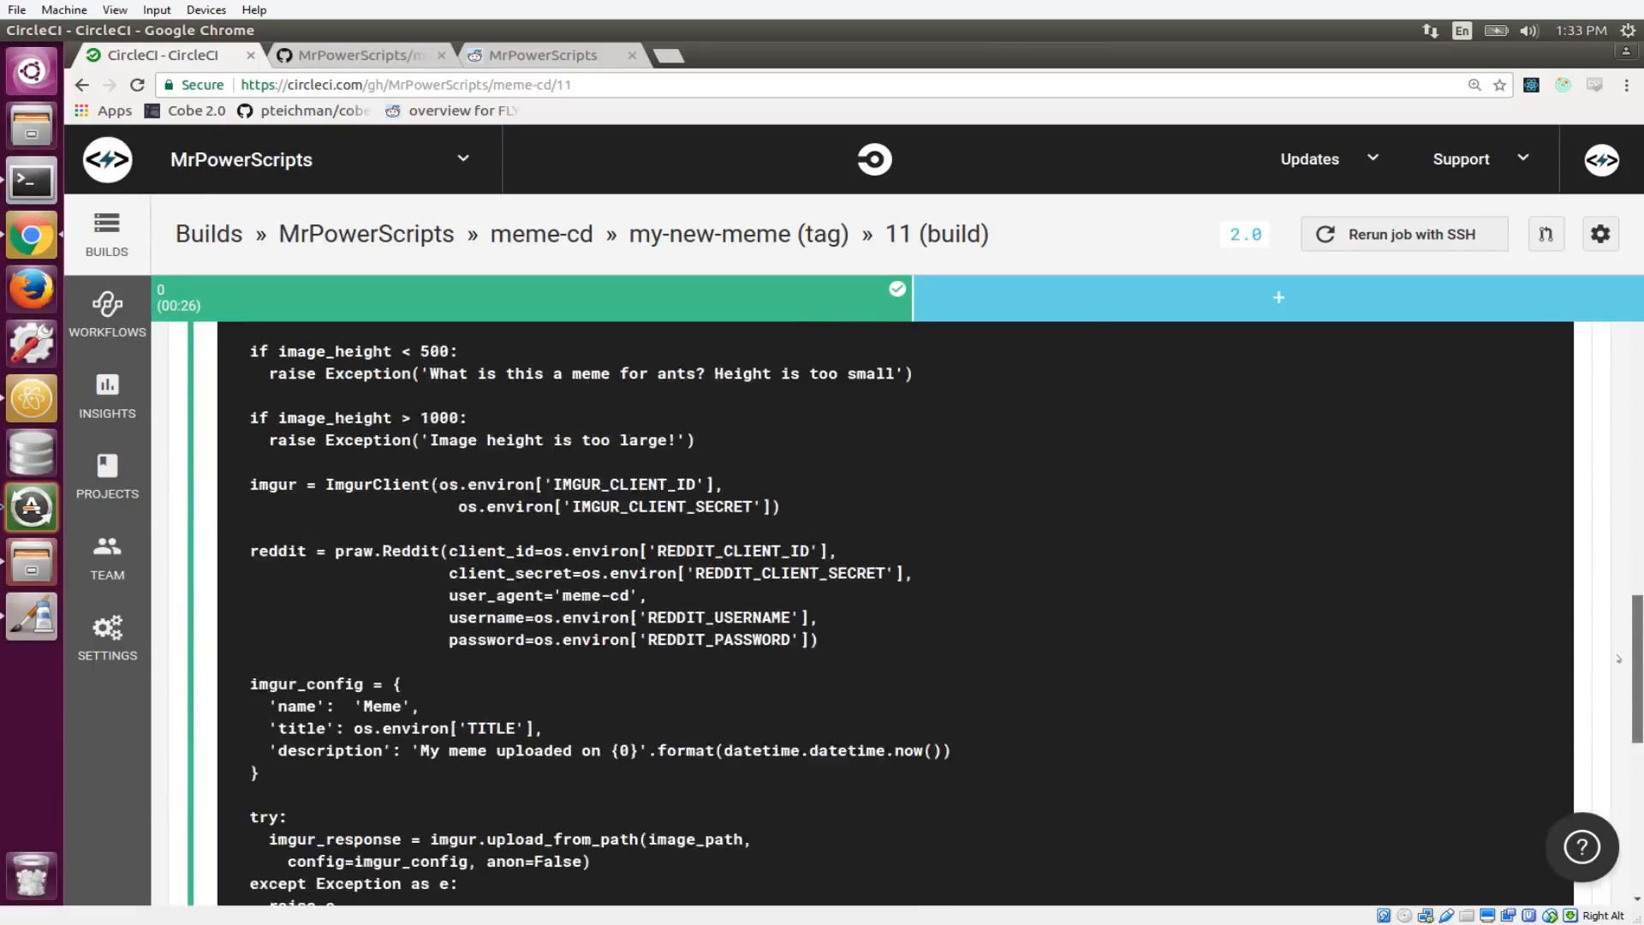
click(543, 55)
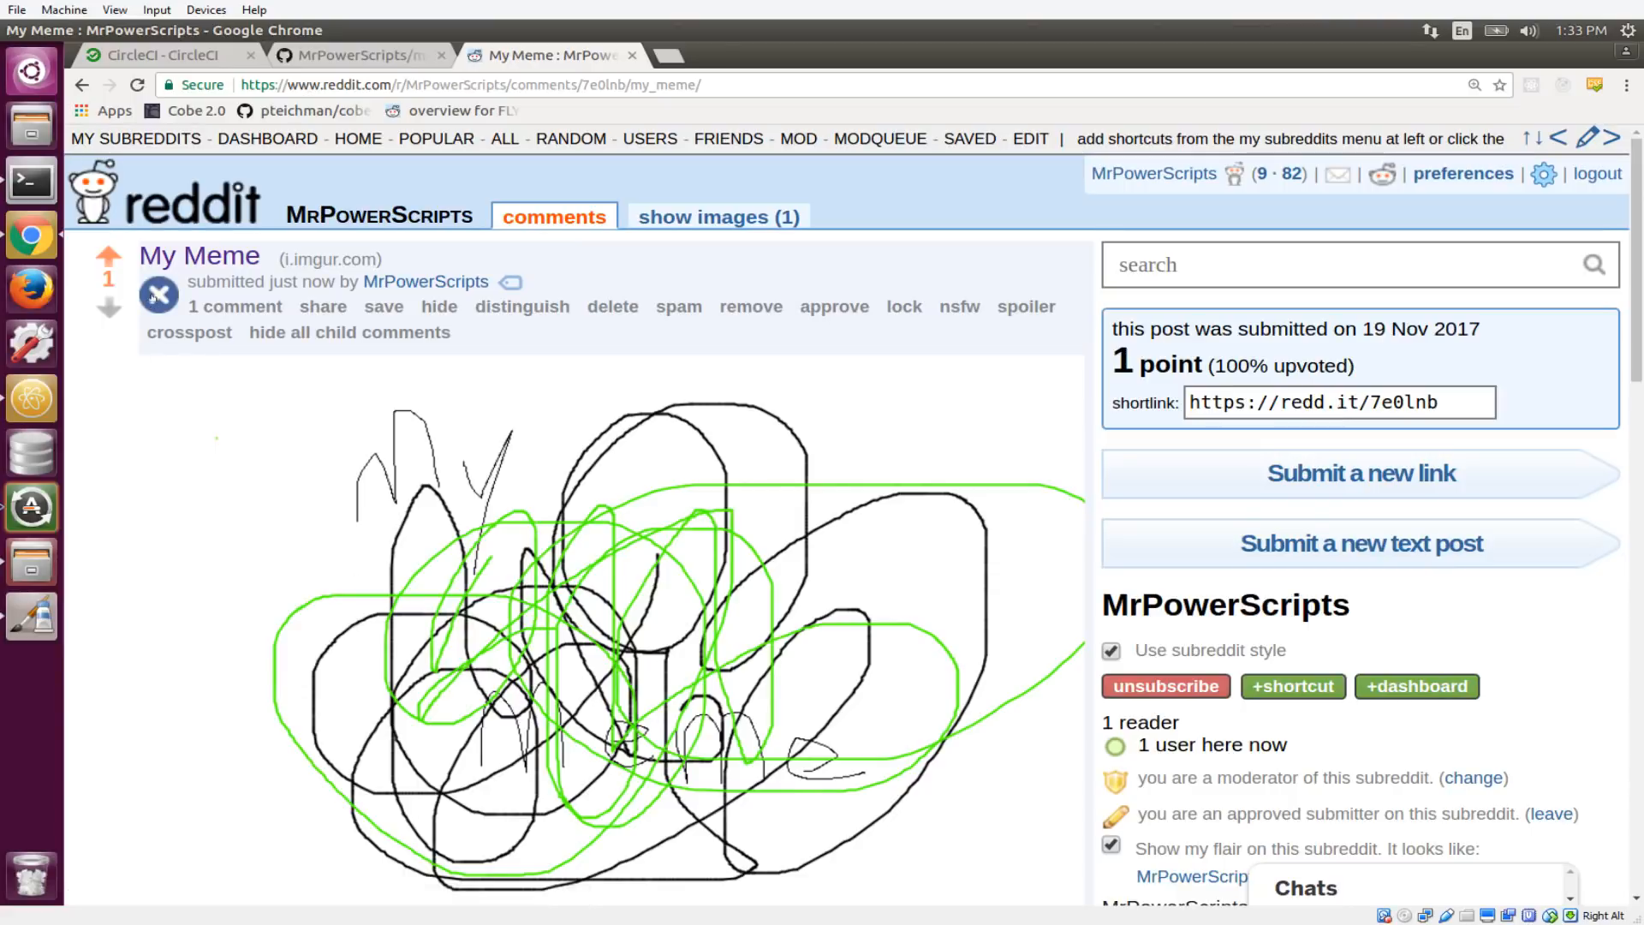
- Scroll the Reddit 'My Meme' post down to its continuous meme delivery comment
scroll(down, 3)
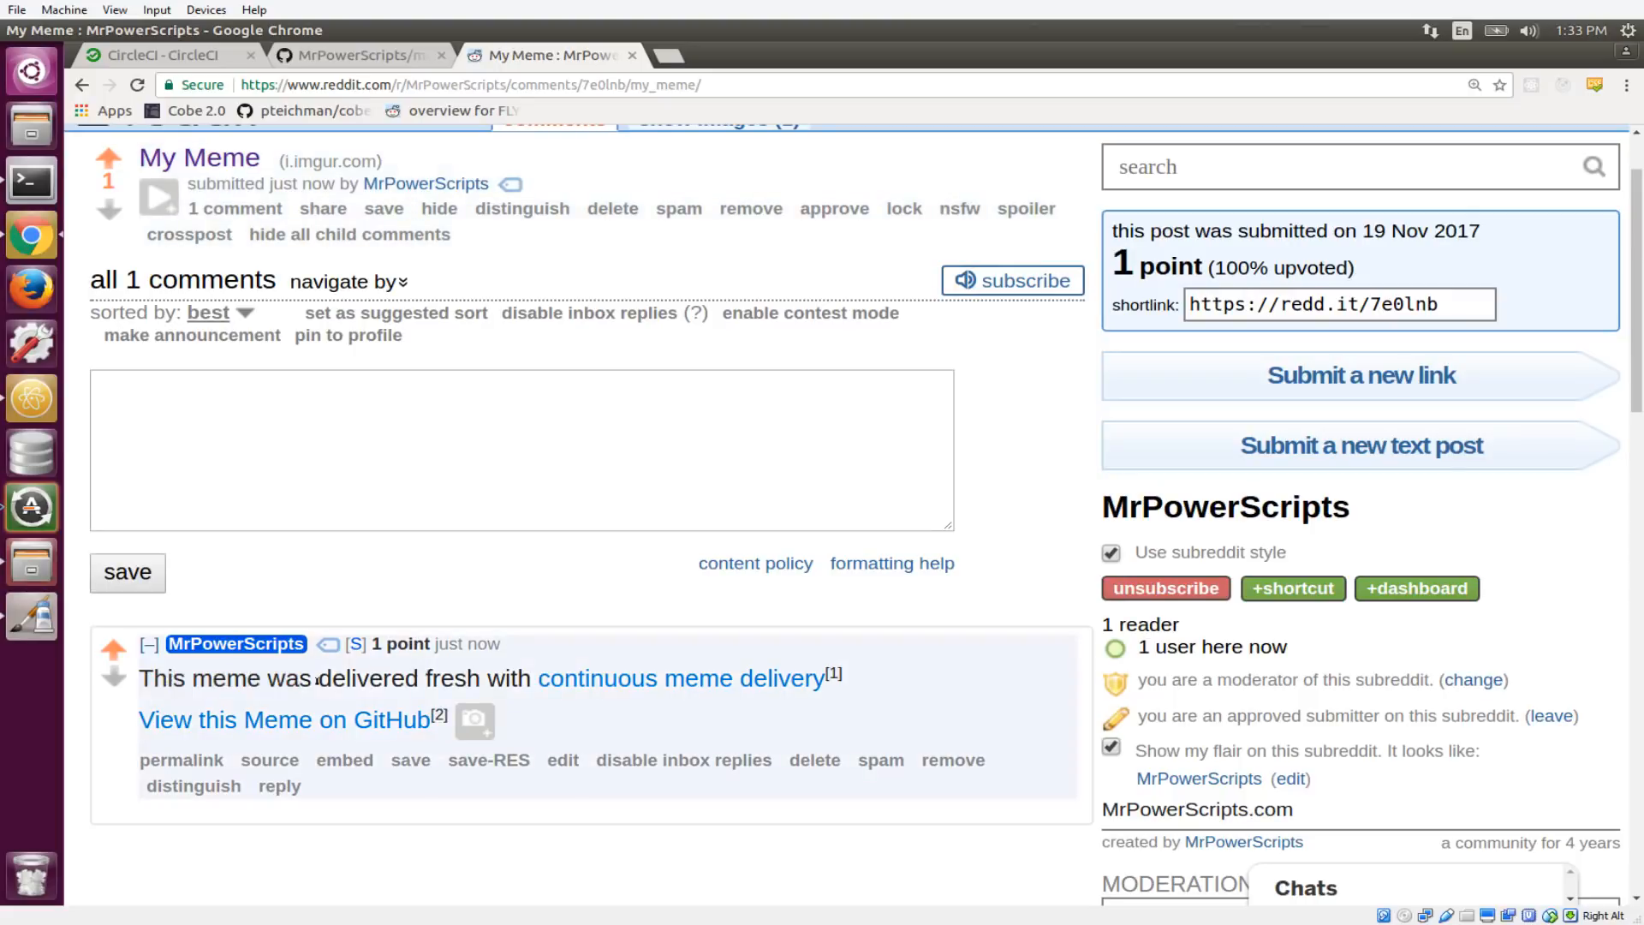
mouse_move(283, 720)
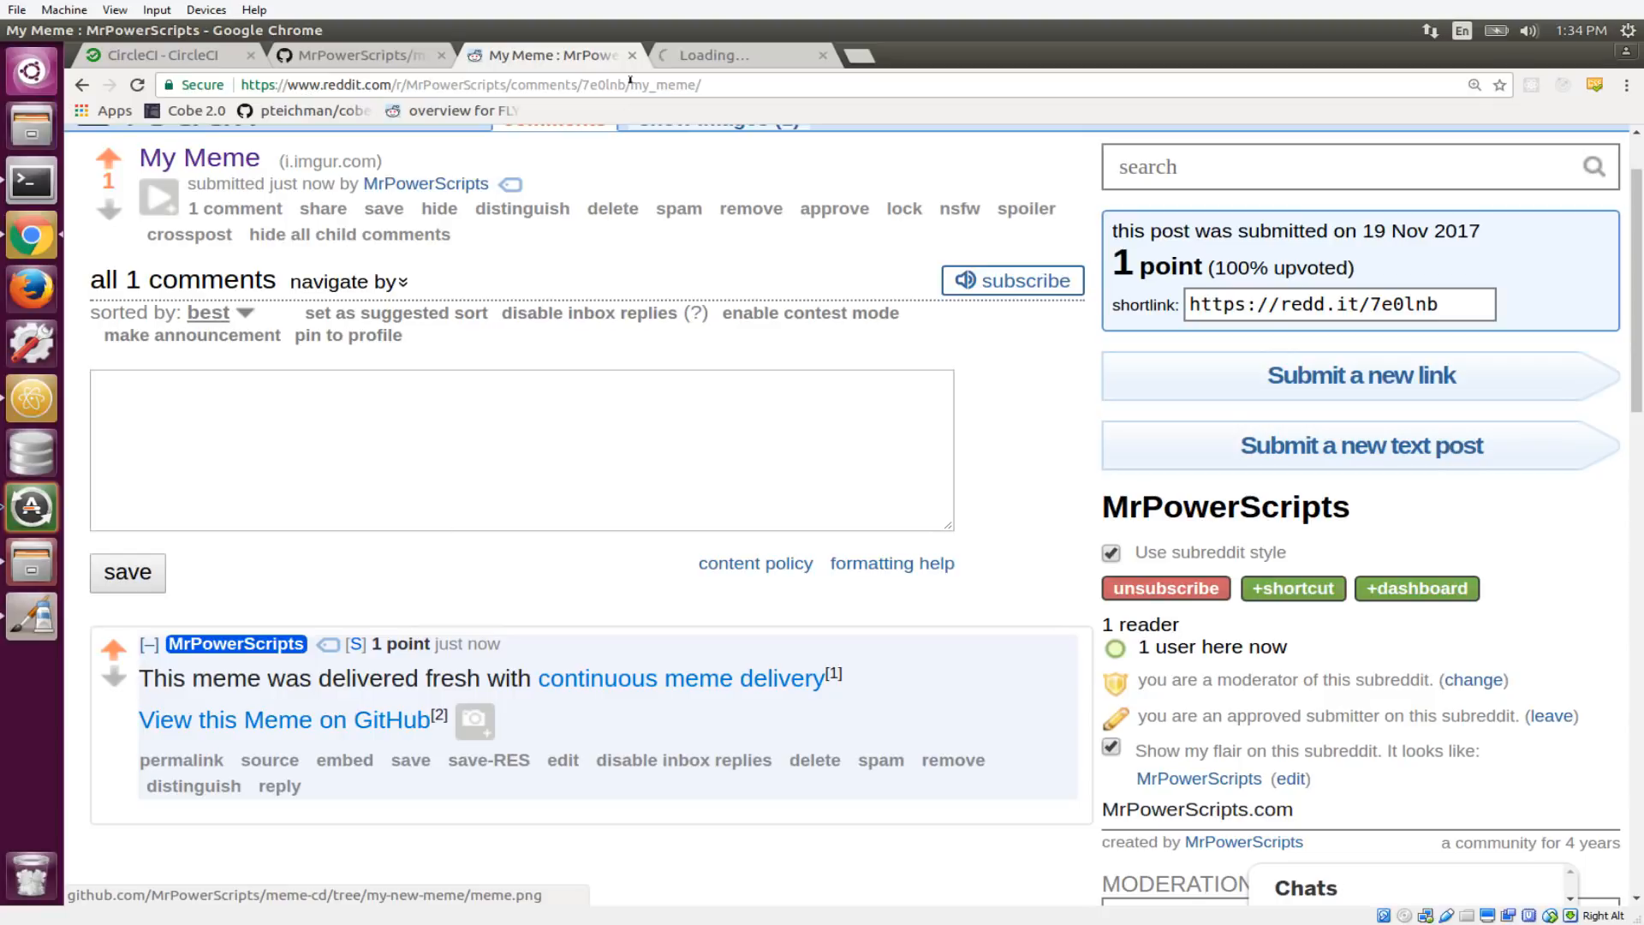
- Open meme.png at the my-new-meme tag, then check meme-cd's Releases list for my-new-meme
click(285, 720)
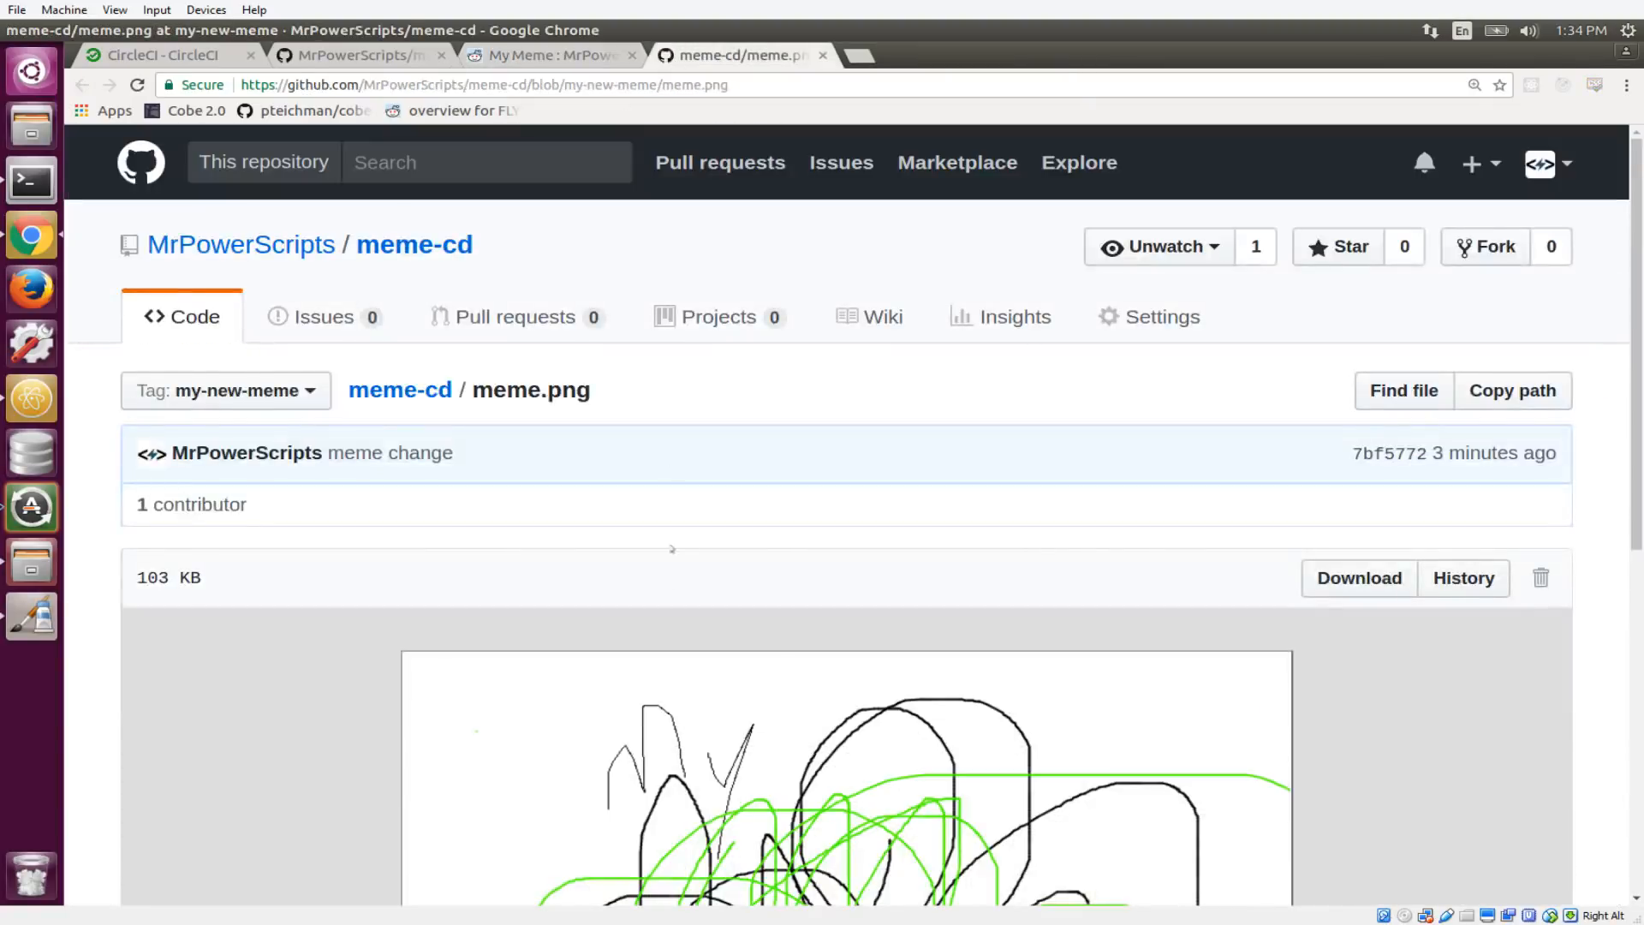
scroll(down, 3)
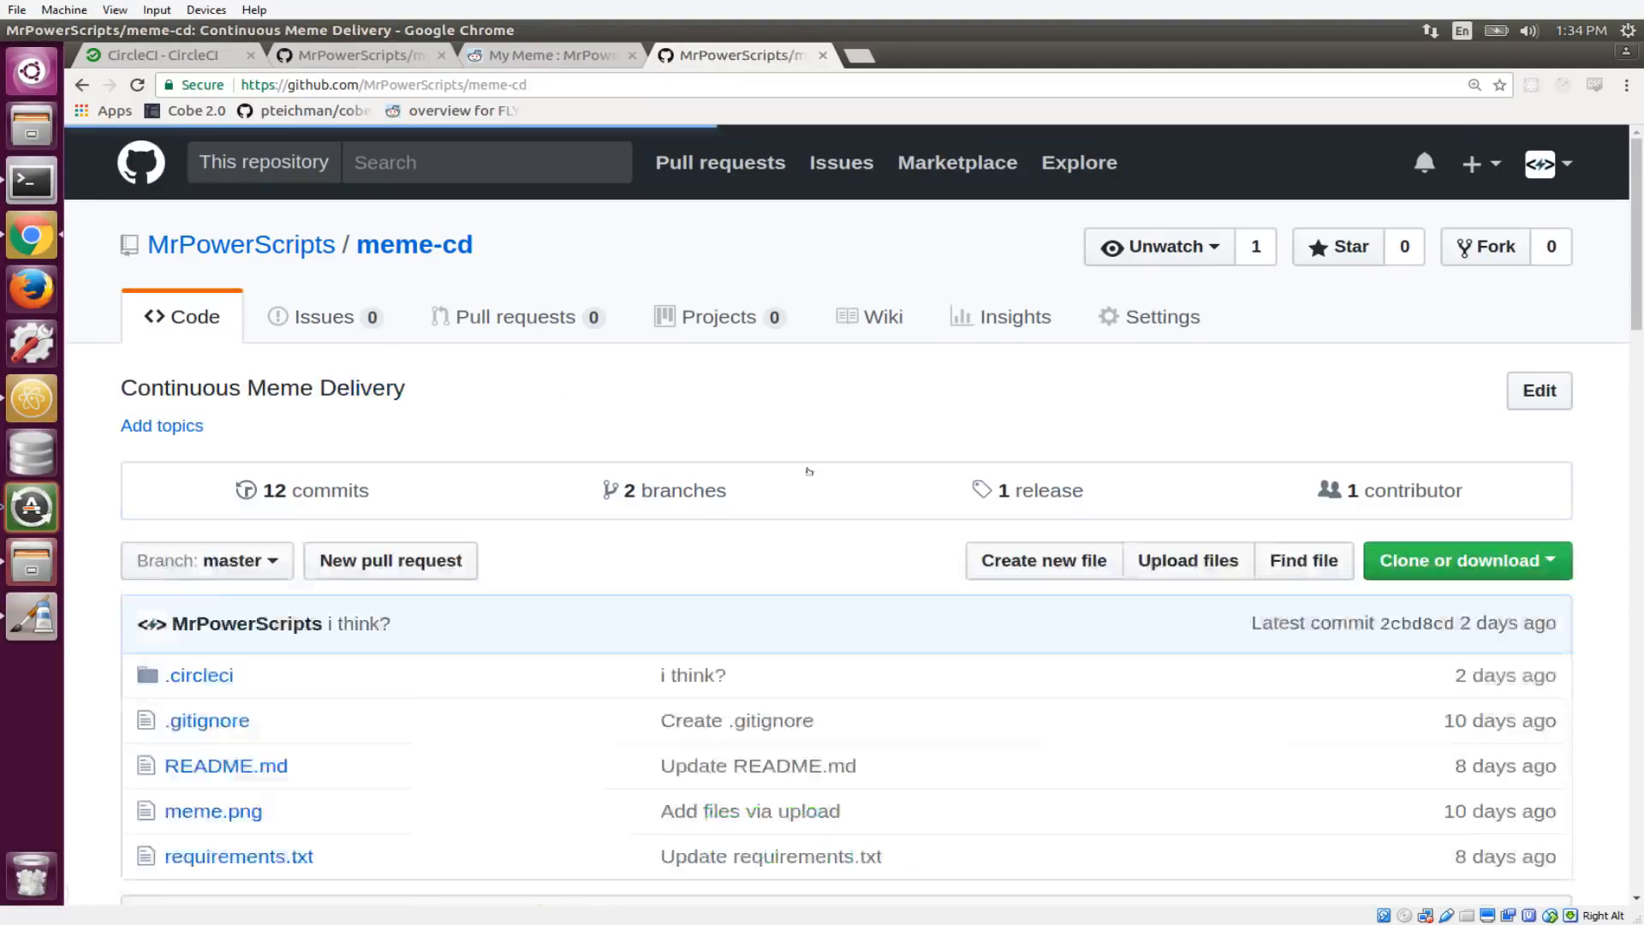
click(1039, 490)
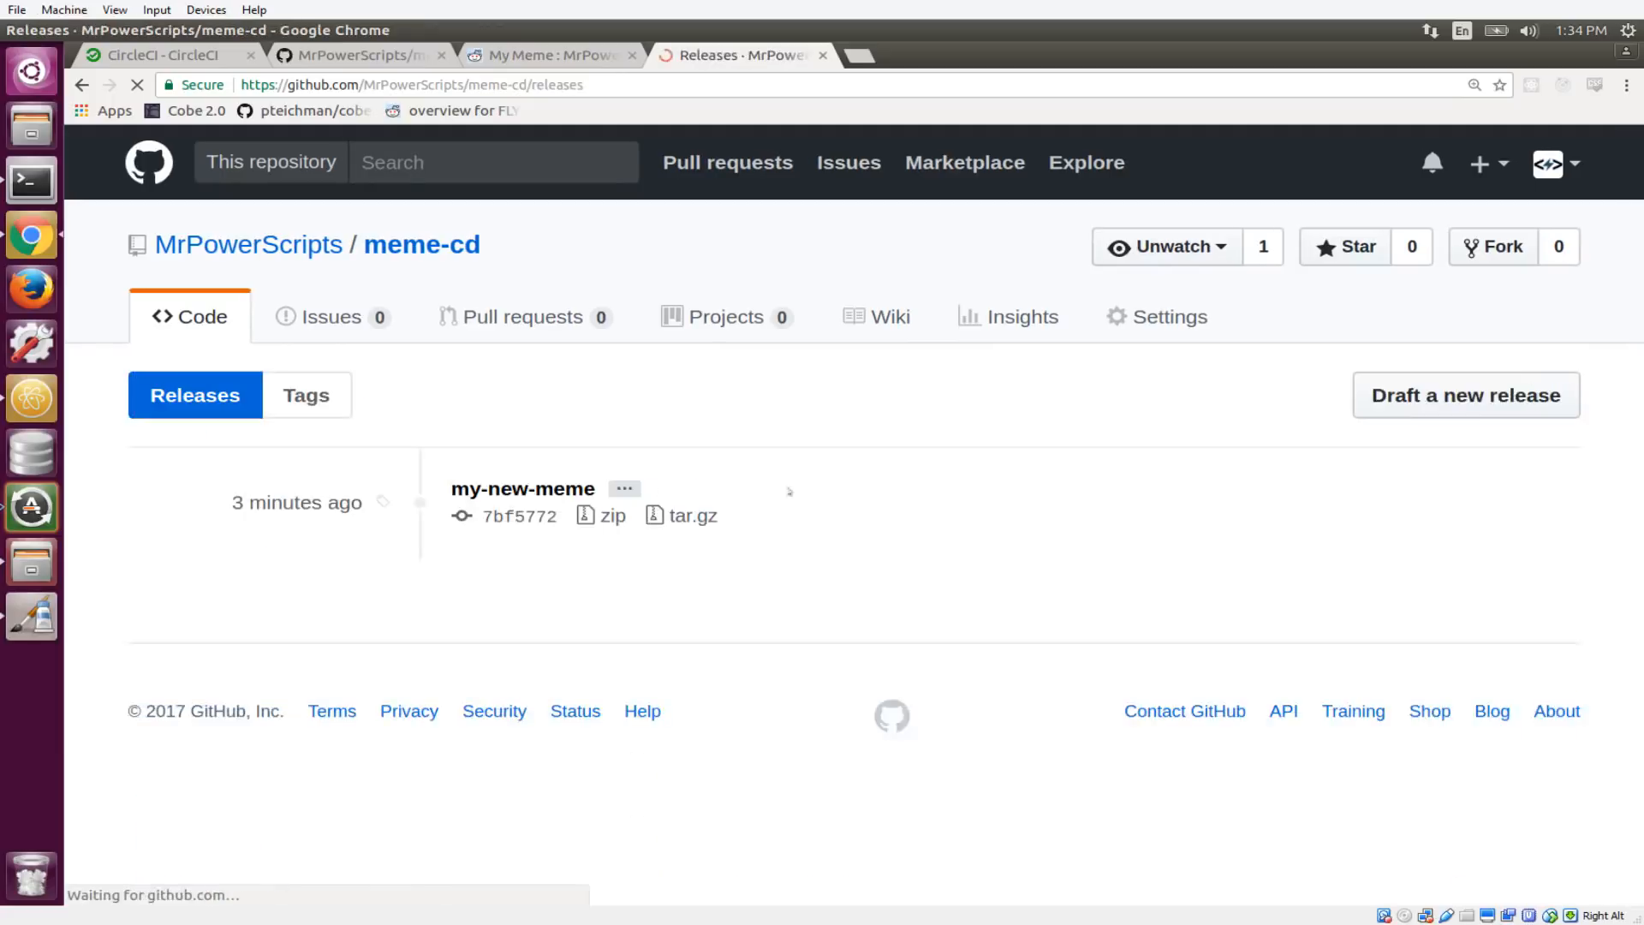